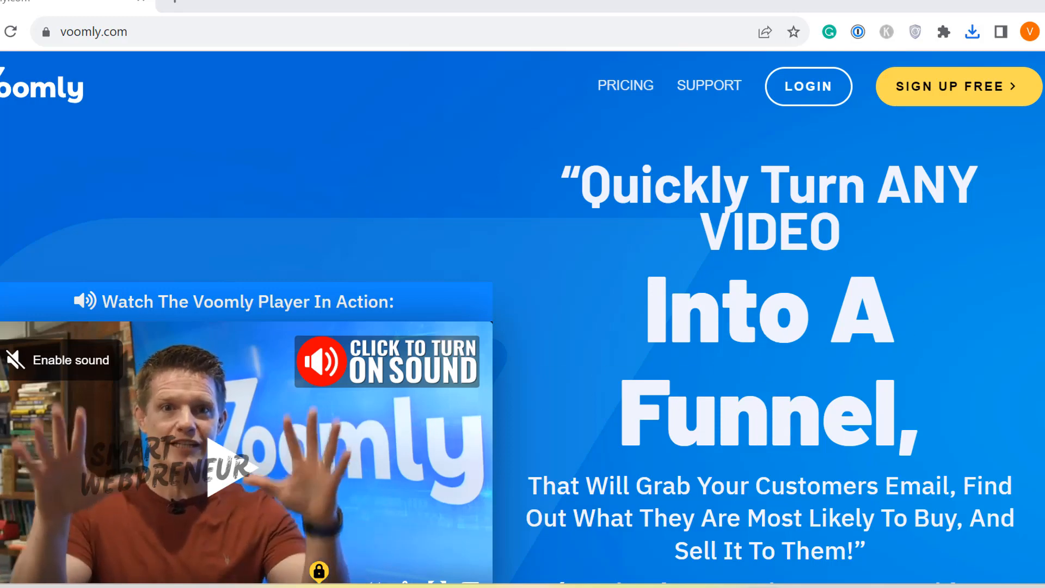
Scroll through voomly.com, then log in to reach the Video Drive listing wave-1.
scroll(down, 3)
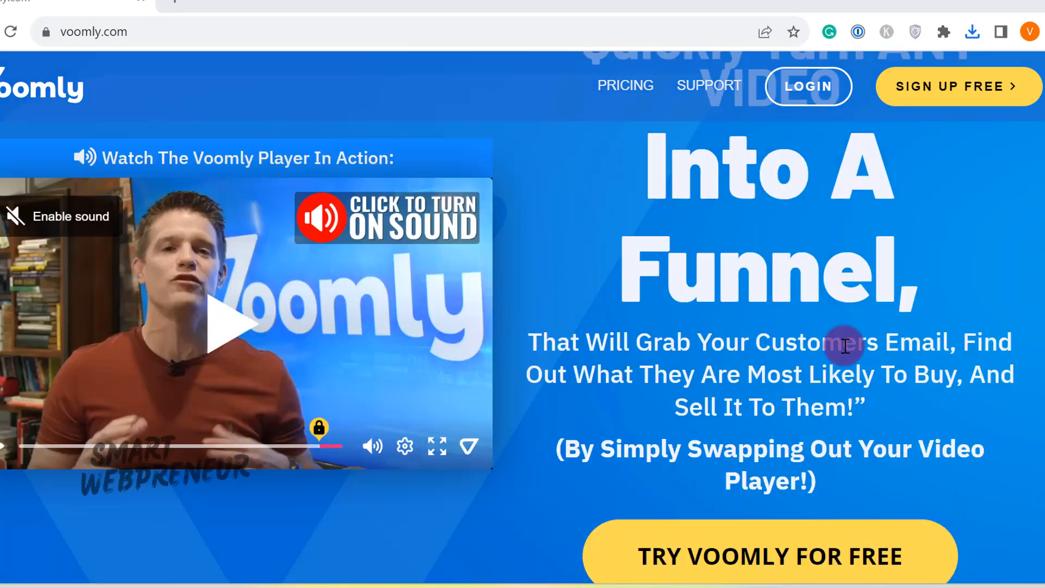
scroll(down, 3)
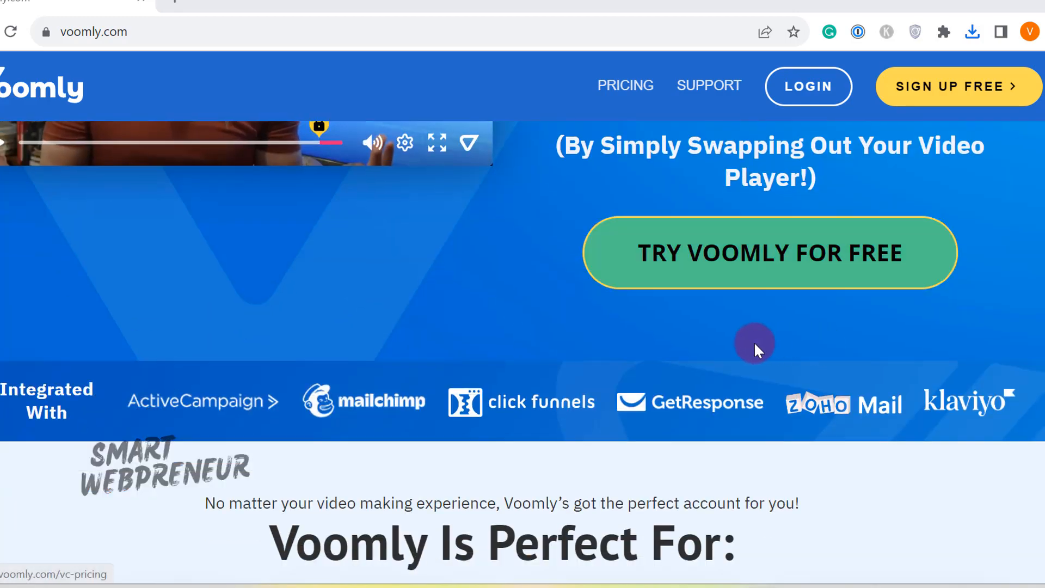
scroll(down, 3)
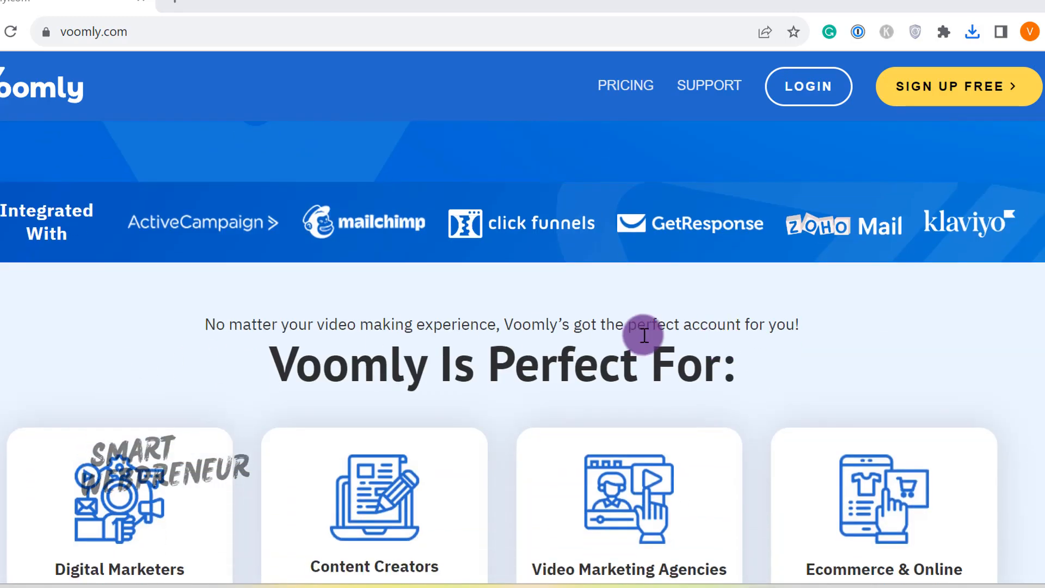
scroll(down, 3)
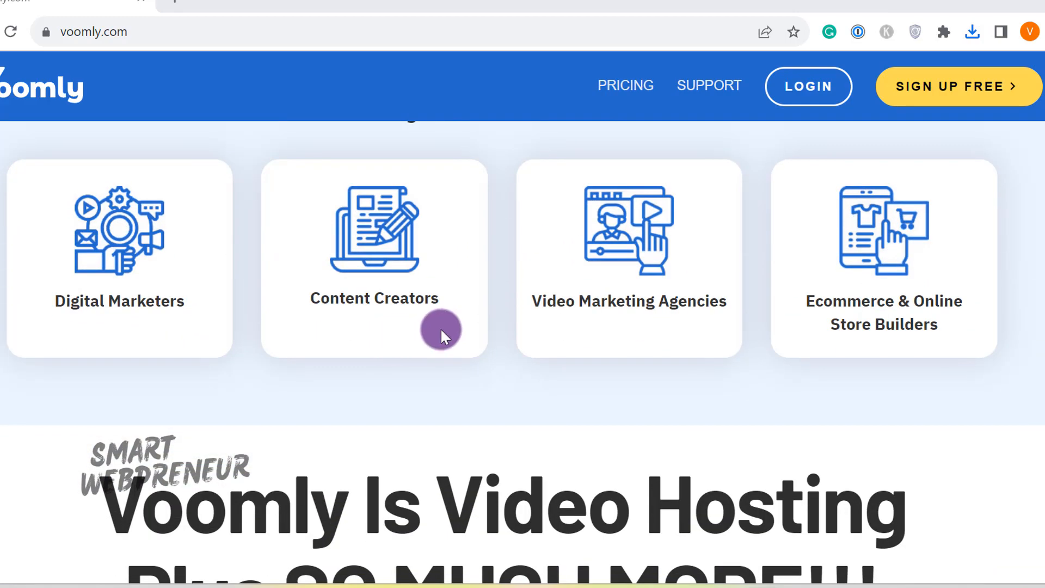
scroll(down, 3)
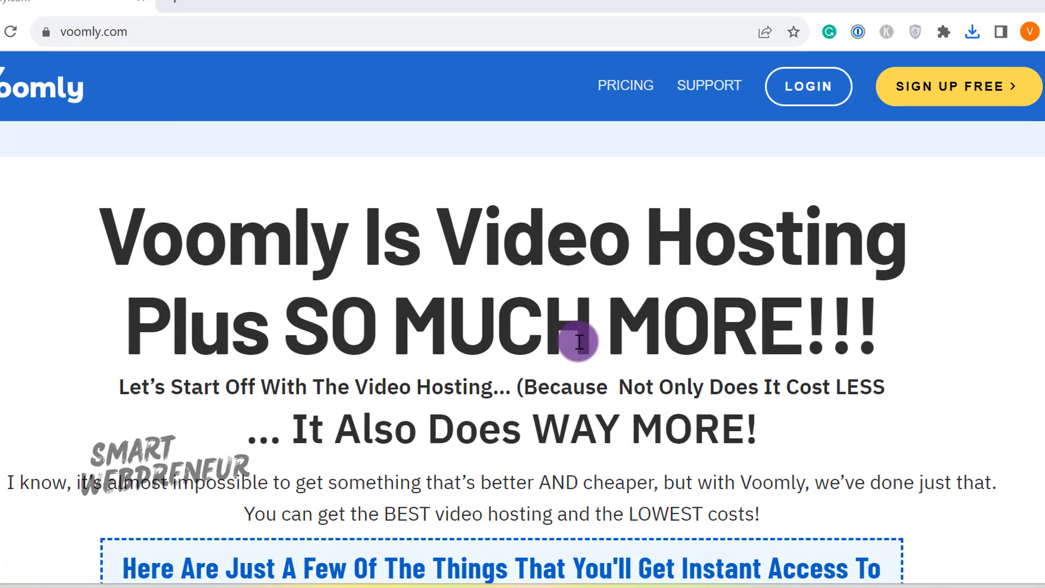
scroll(down, 3)
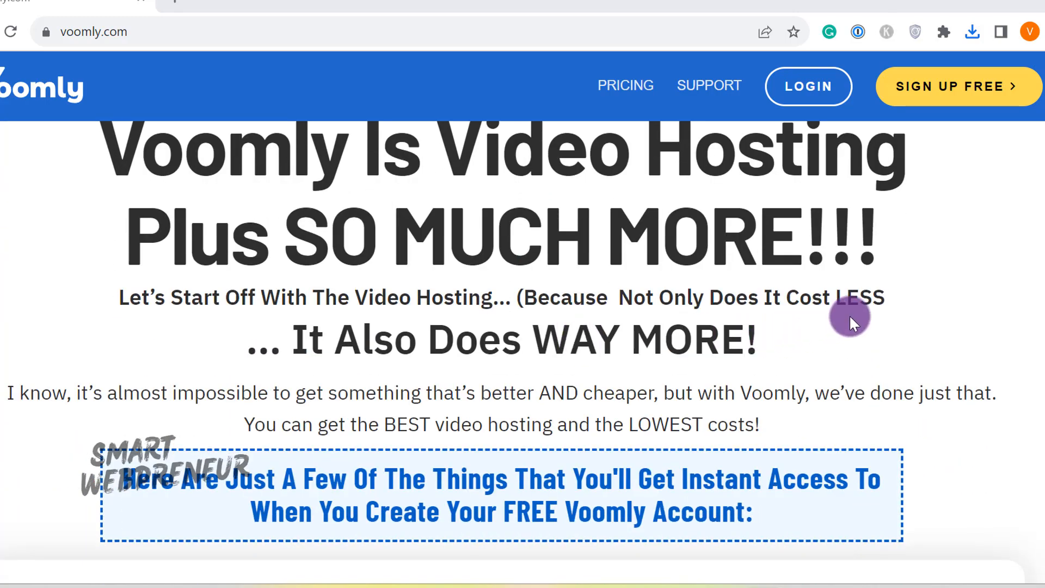
scroll(down, 3)
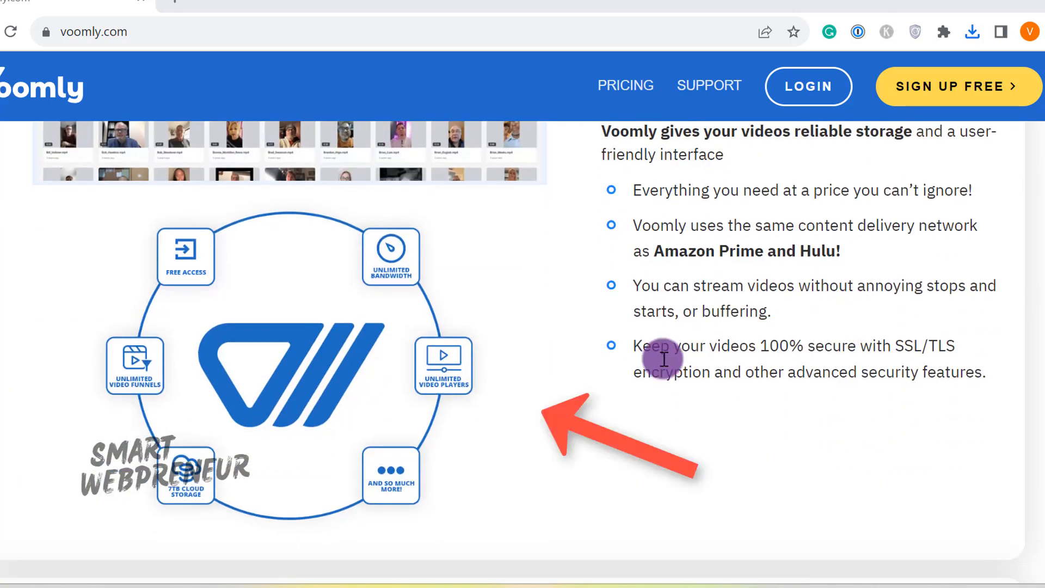
mouse_move(636, 370)
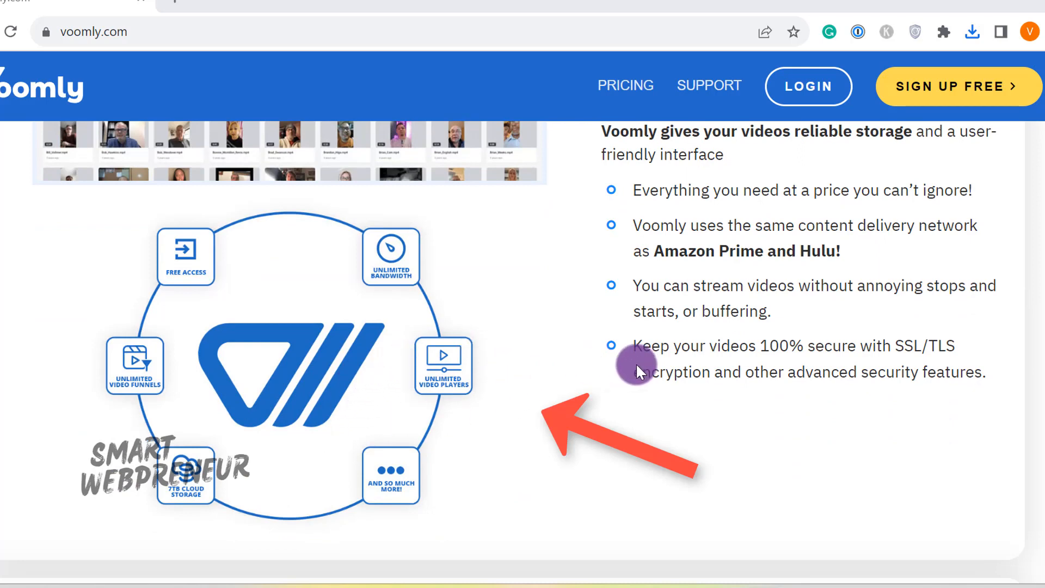
mouse_move(567, 446)
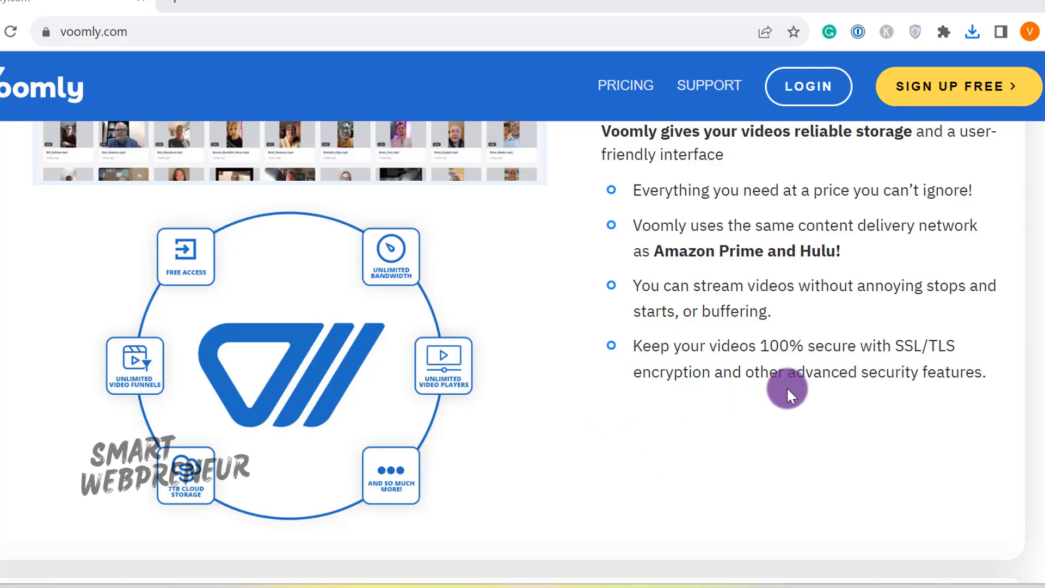
mouse_move(783, 389)
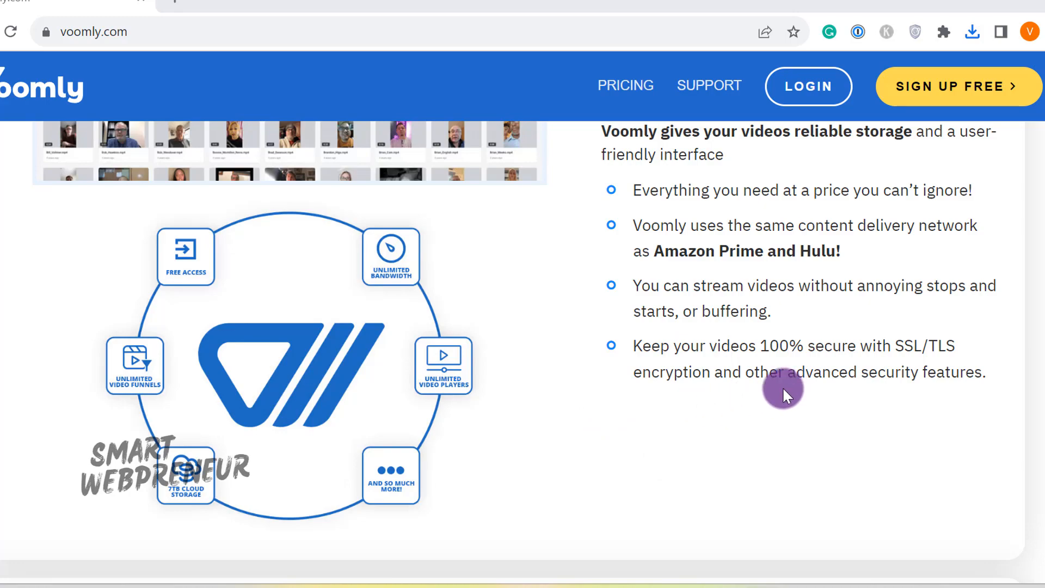
scroll(down, 3)
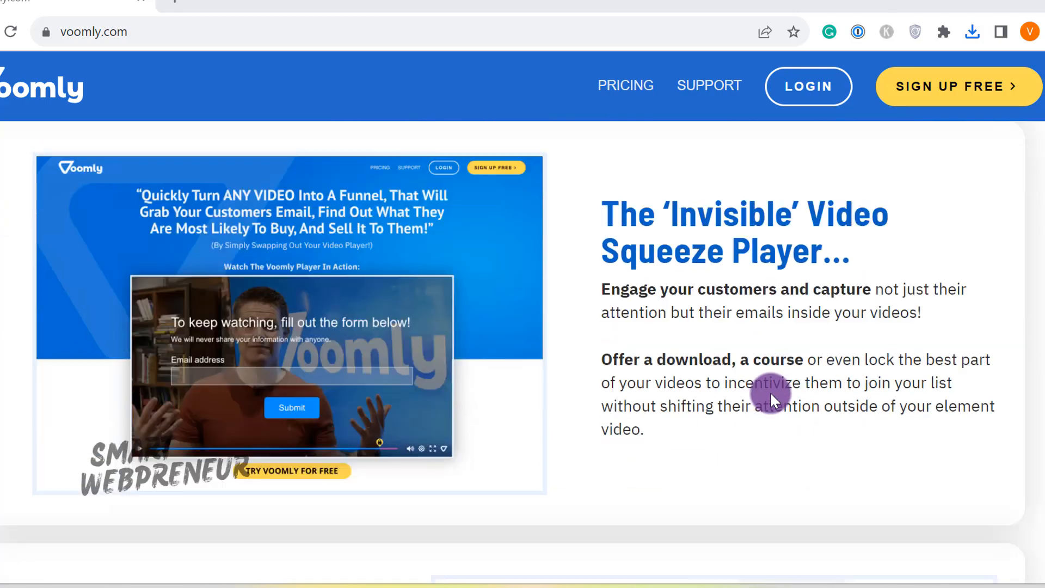
scroll(down, 3)
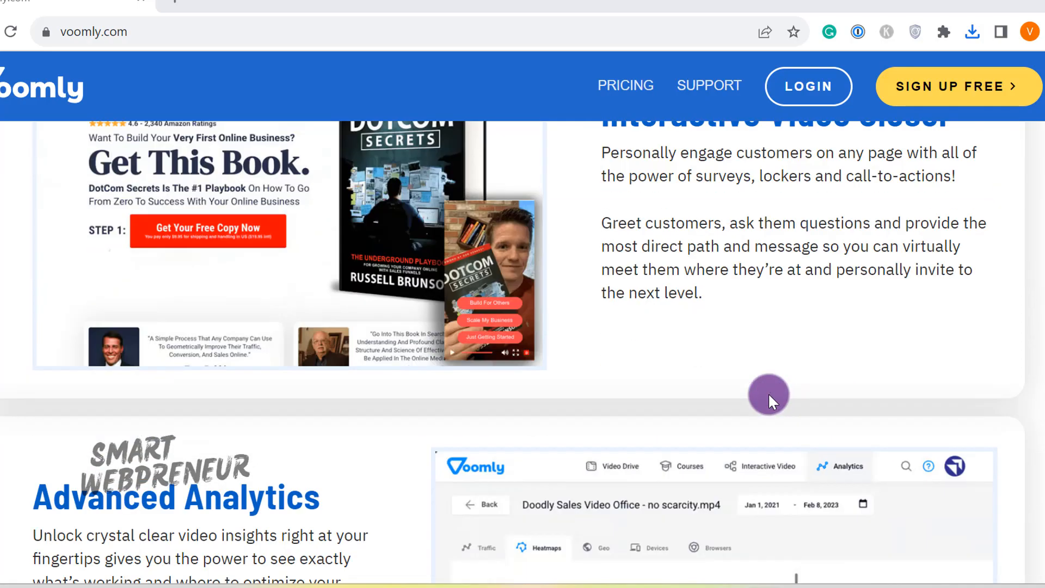
scroll(down, 3)
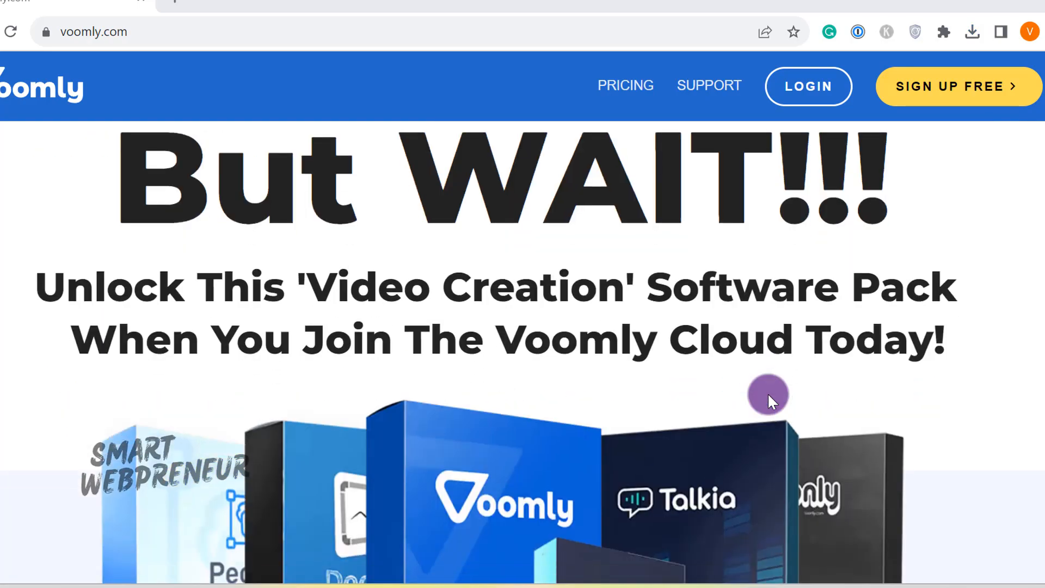
scroll(down, 3)
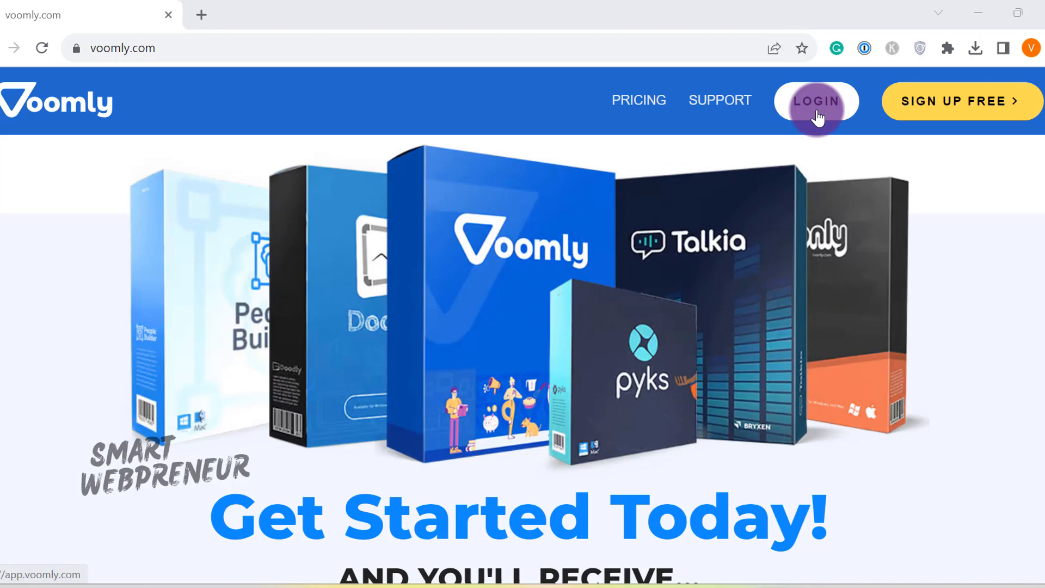
click(816, 101)
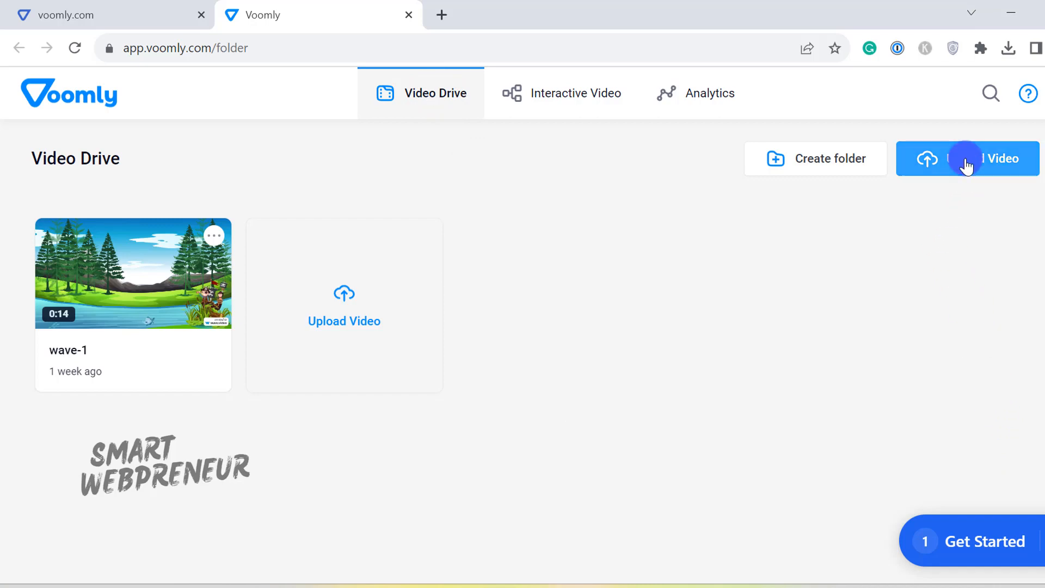
View the empty Interactive Video section, set a button's On click to Open URL, and go to Analytics.
click(575, 92)
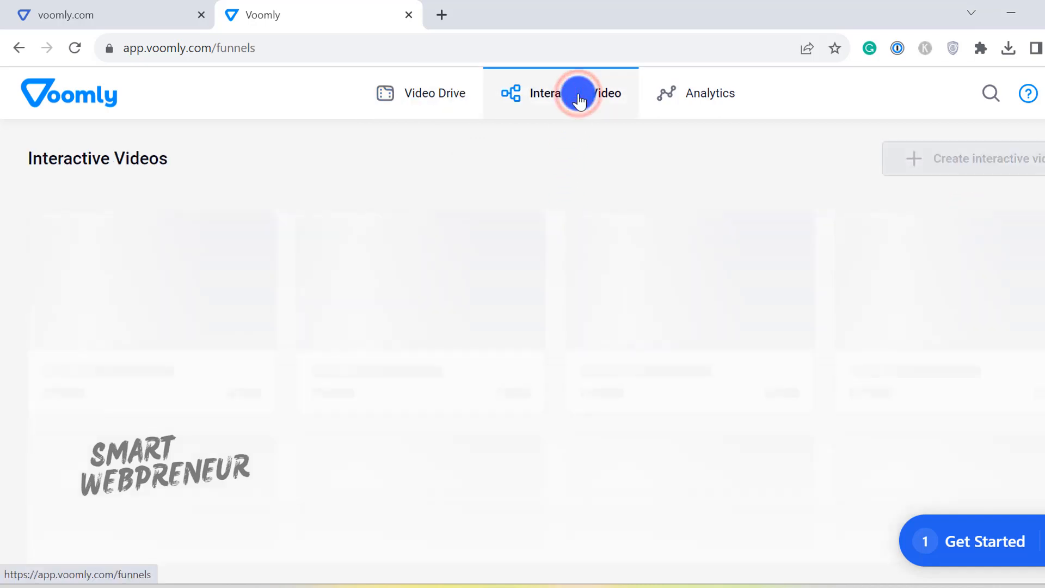
click(573, 93)
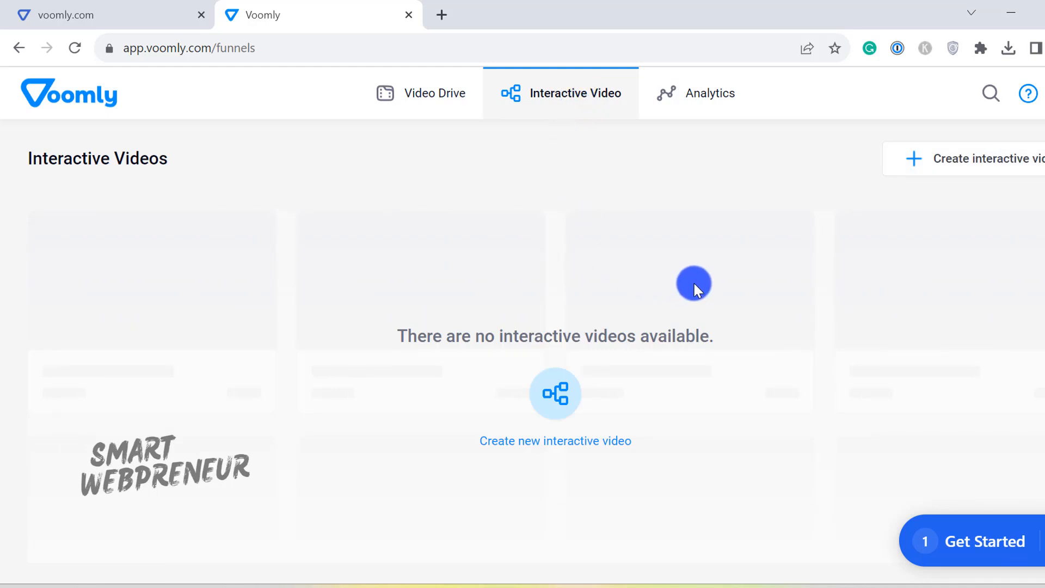
mouse_move(641, 357)
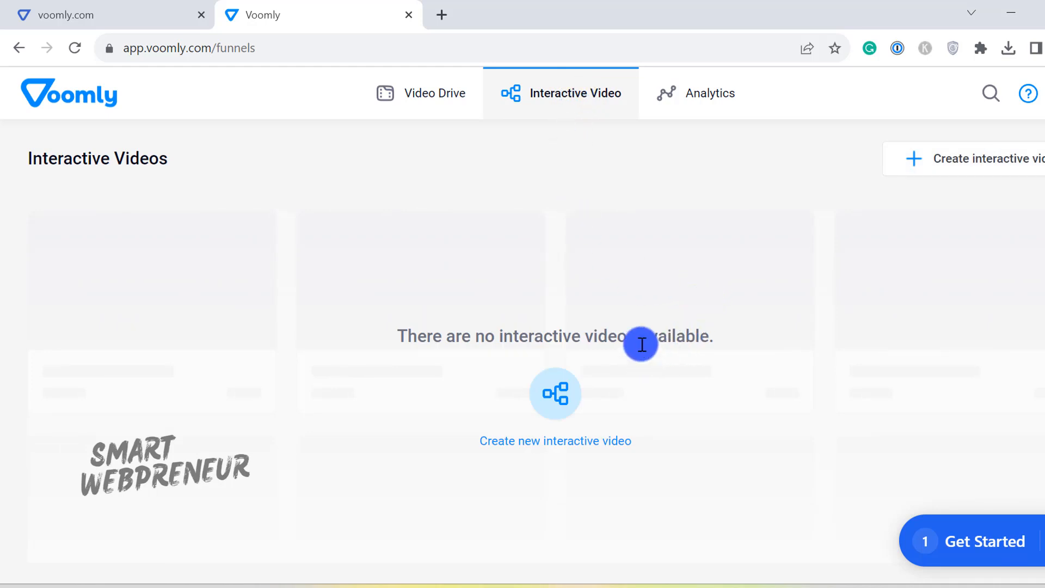
mouse_move(832, 261)
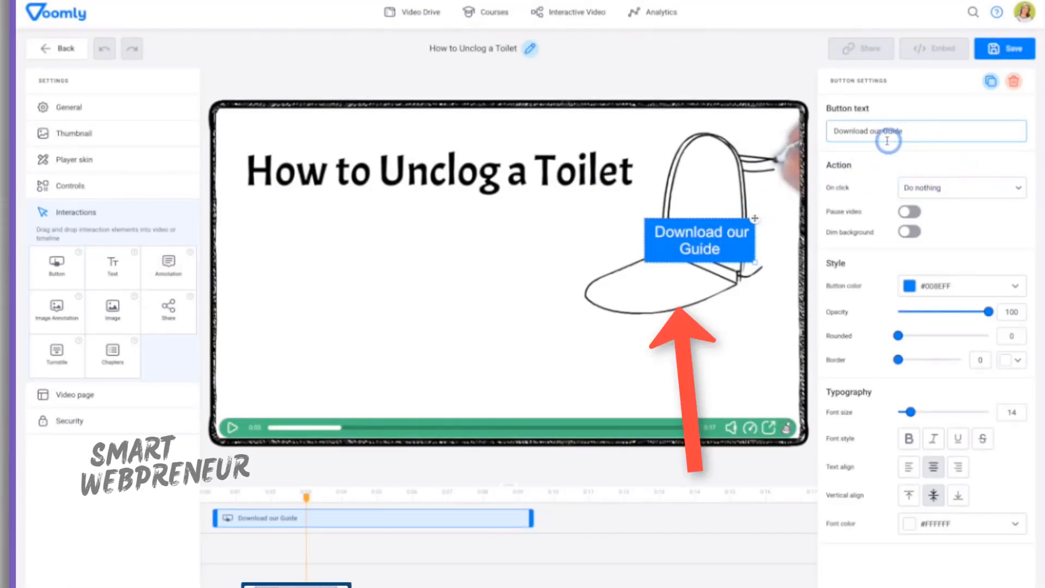
click(959, 187)
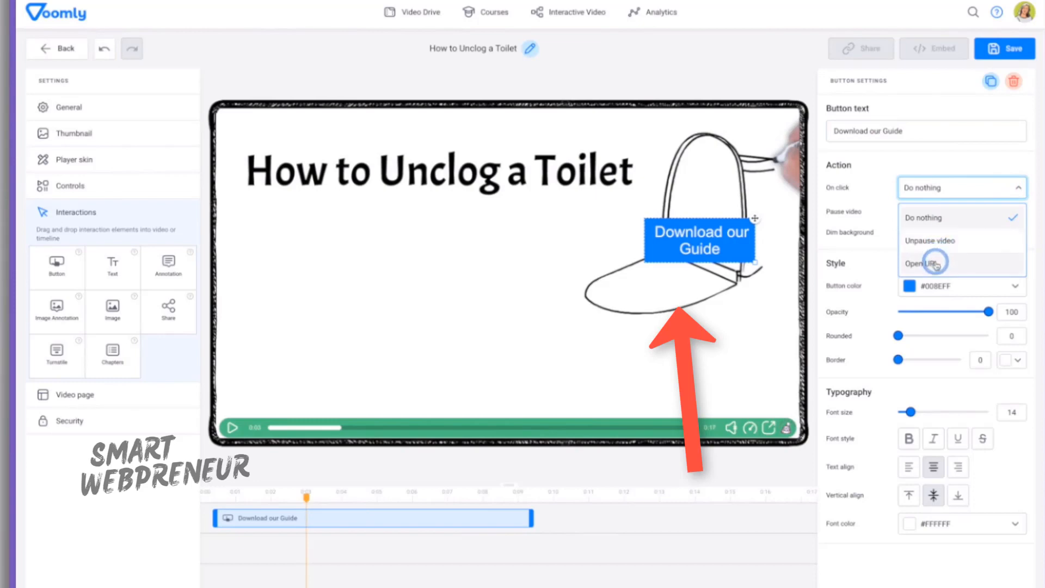
click(924, 262)
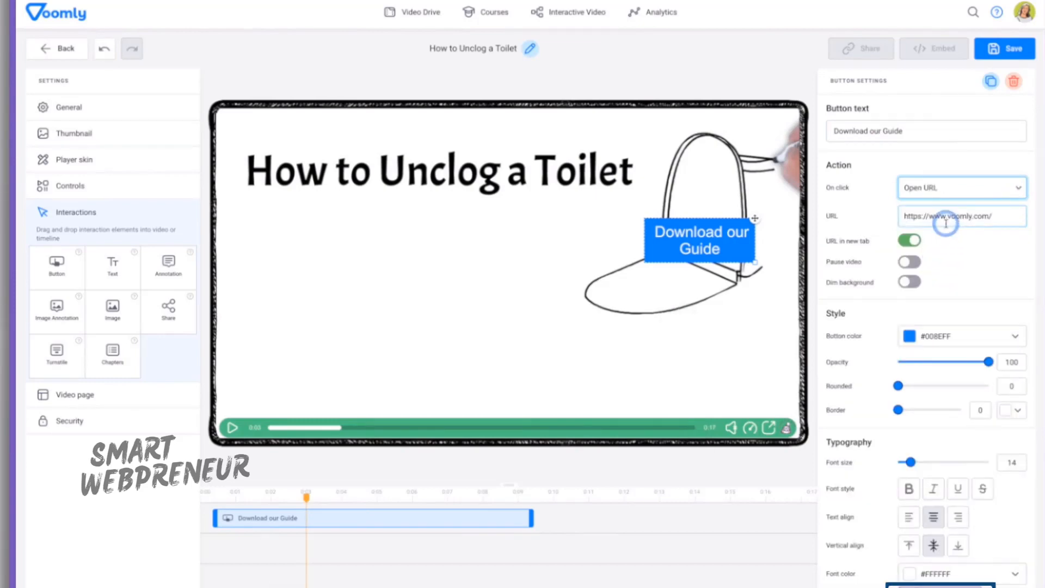
click(694, 93)
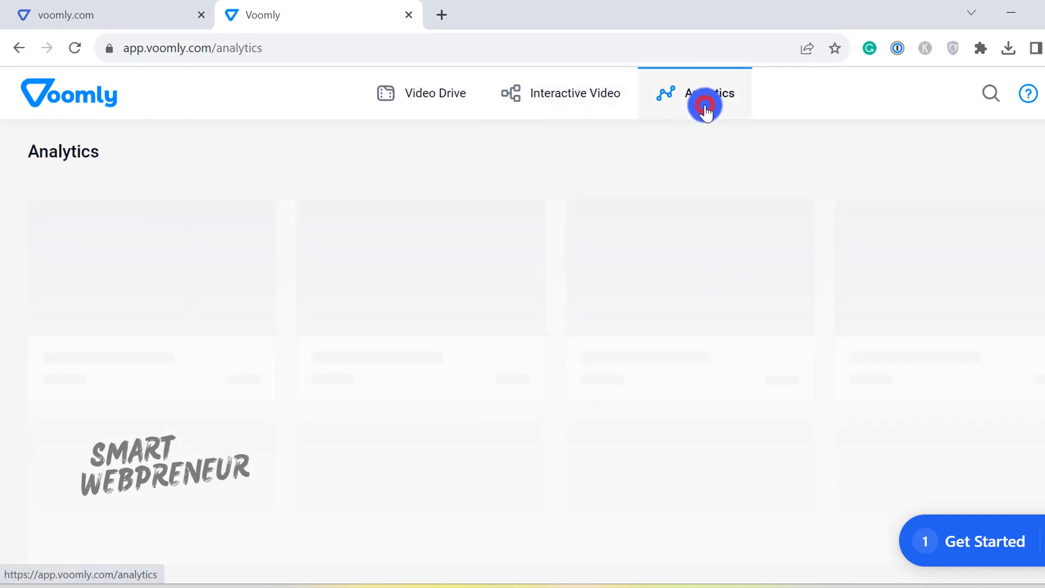
Open wave-1.mp4's detailed analytics on the Heatmaps tab, showing one fully watched Bengaluru view.
click(706, 107)
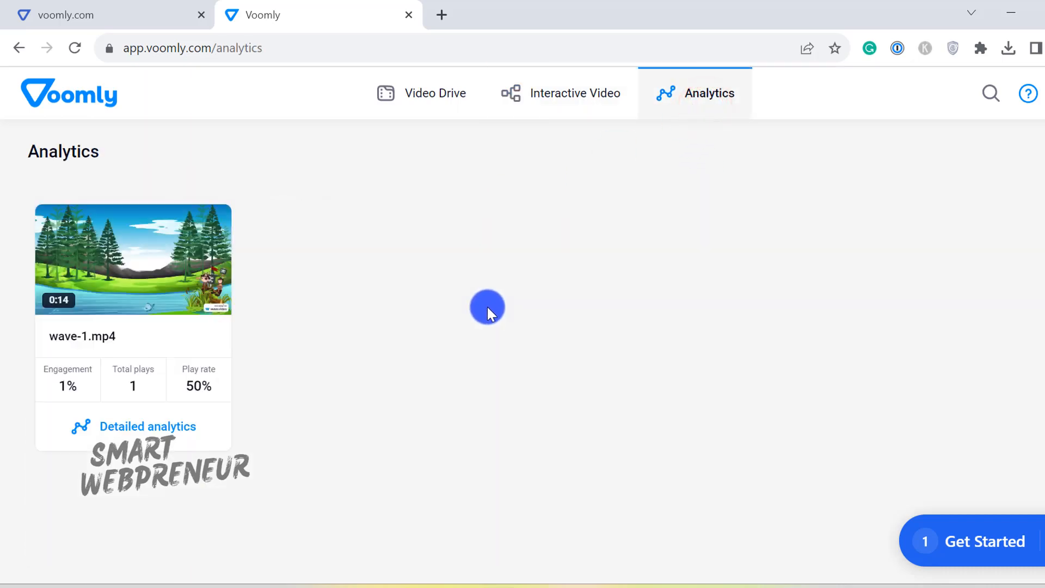
mouse_move(500, 238)
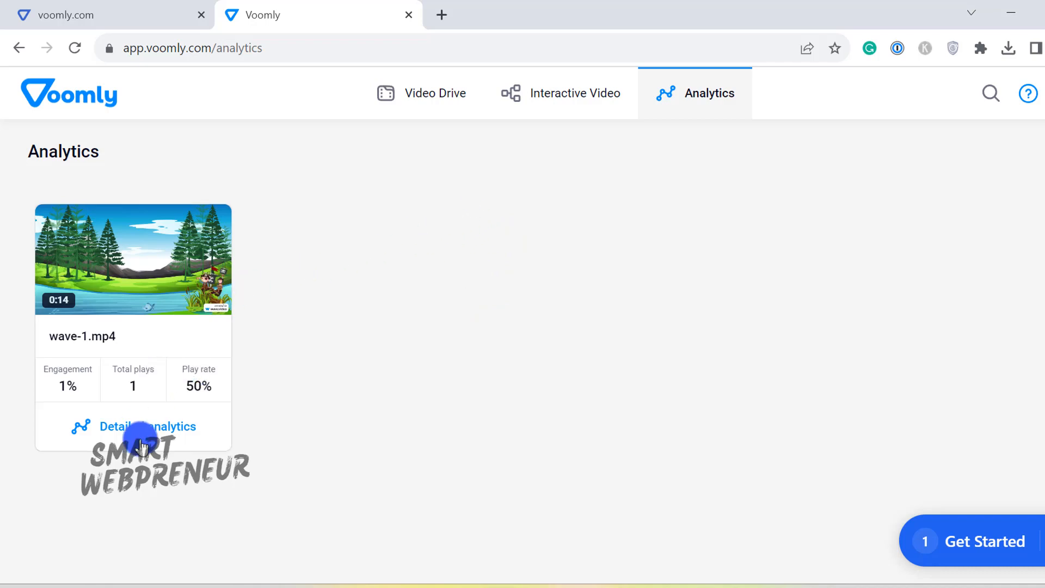
click(147, 427)
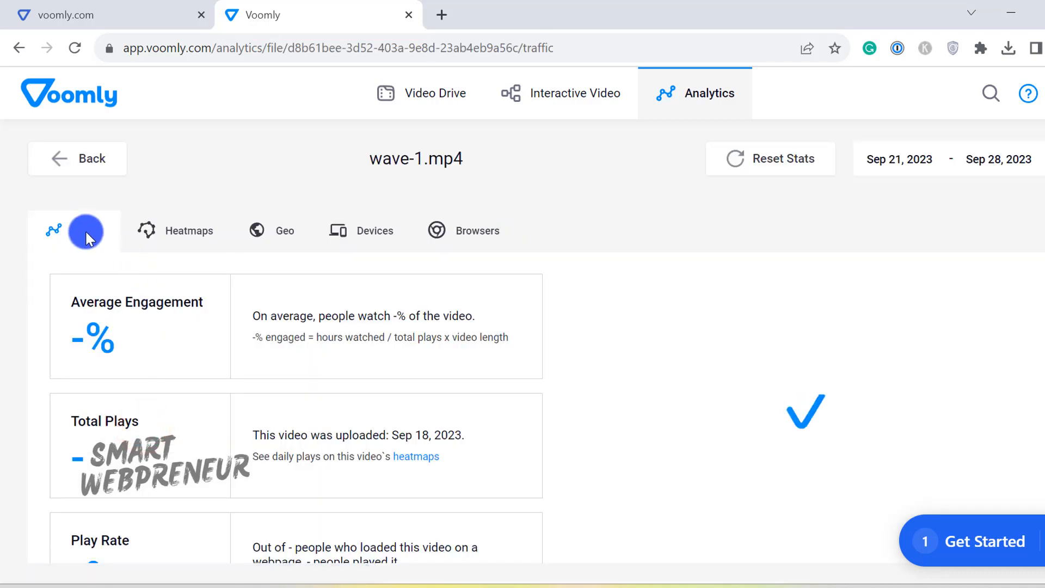
click(186, 230)
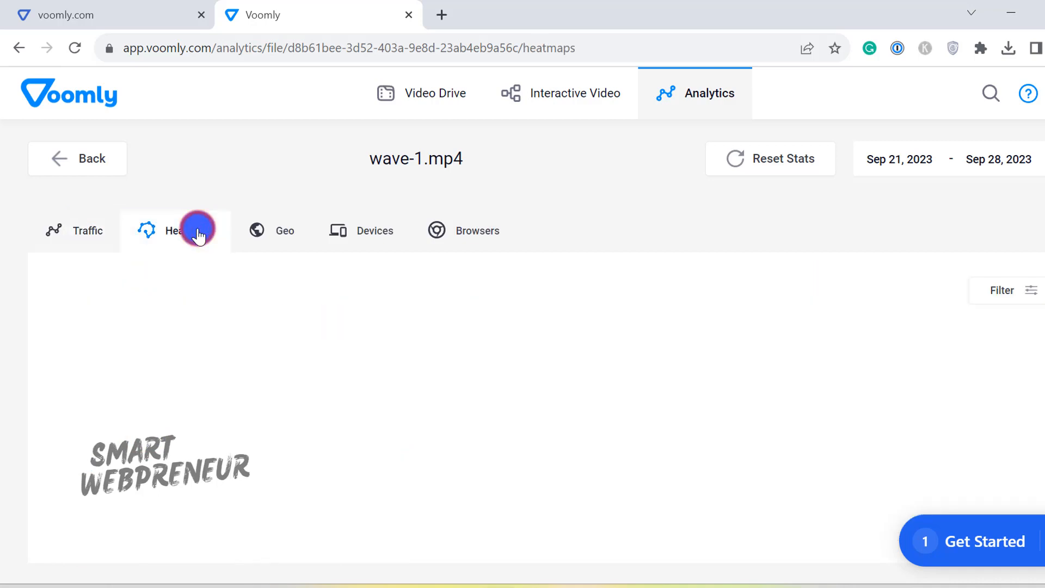
click(176, 230)
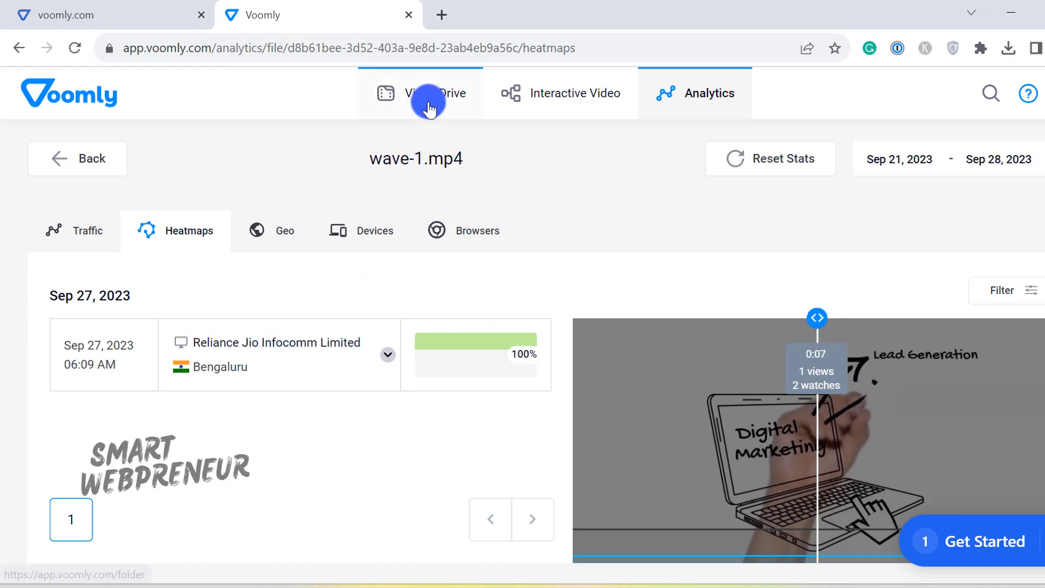
Upload video upload.mp4 from the computer into the Video Drive alongside wave-1.
click(430, 92)
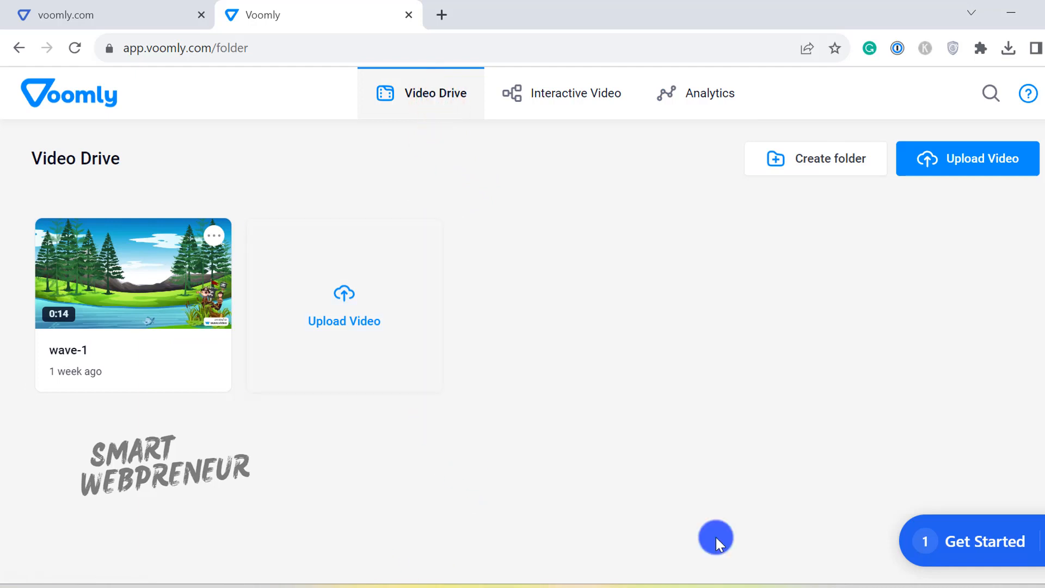
mouse_move(992, 170)
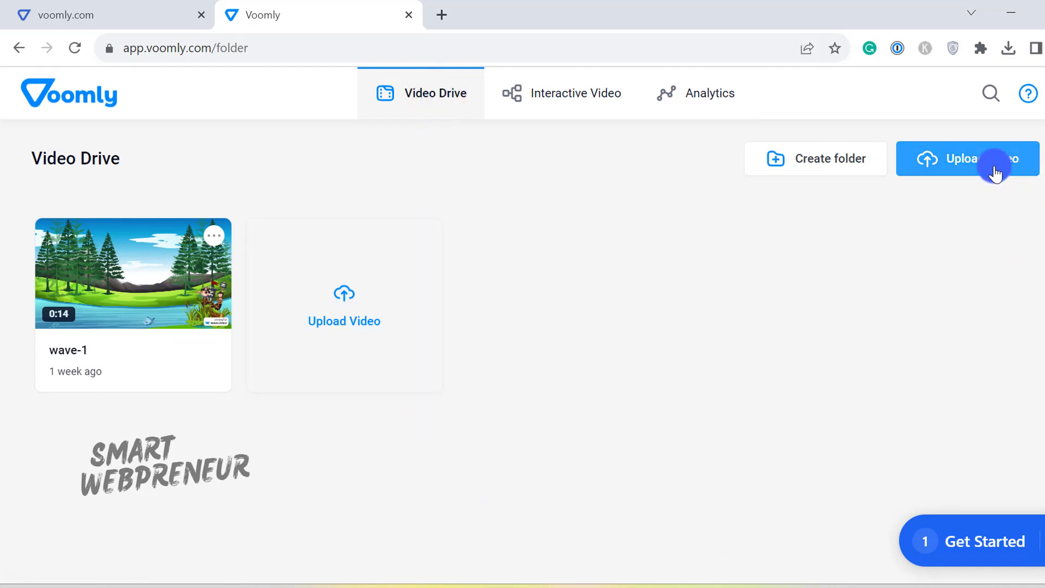
click(967, 158)
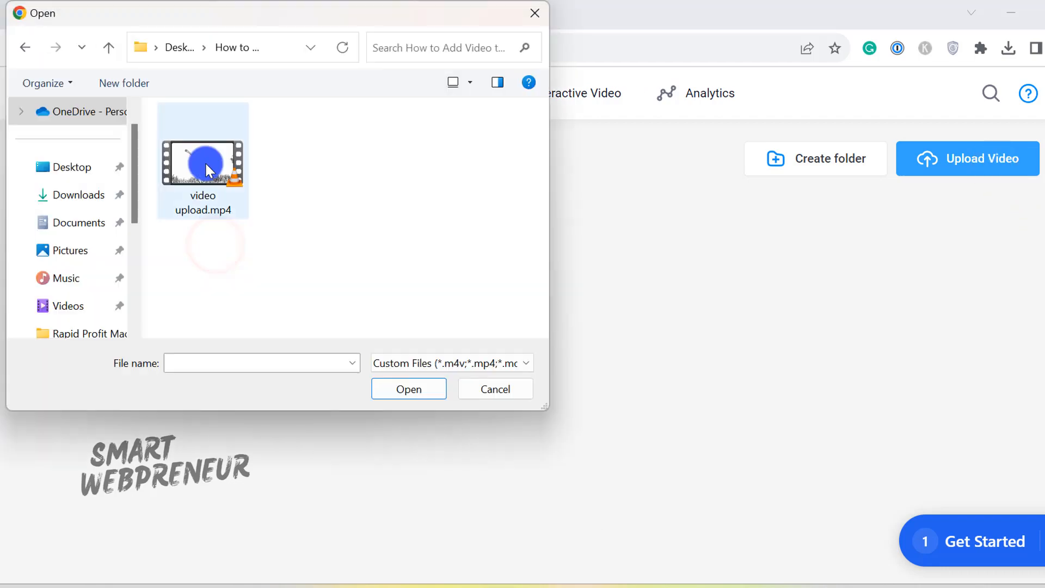
click(203, 160)
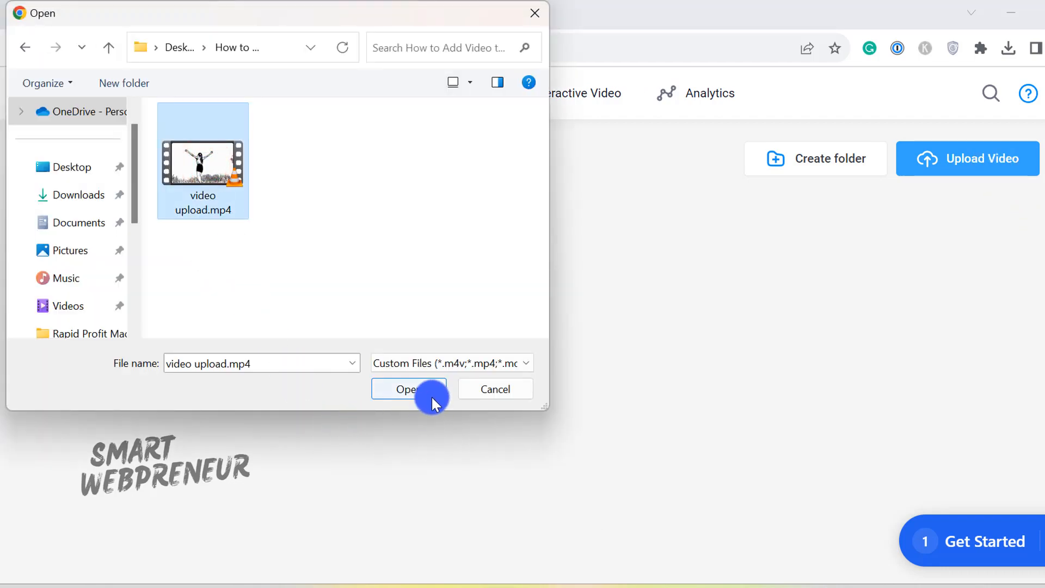
click(407, 388)
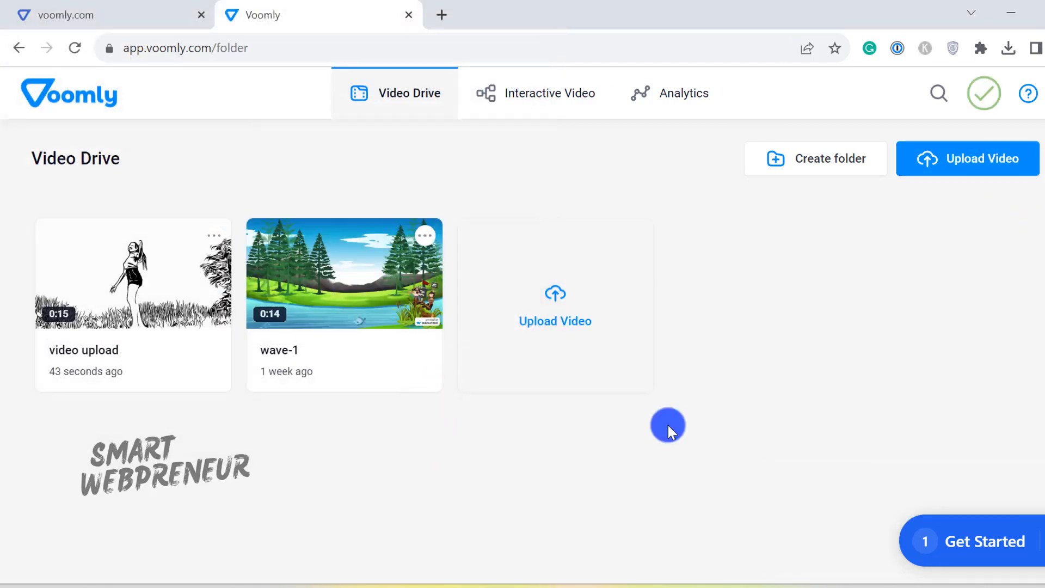
mouse_move(207, 303)
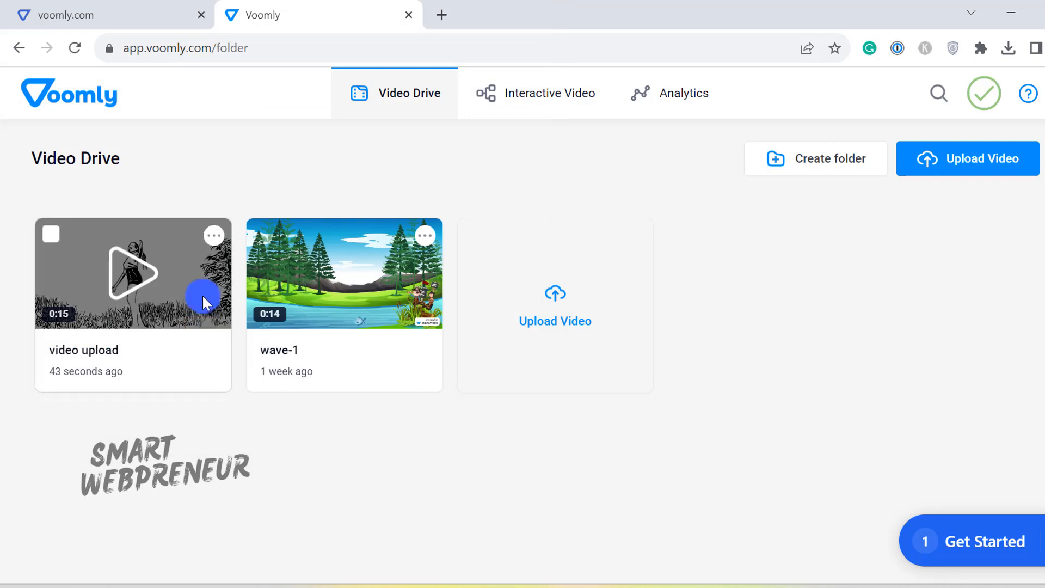
In video upload's player settings, try the muted and sound autoplay options, leaving autoplay off.
click(213, 236)
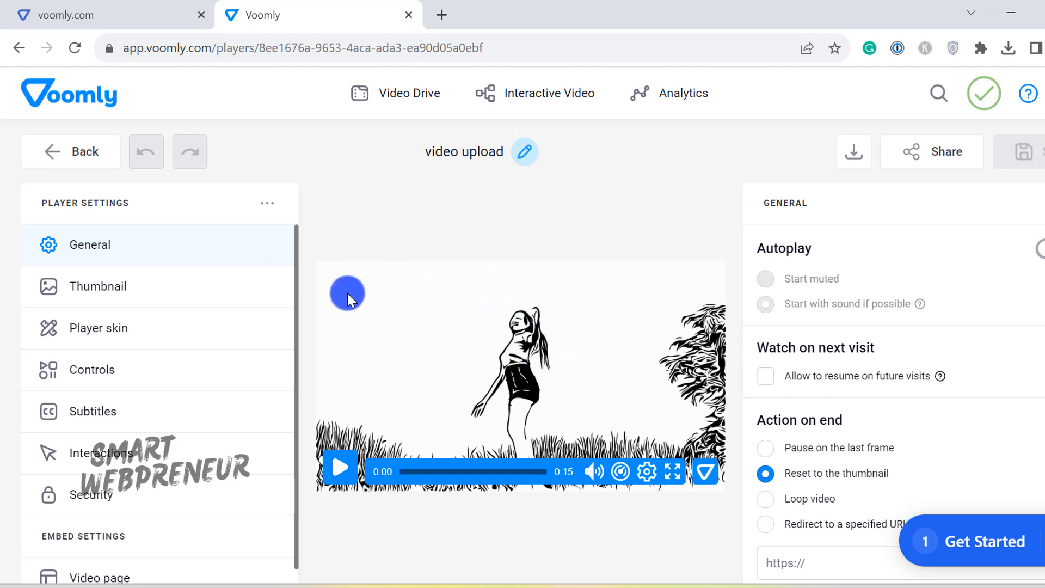
mouse_move(89, 253)
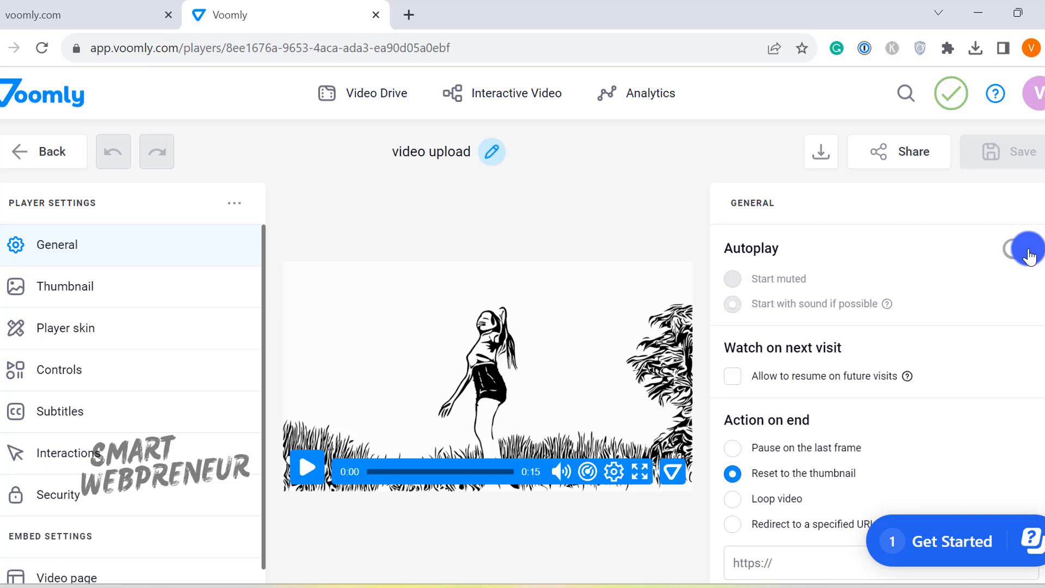
click(1025, 249)
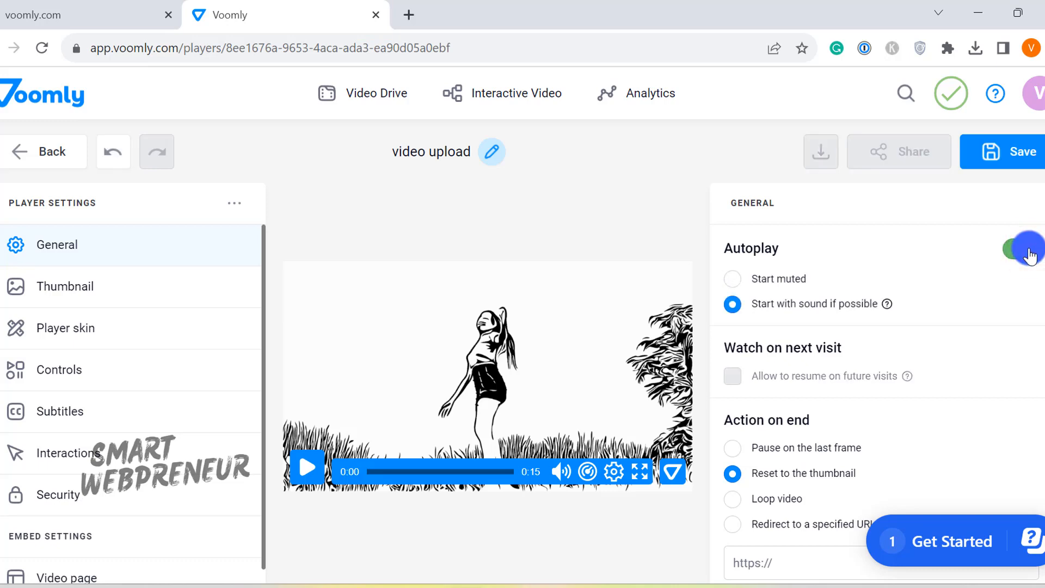
click(1021, 248)
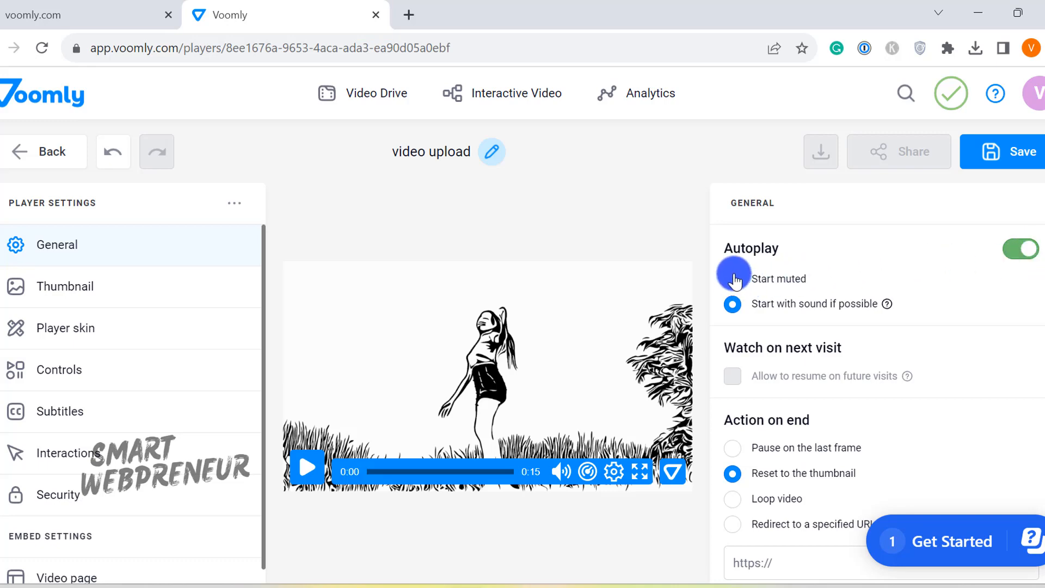
click(731, 304)
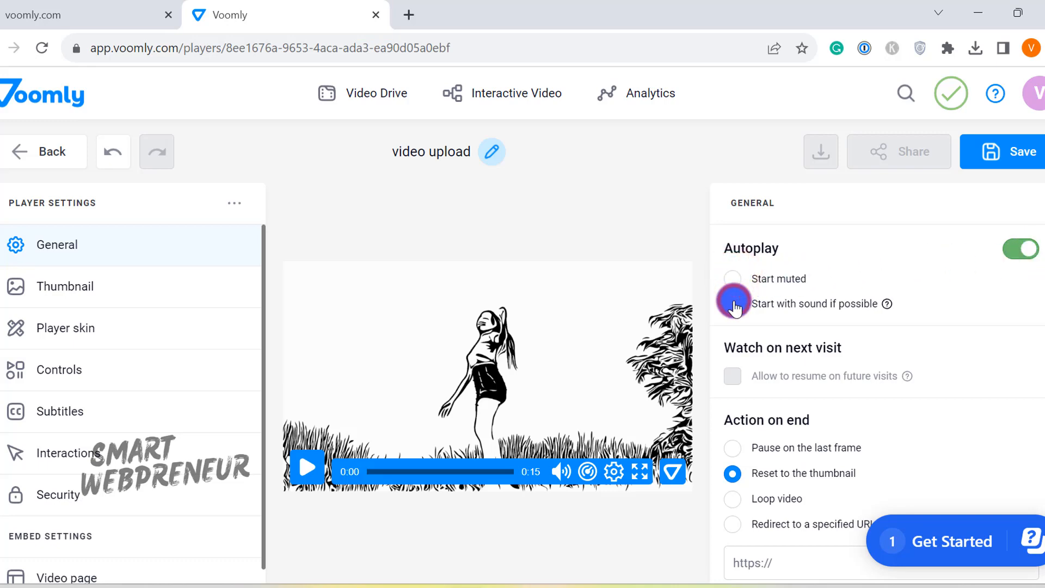
click(1021, 249)
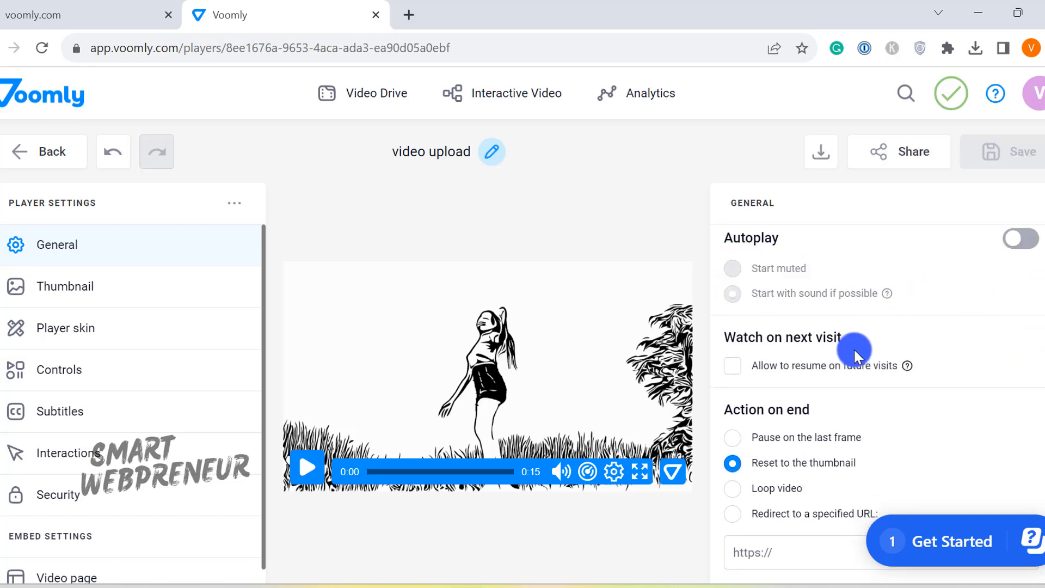
Try the loop, pause and reset end actions, then redirect to the Smart Webpreneur URL.
click(731, 488)
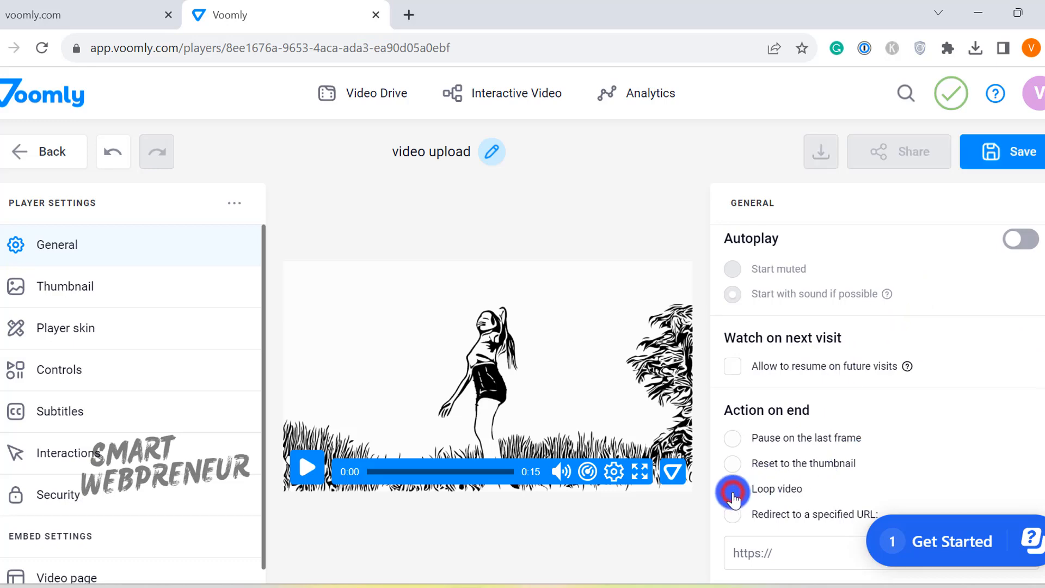
click(732, 488)
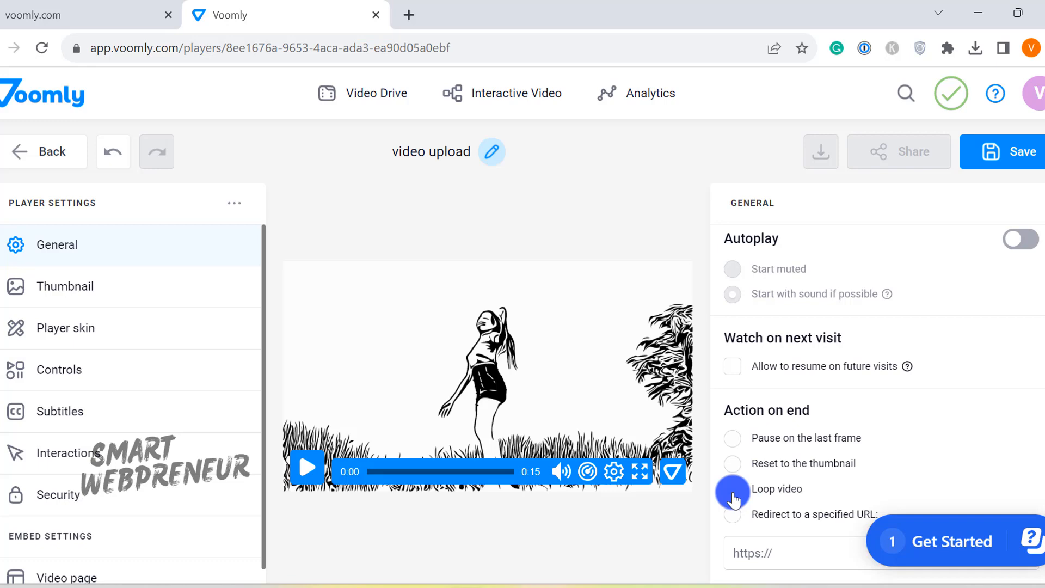
click(732, 437)
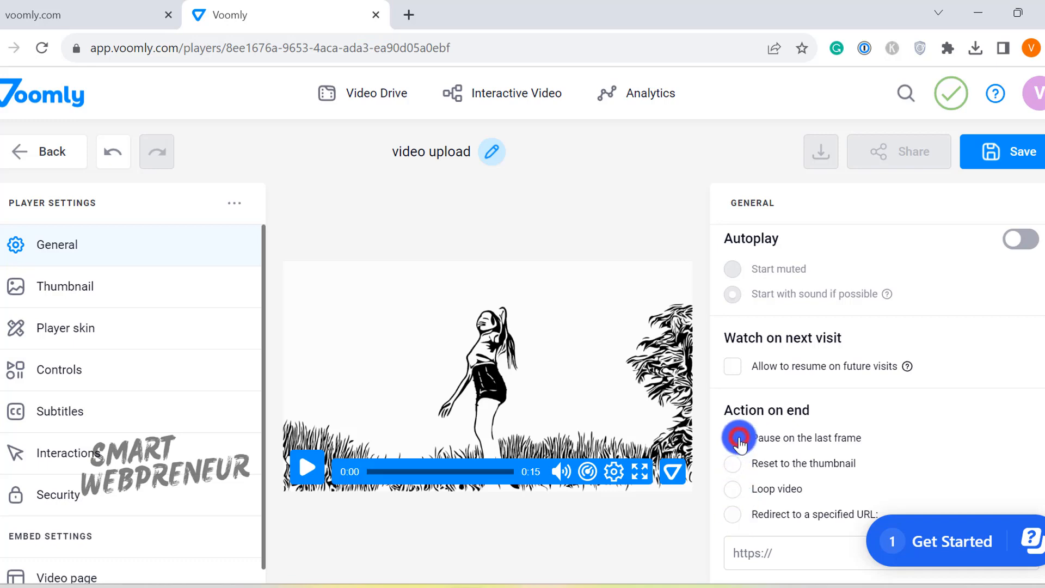
click(732, 463)
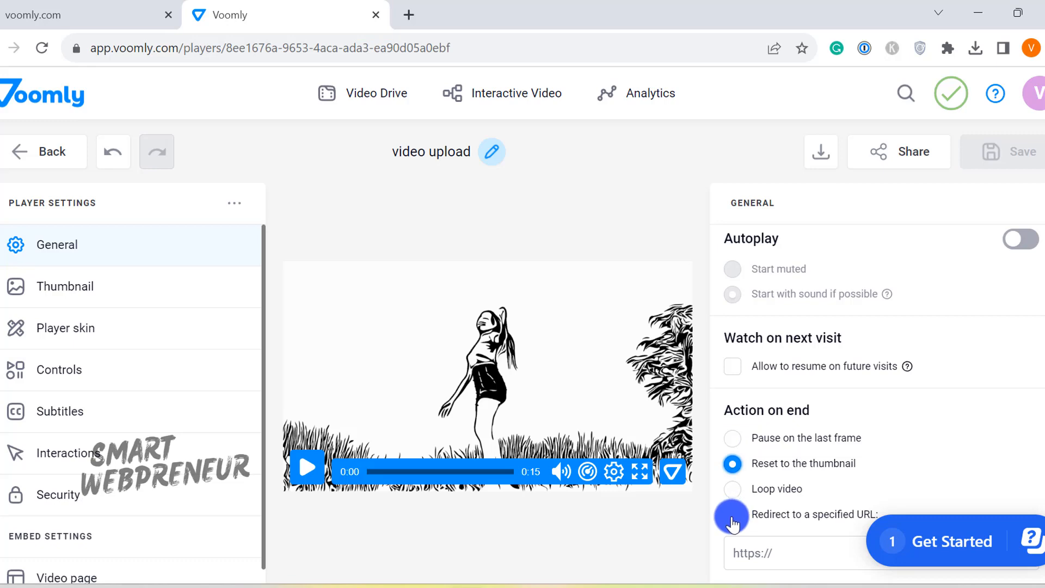
click(731, 514)
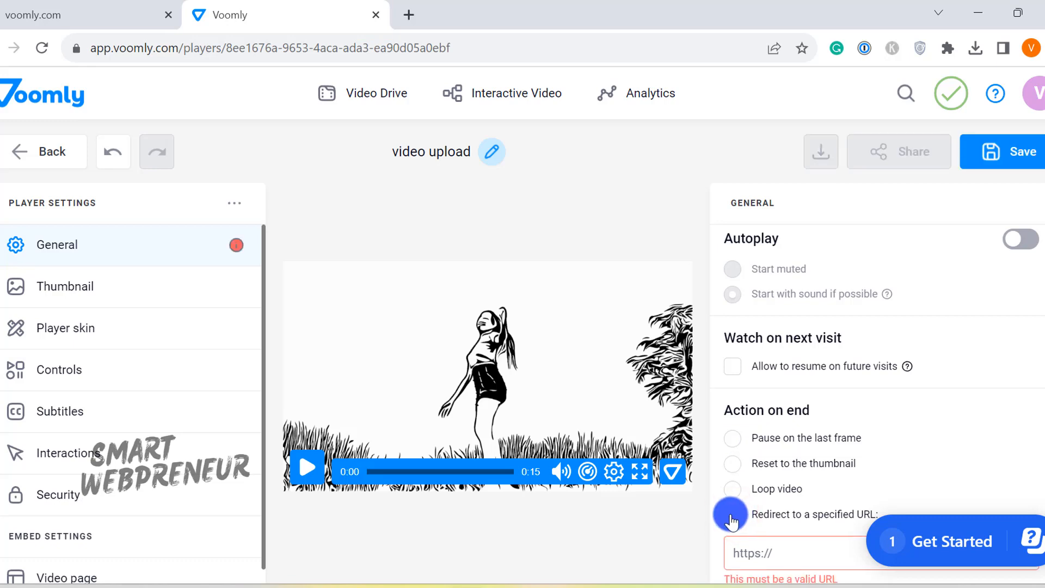
click(731, 514)
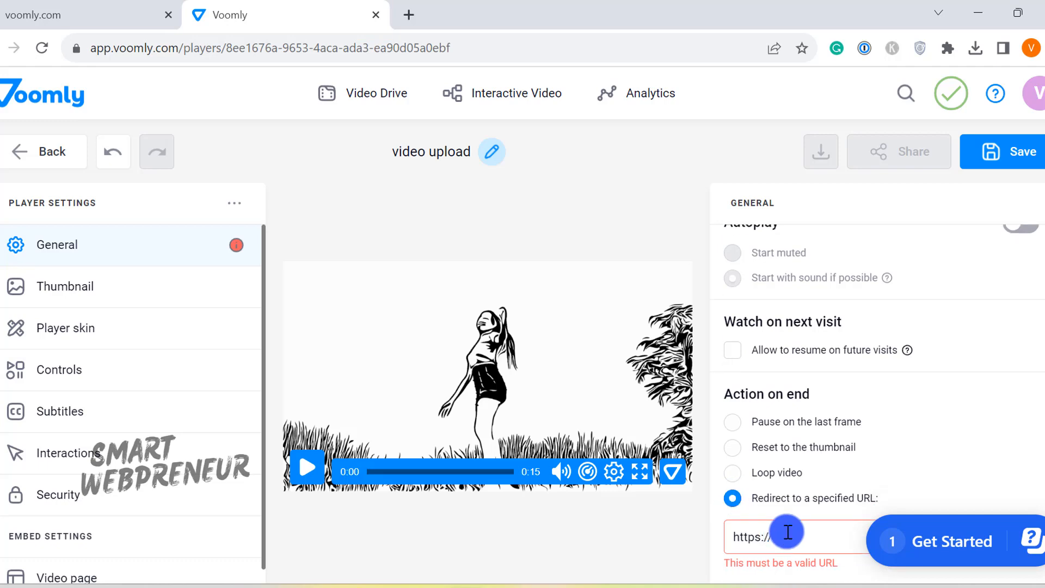
text(webpren)
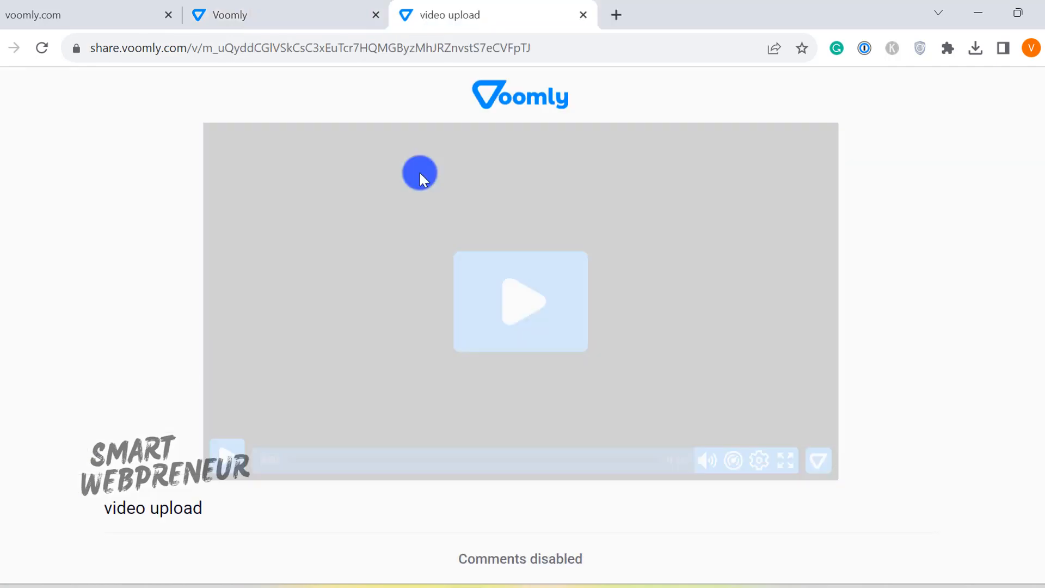
Play the shared video through its end to confirm the redirect to smartwebpreneur.com.
click(520, 301)
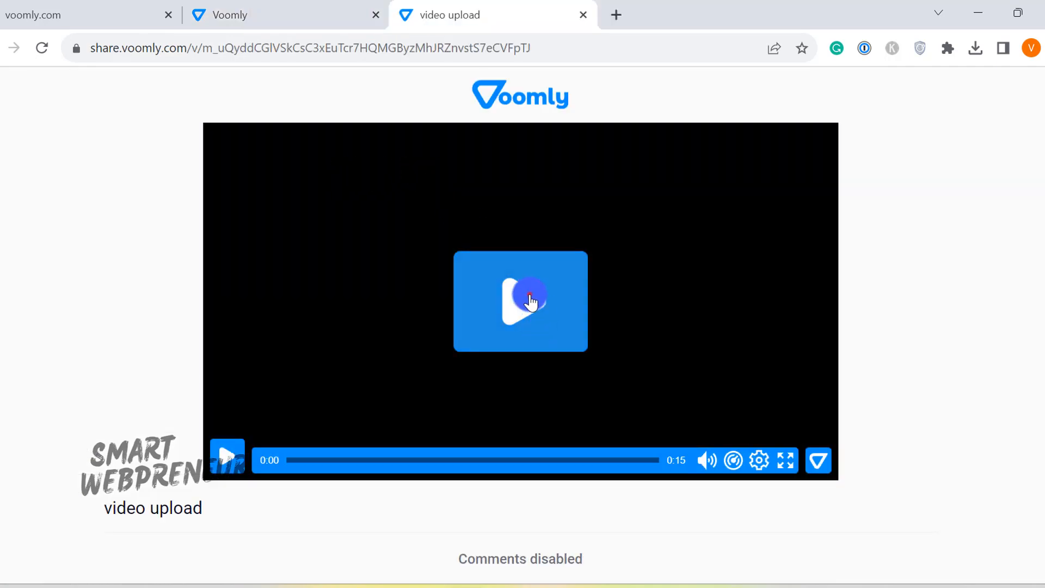
click(520, 300)
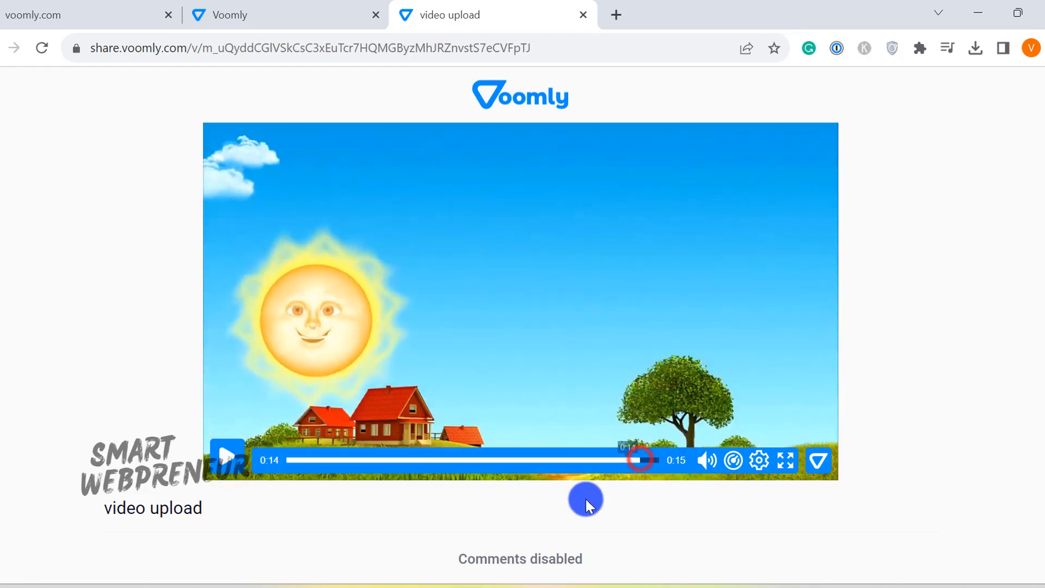
click(227, 460)
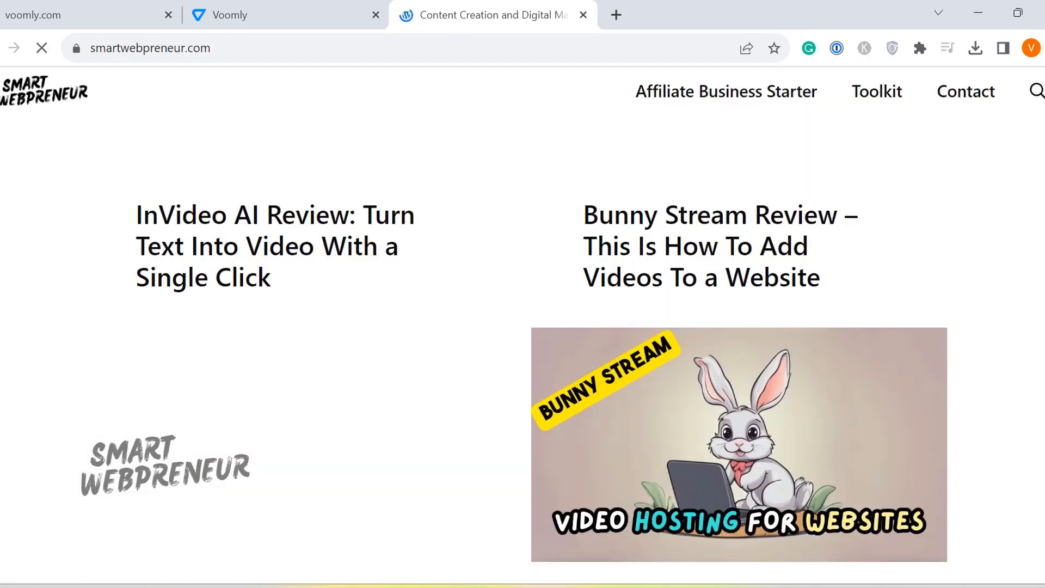
click(266, 15)
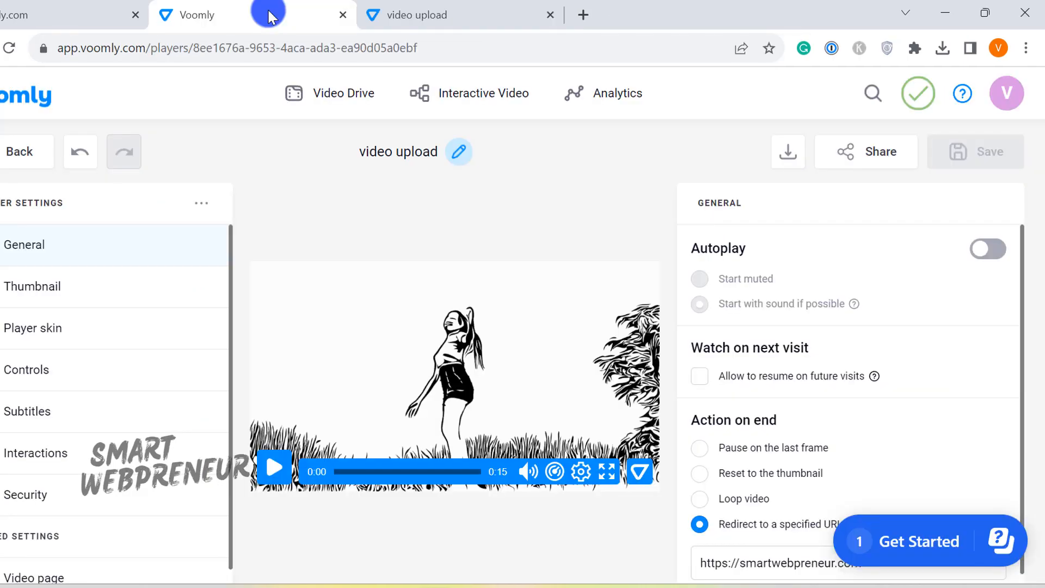
Keep Video frame as the thumbnail source and slide the frame selector to the 0:03 frame.
click(32, 286)
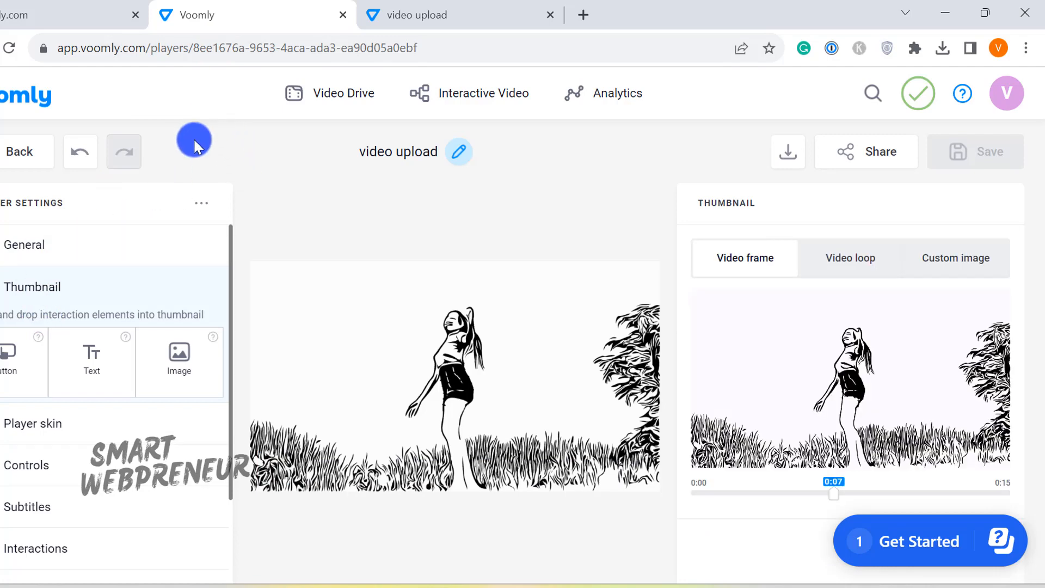
mouse_move(823, 504)
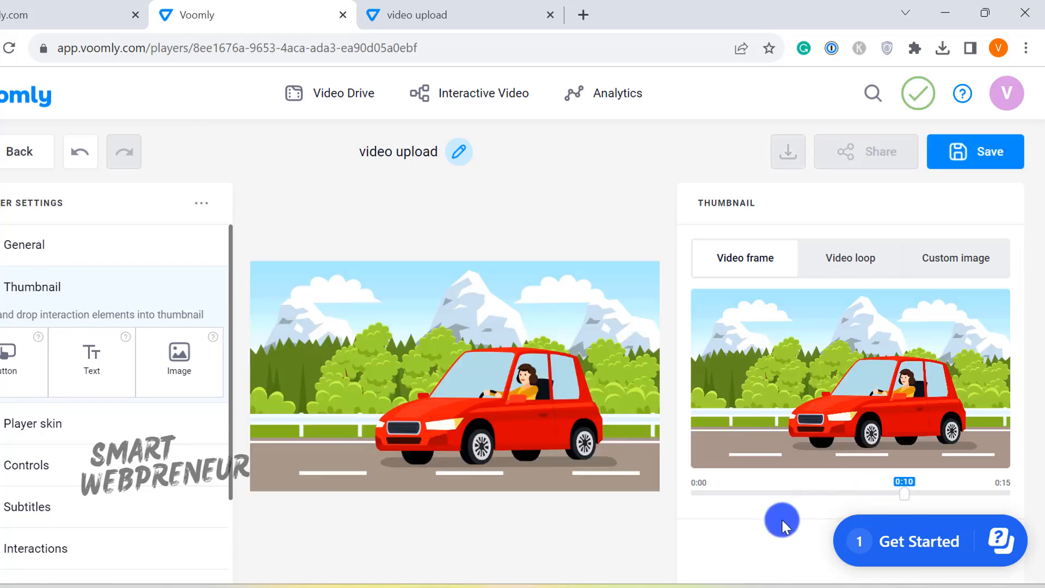
drag(905, 493, 971, 493)
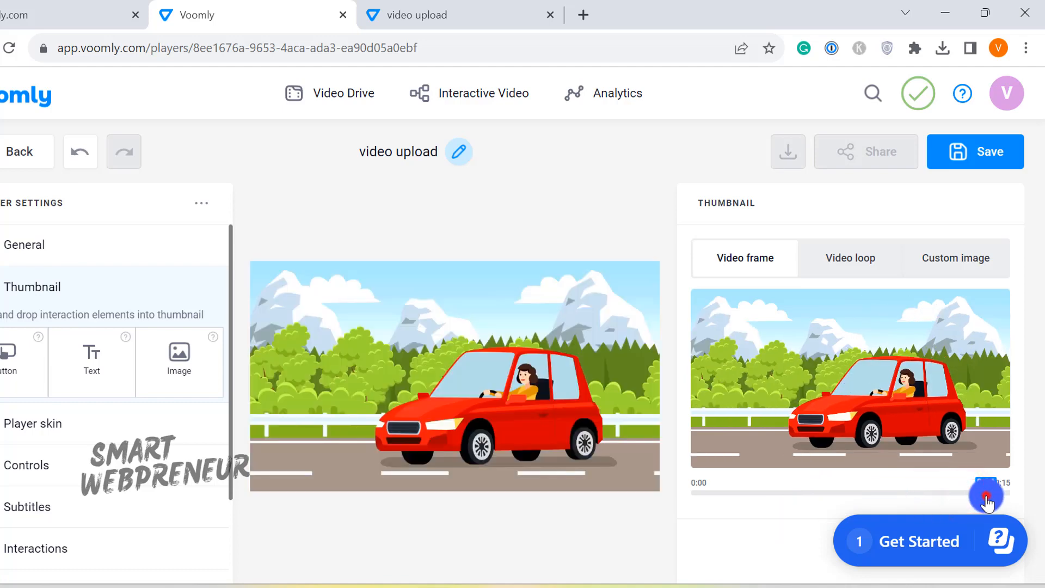
drag(986, 497, 715, 497)
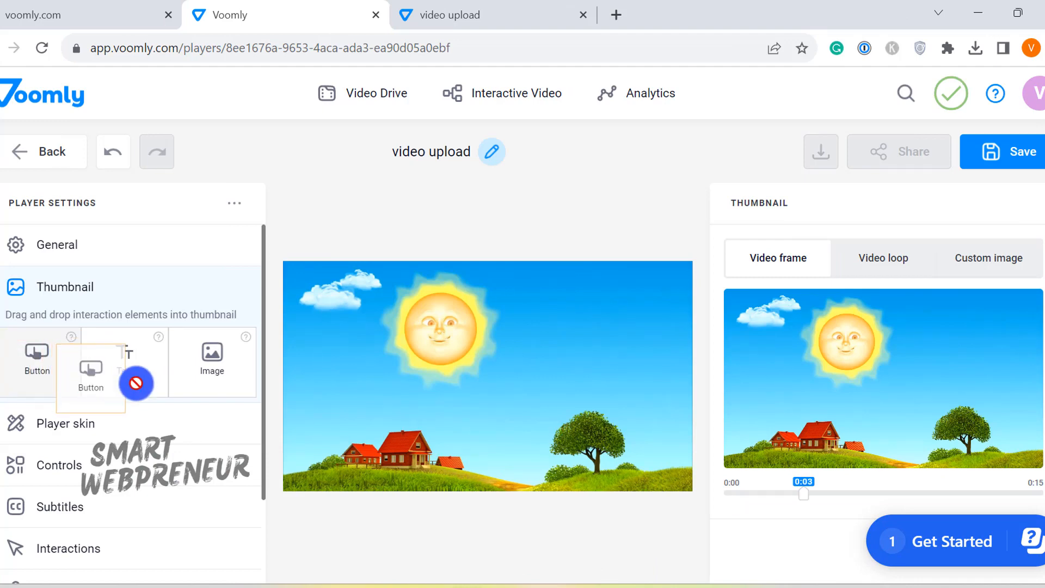
Add a Button element to the thumbnail with the text 'Click To Play'.
drag(37, 357, 493, 393)
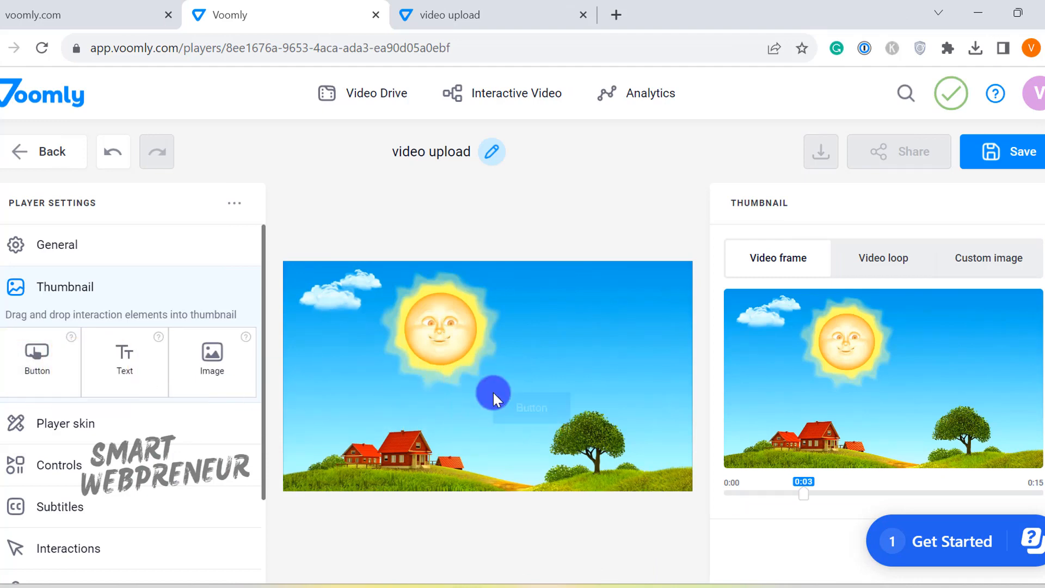
click(531, 408)
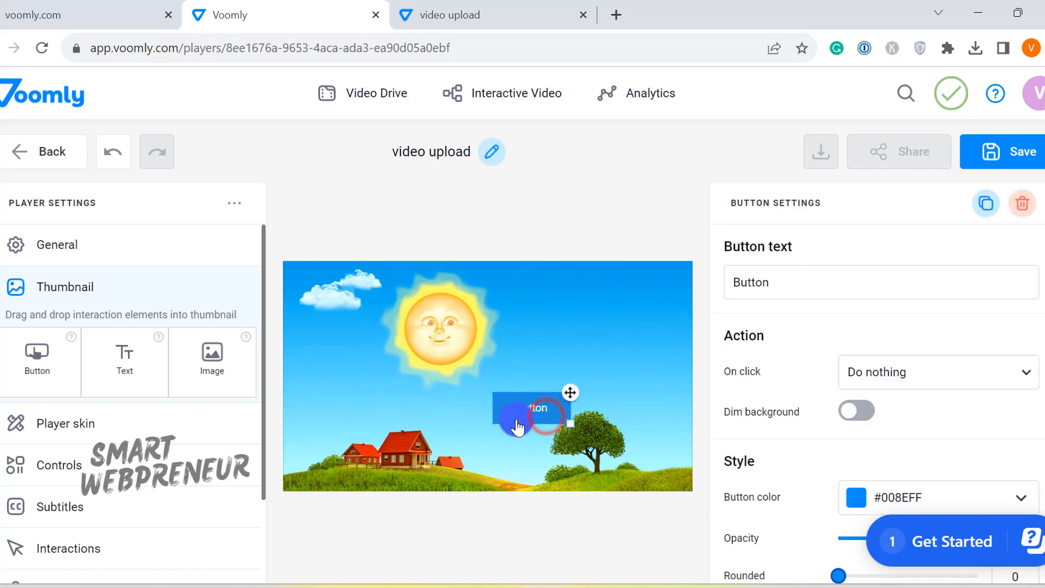
text(Click To Play)
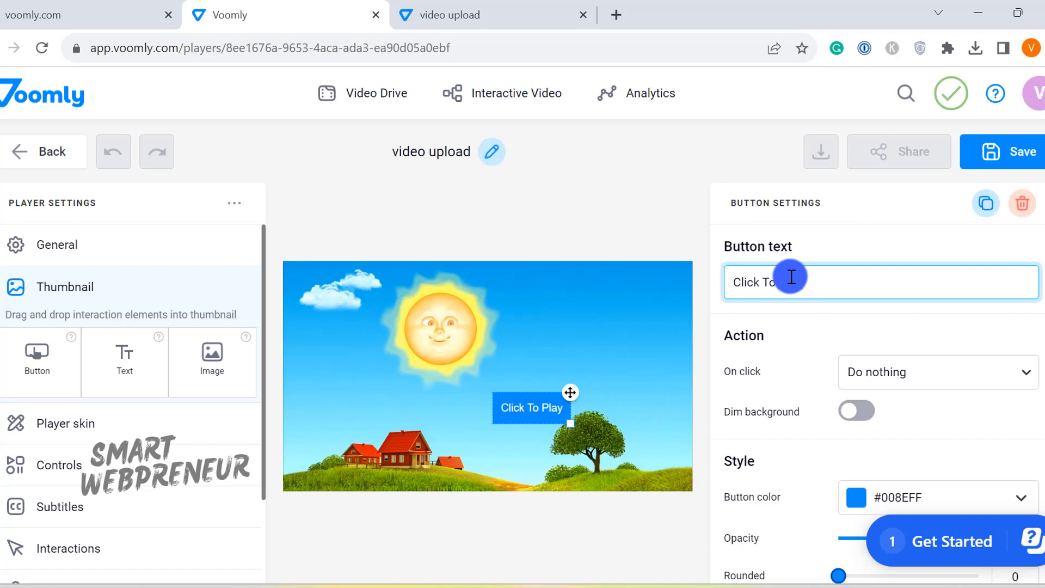
scroll(down, 3)
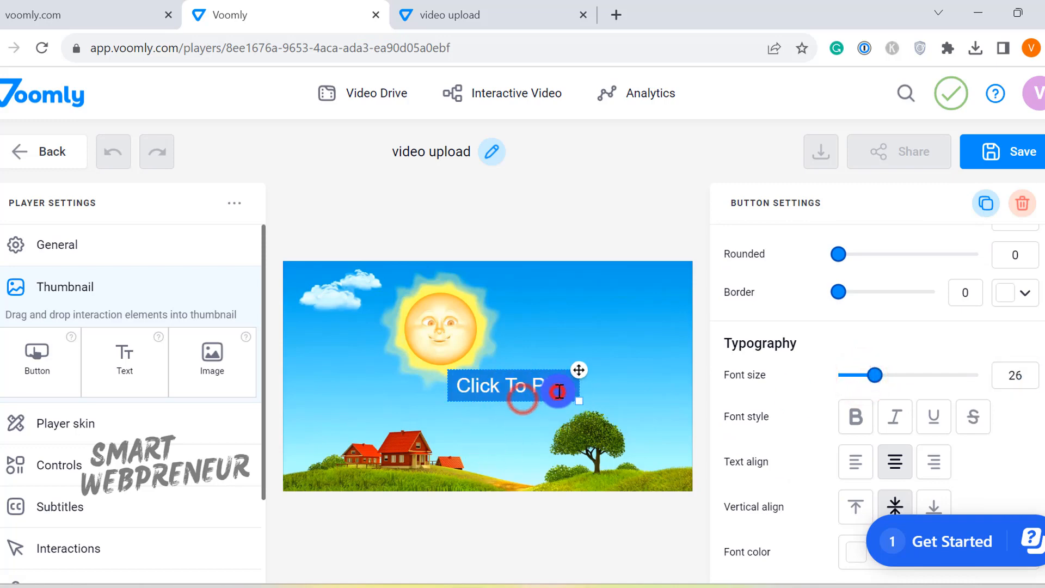
Make the button text bold, colour the button pink after trying green, and set Rounded to 38.
click(856, 416)
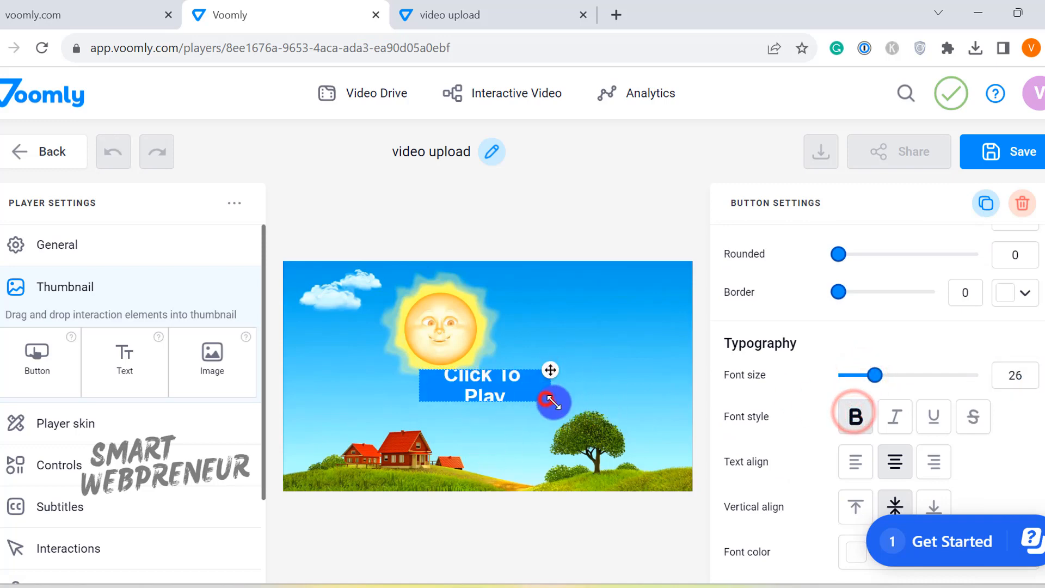
click(851, 350)
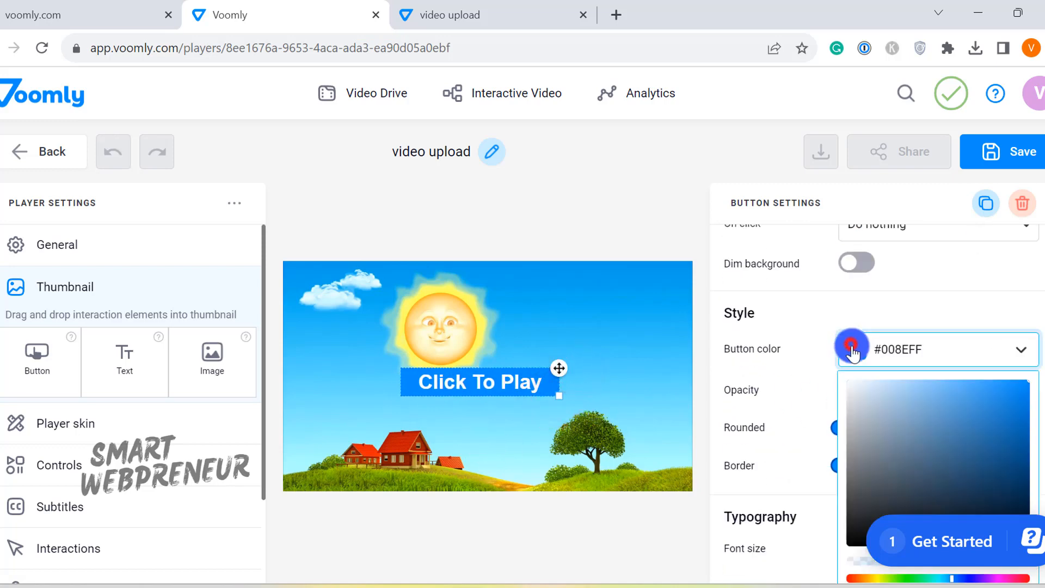
click(944, 427)
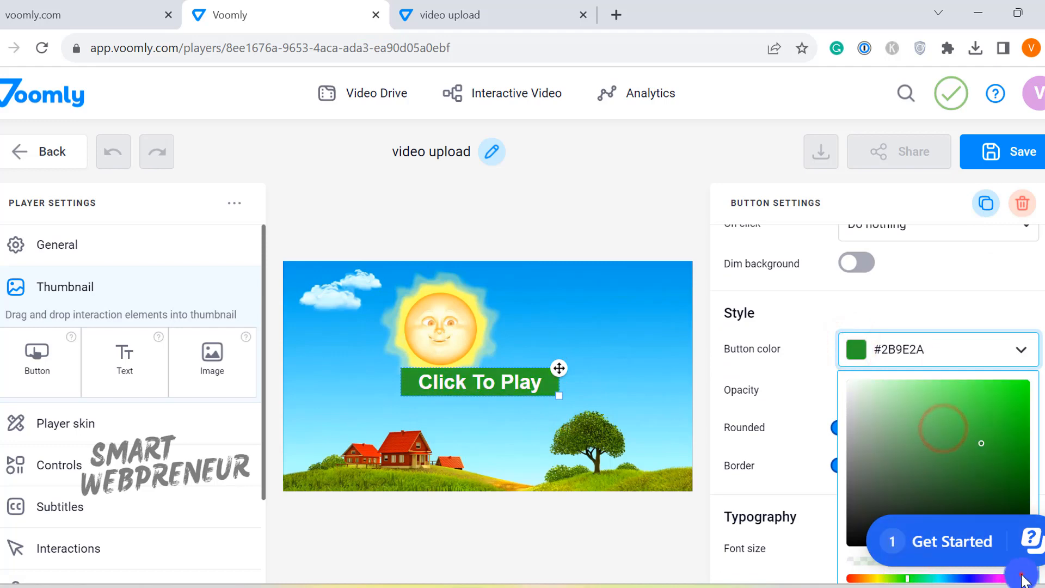
click(1027, 577)
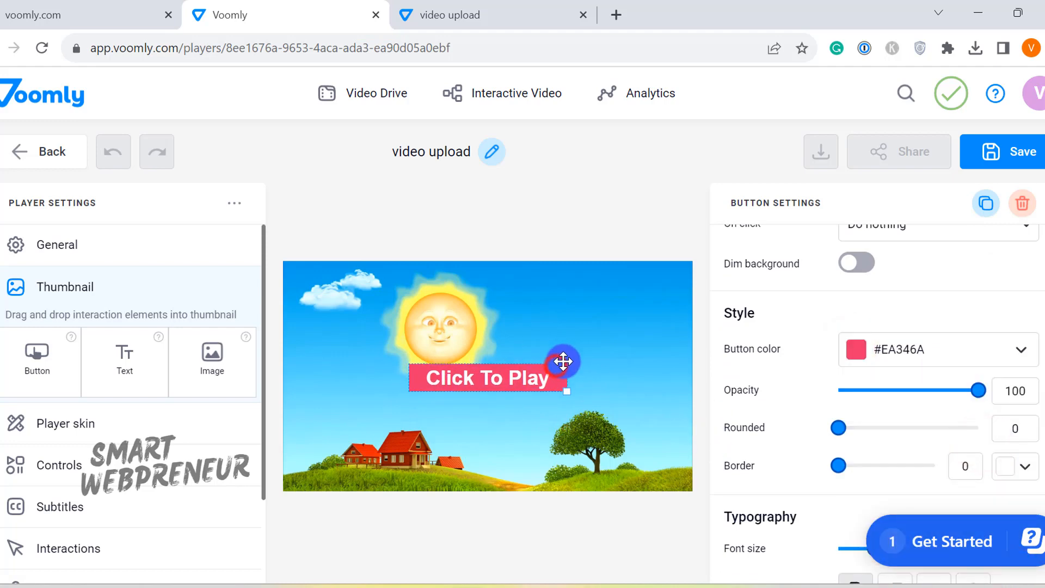
drag(838, 427, 876, 427)
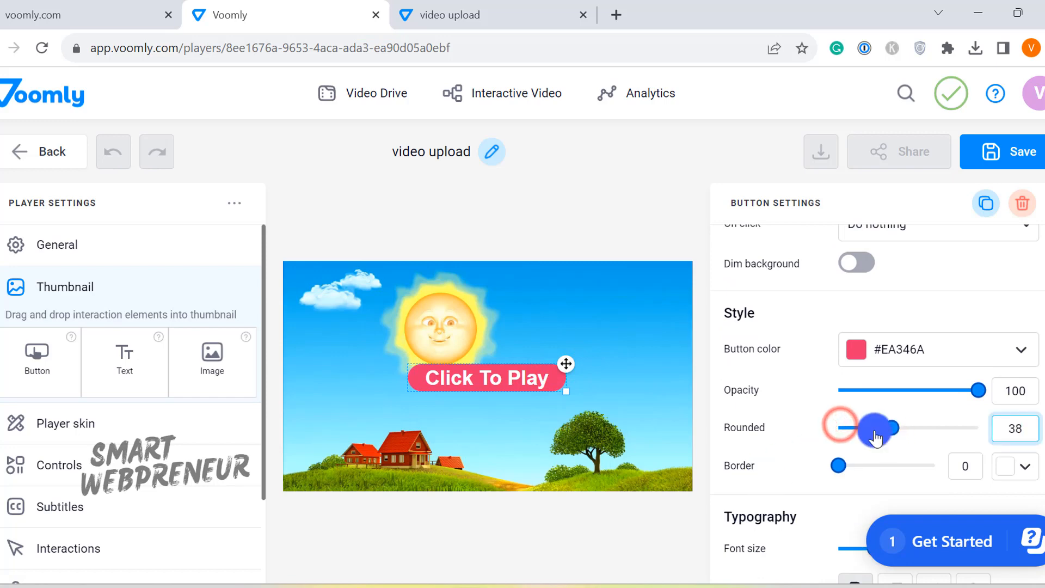
scroll(up, 3)
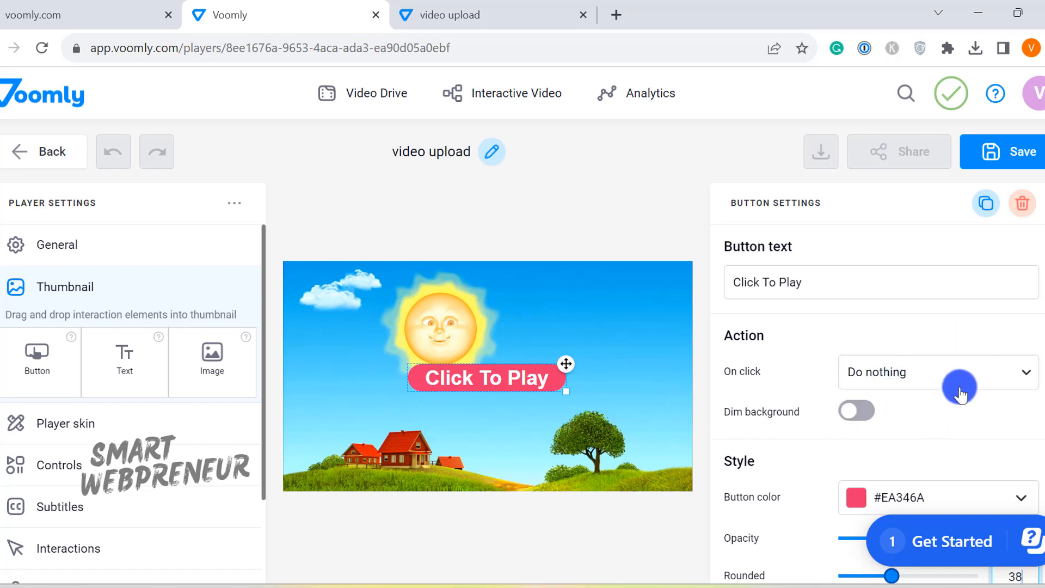
click(933, 372)
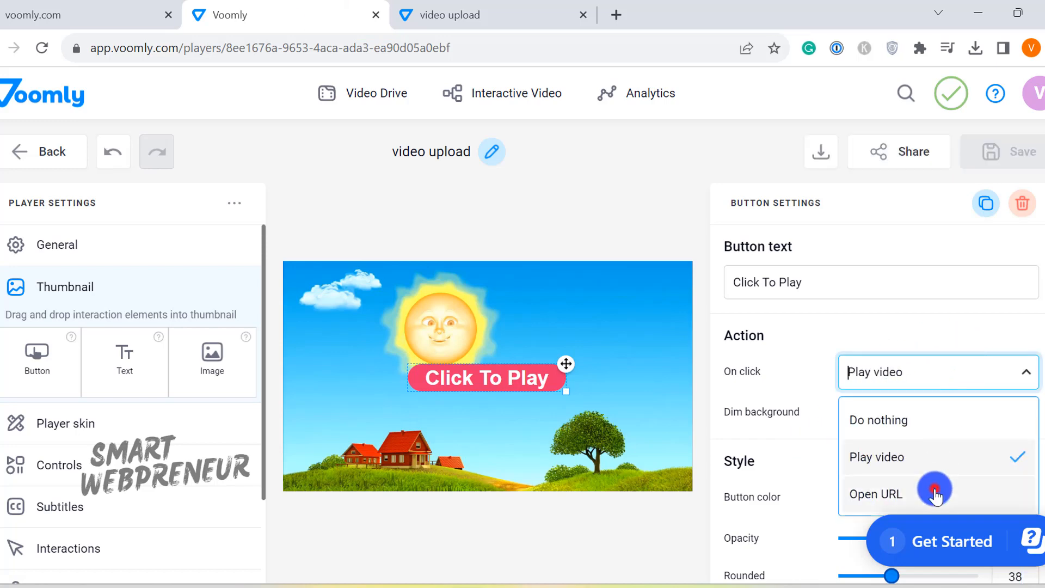
click(875, 493)
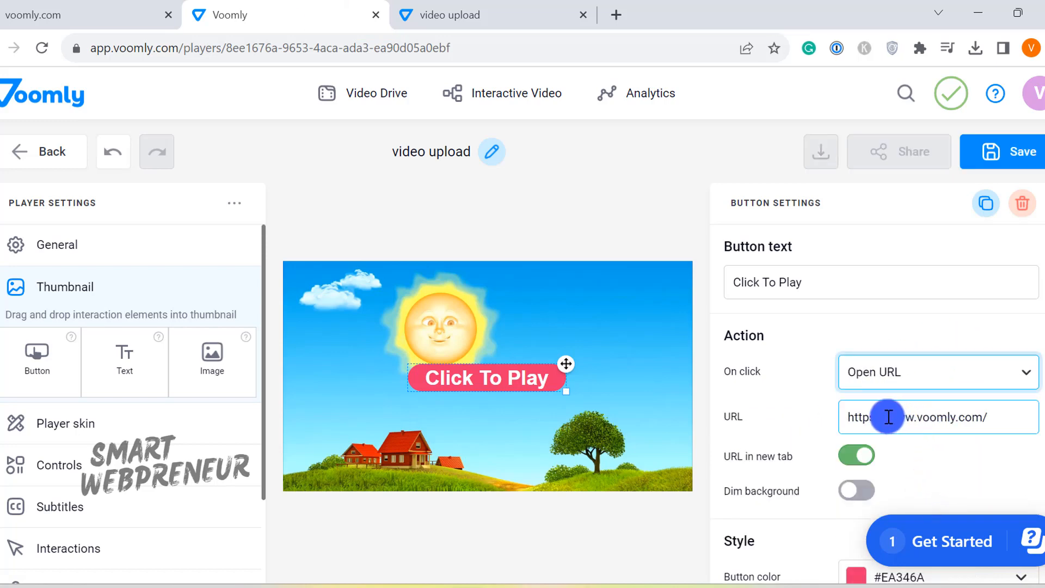
double_click(906, 416)
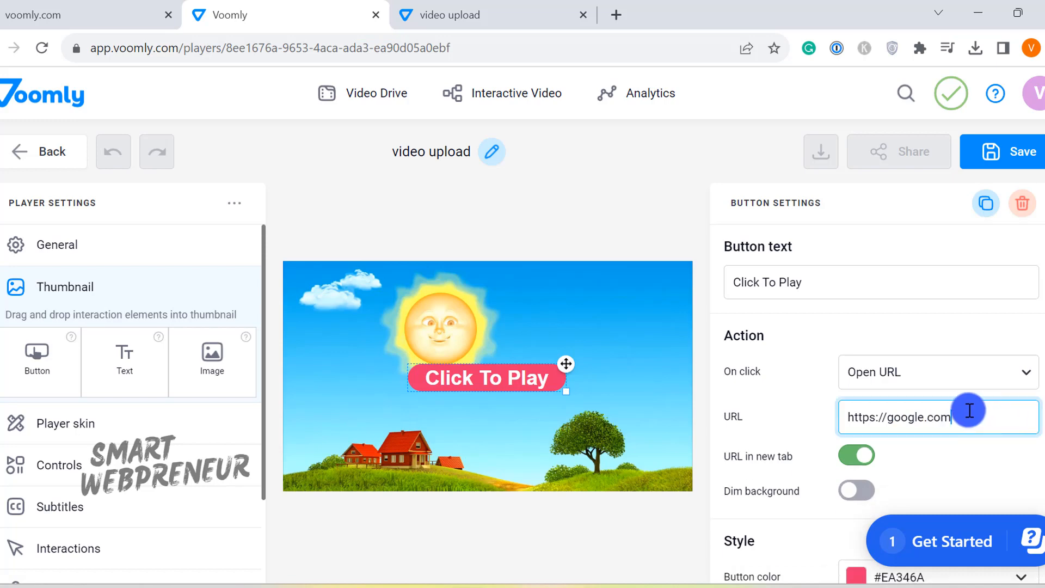
click(1001, 151)
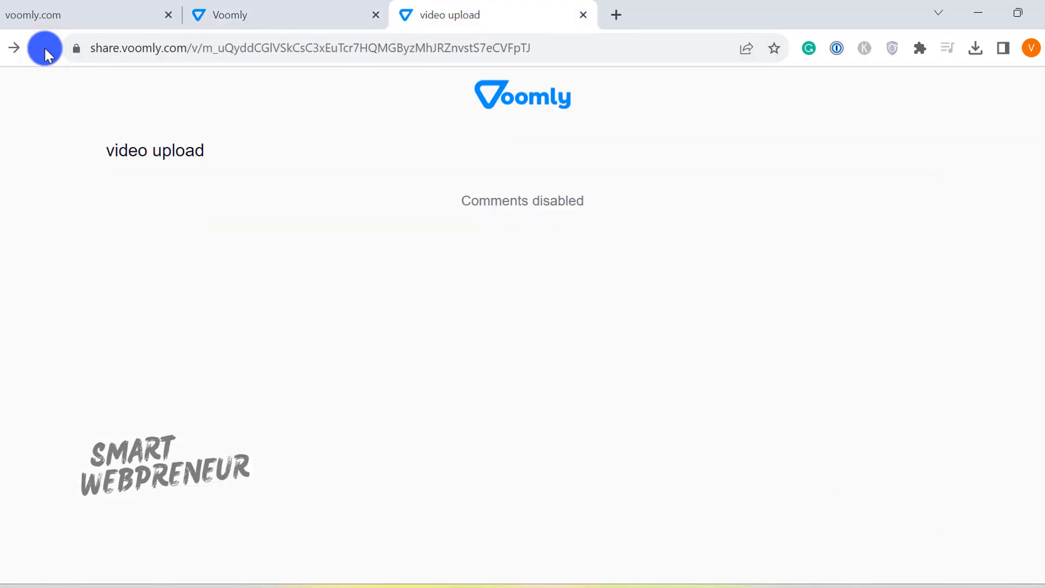
click(43, 48)
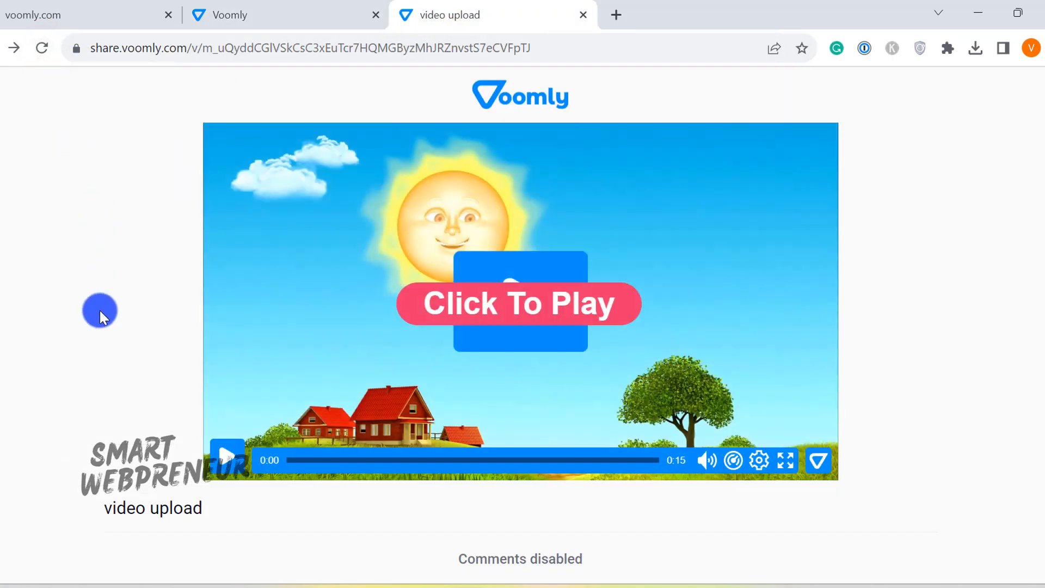
click(519, 302)
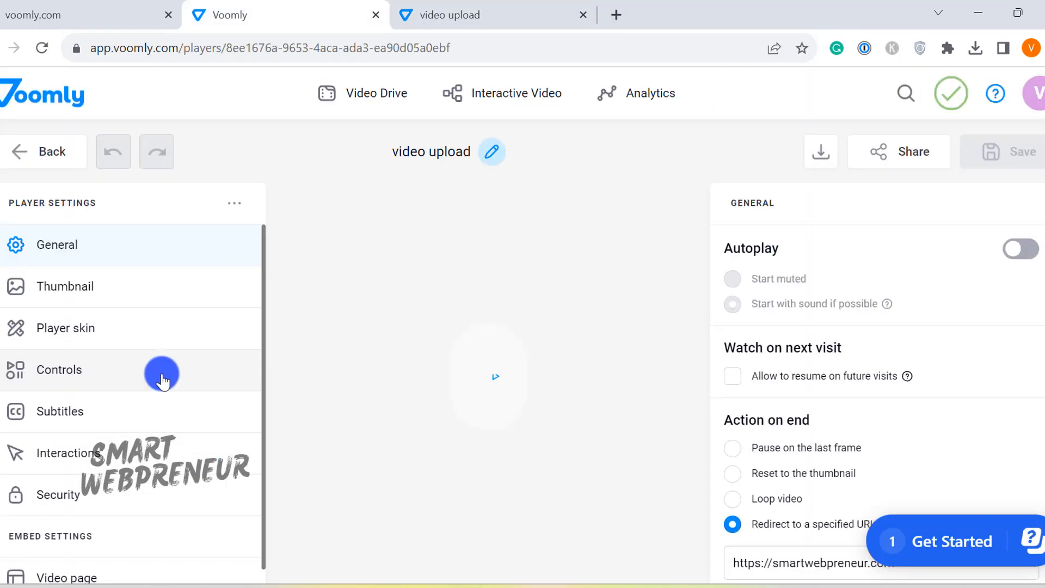
In Player skin, try green, yellow and orange, settle on red #F44336, and reload the share page.
click(65, 327)
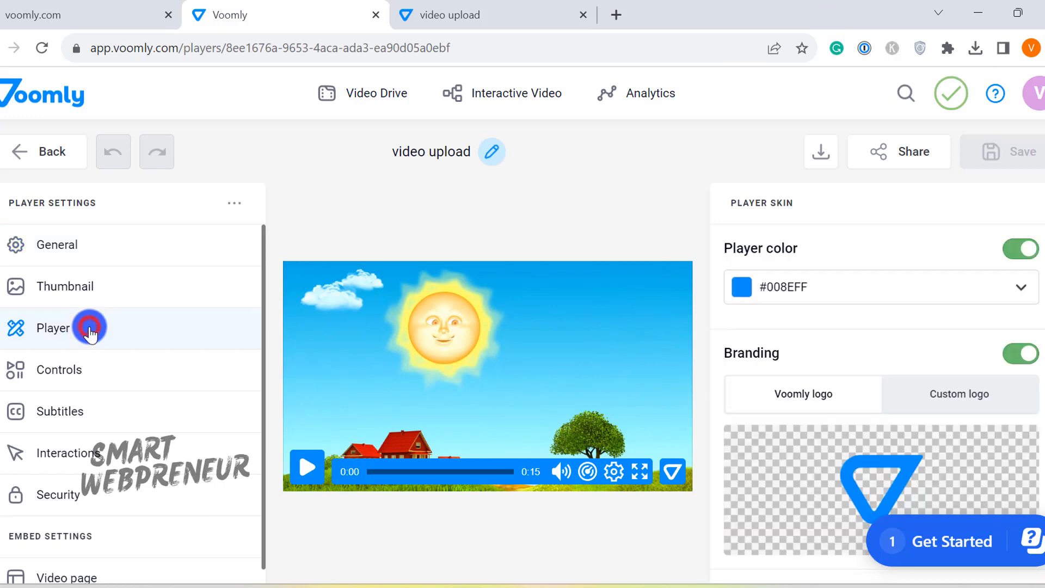
click(54, 327)
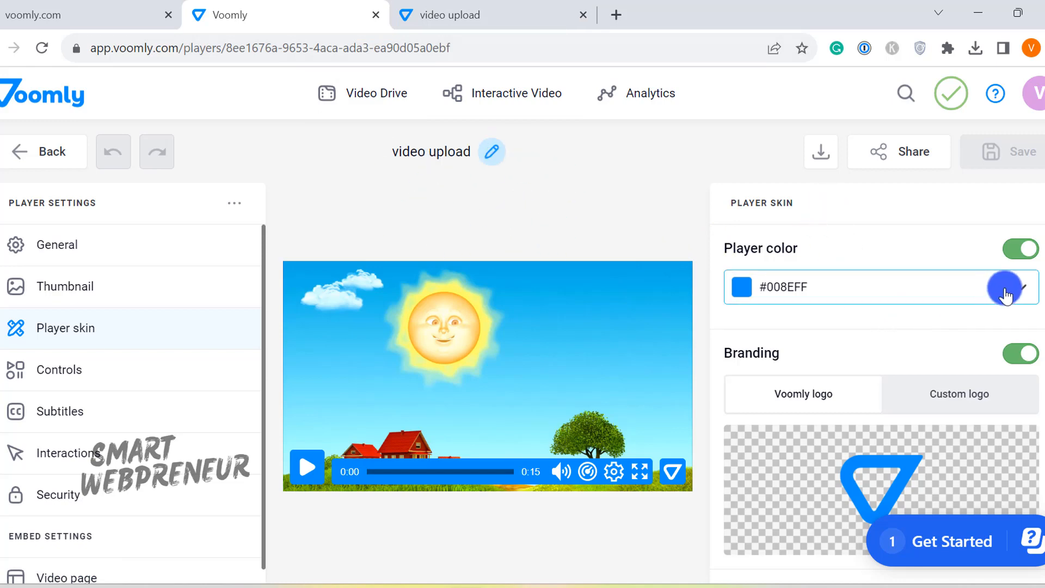
click(1008, 287)
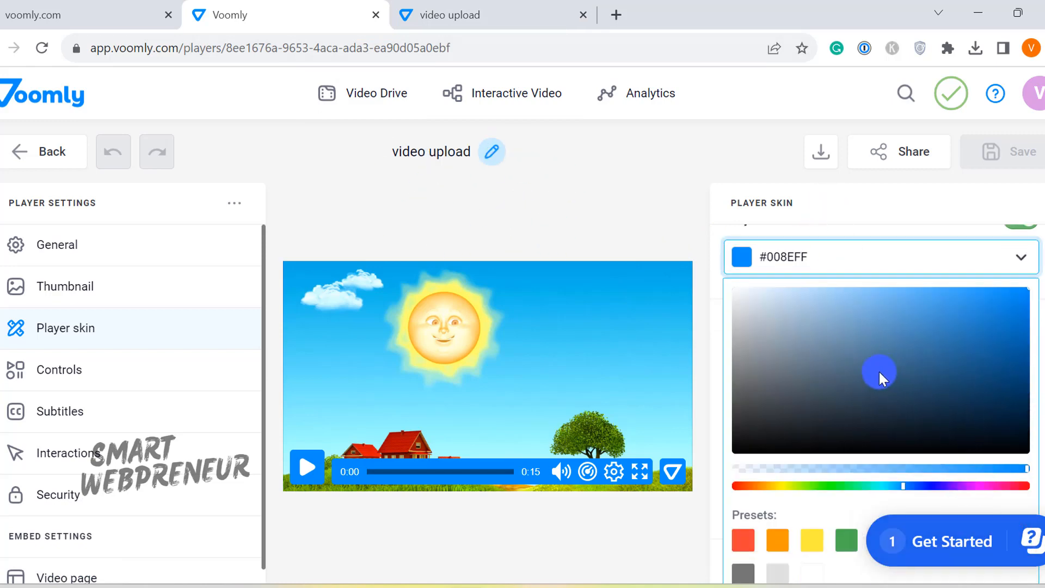
click(847, 540)
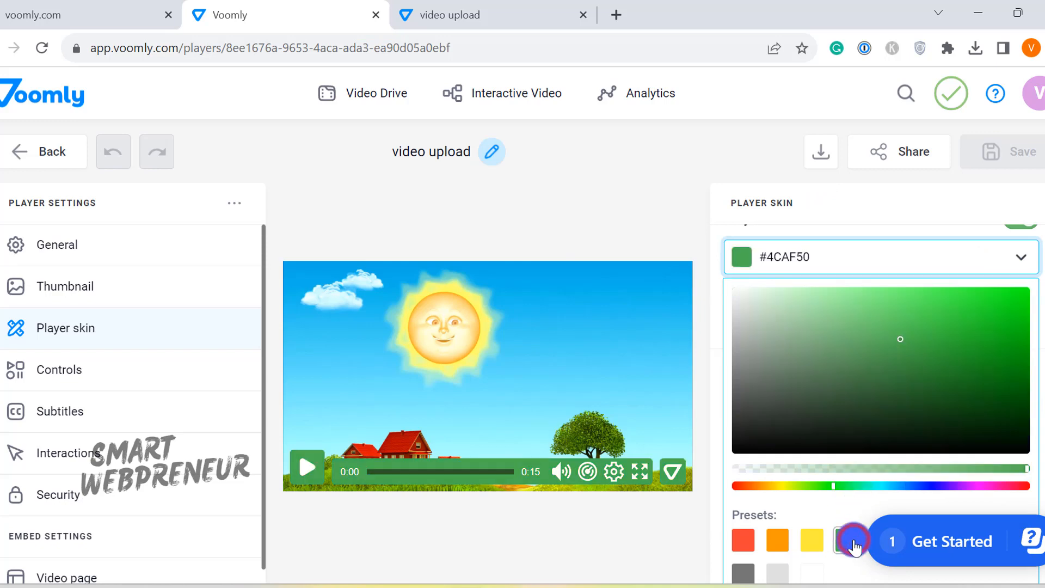
click(811, 540)
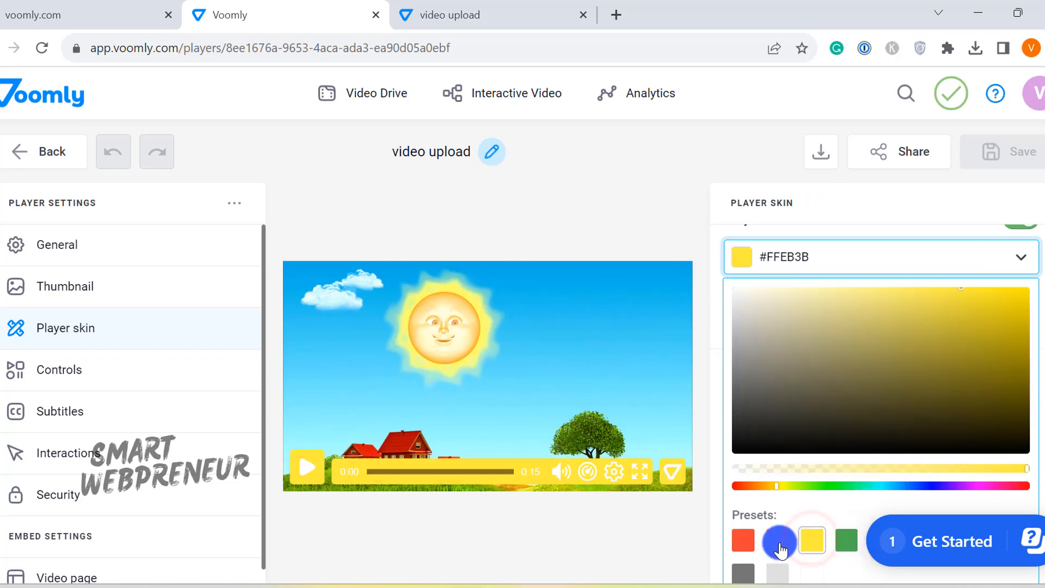
click(777, 540)
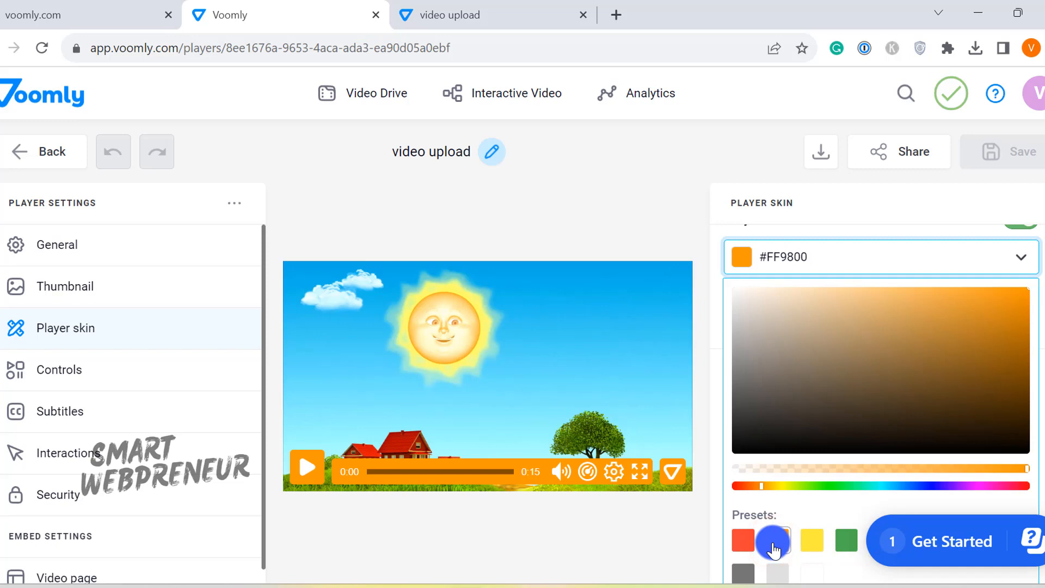
click(742, 540)
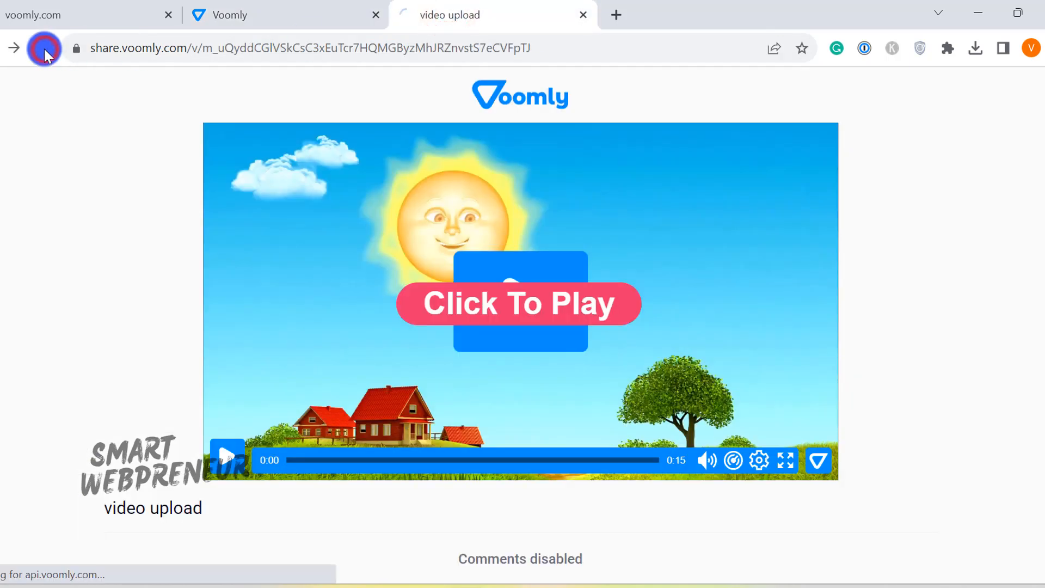
click(45, 48)
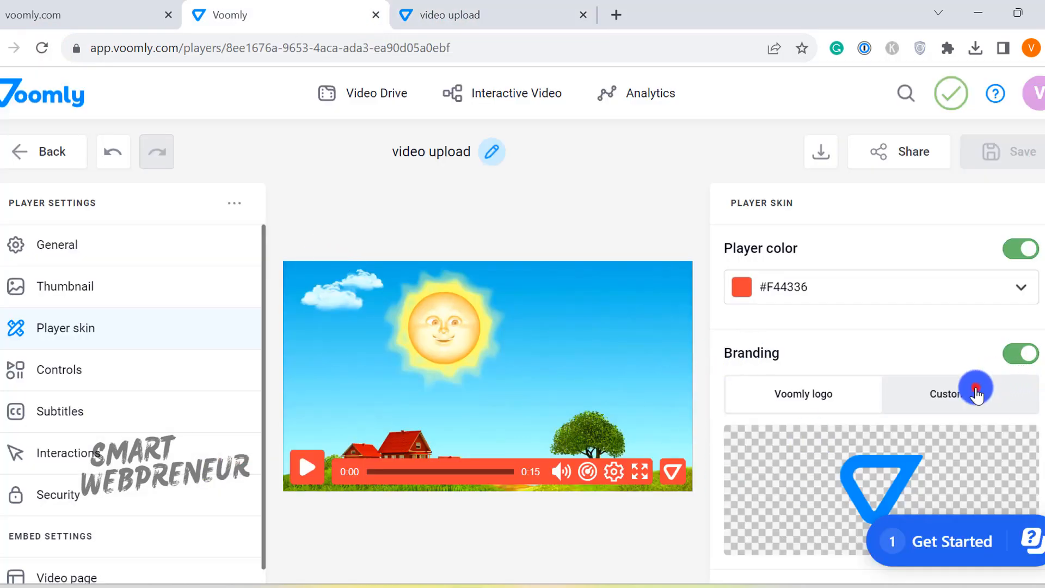
Select the Custom logo branding option and browse for a logo image file.
click(959, 393)
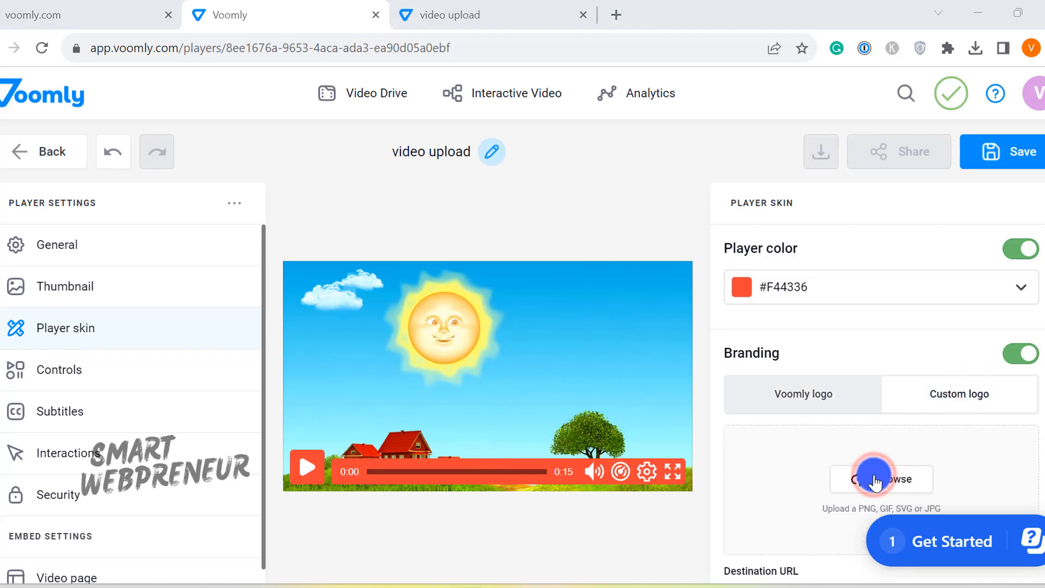
click(880, 479)
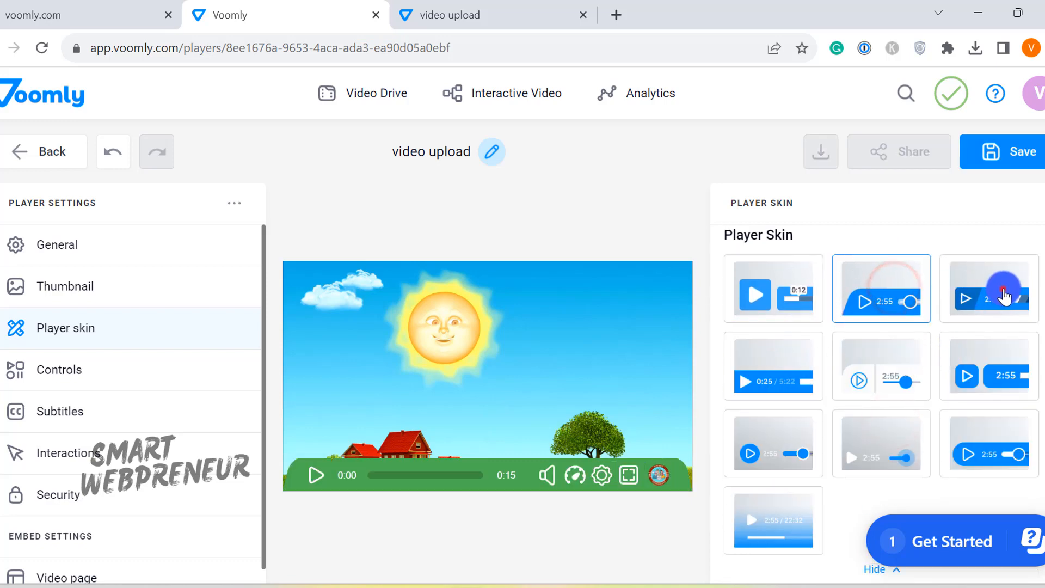
Compare several player skins, keep the light translucent skin, and reload the shared video page.
click(773, 366)
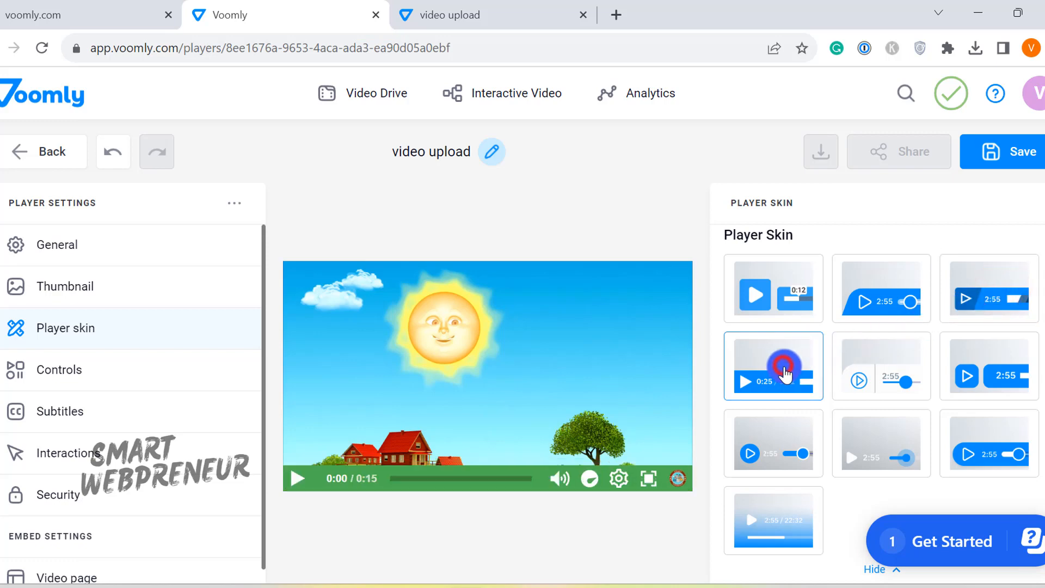
click(882, 365)
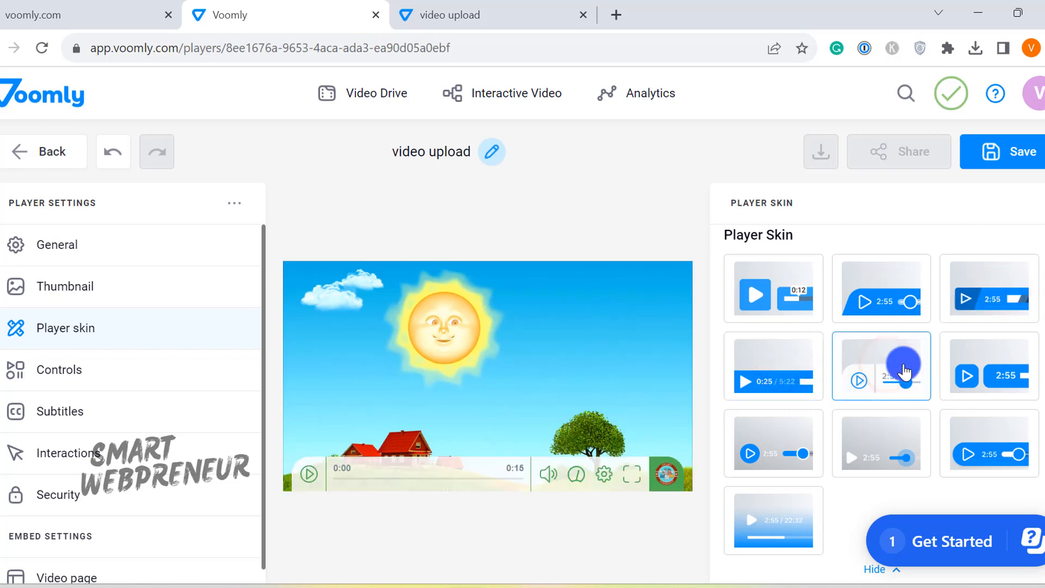
click(989, 366)
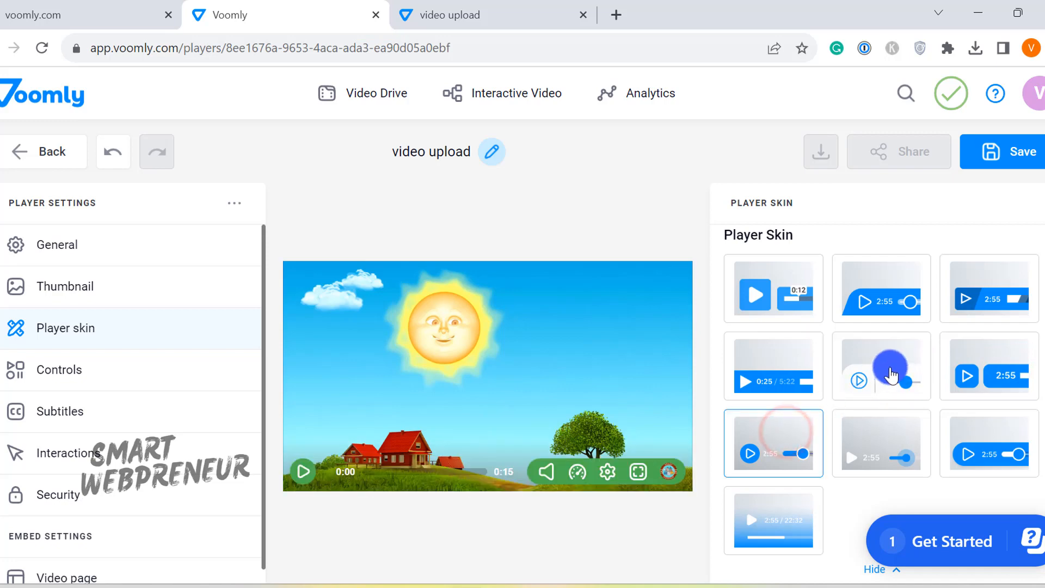
click(882, 366)
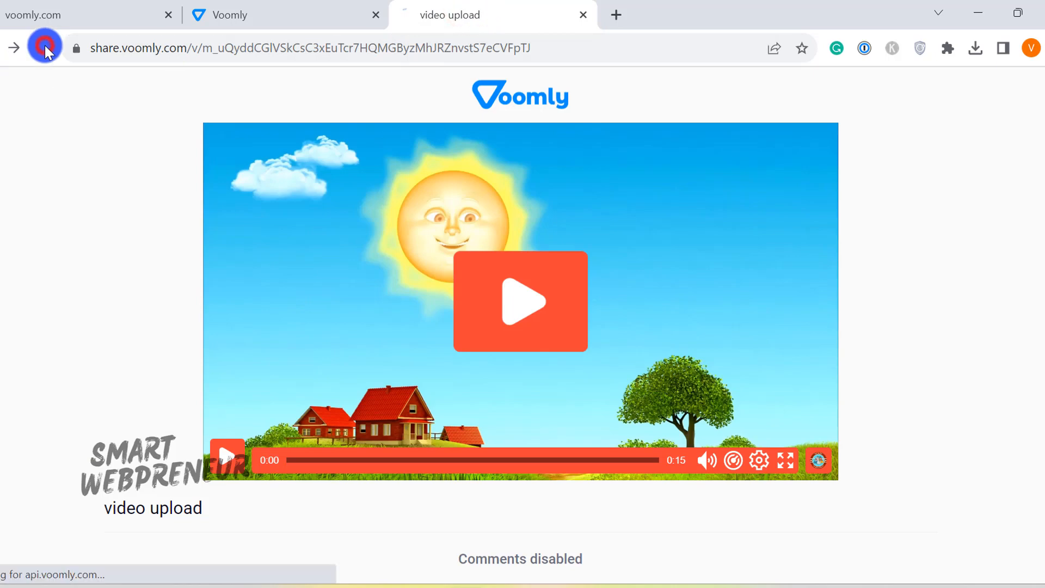
click(44, 47)
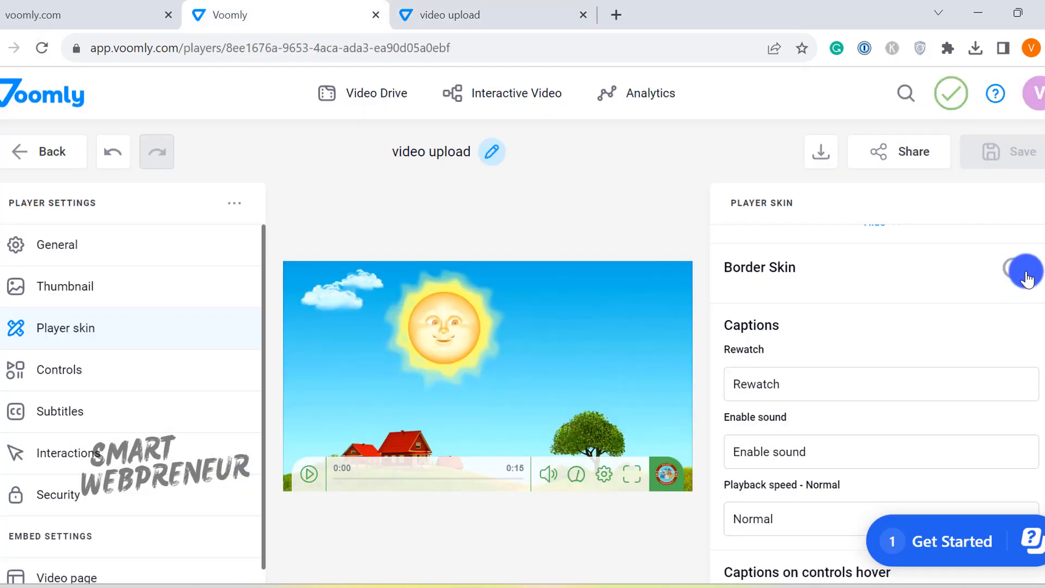
click(1020, 267)
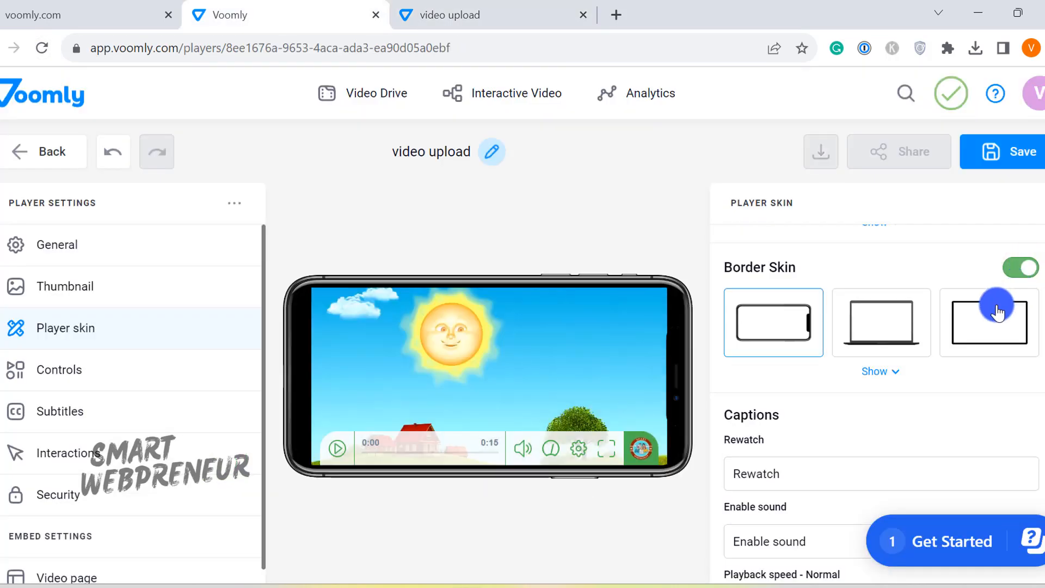
click(880, 322)
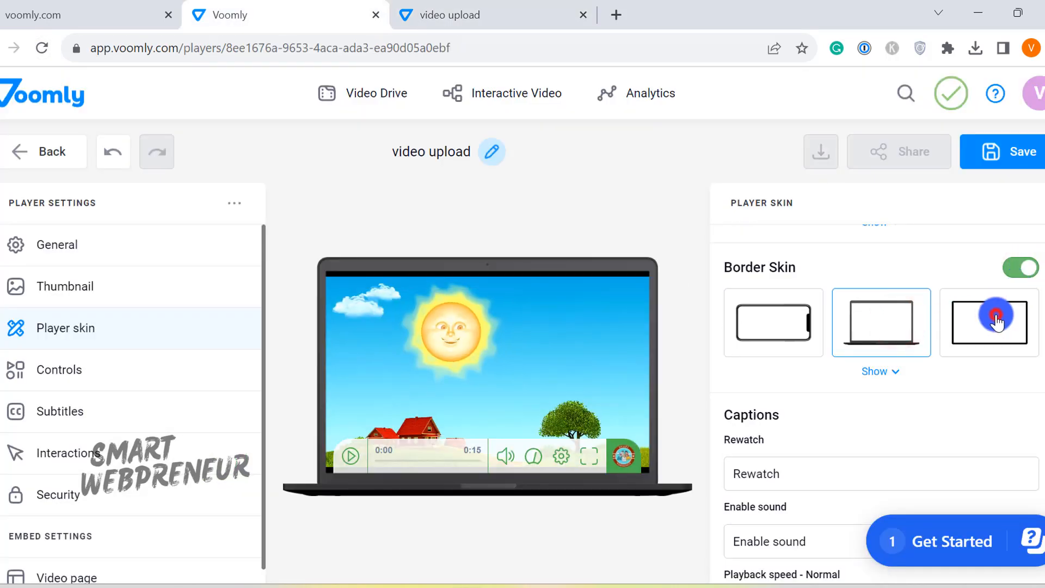
click(1020, 267)
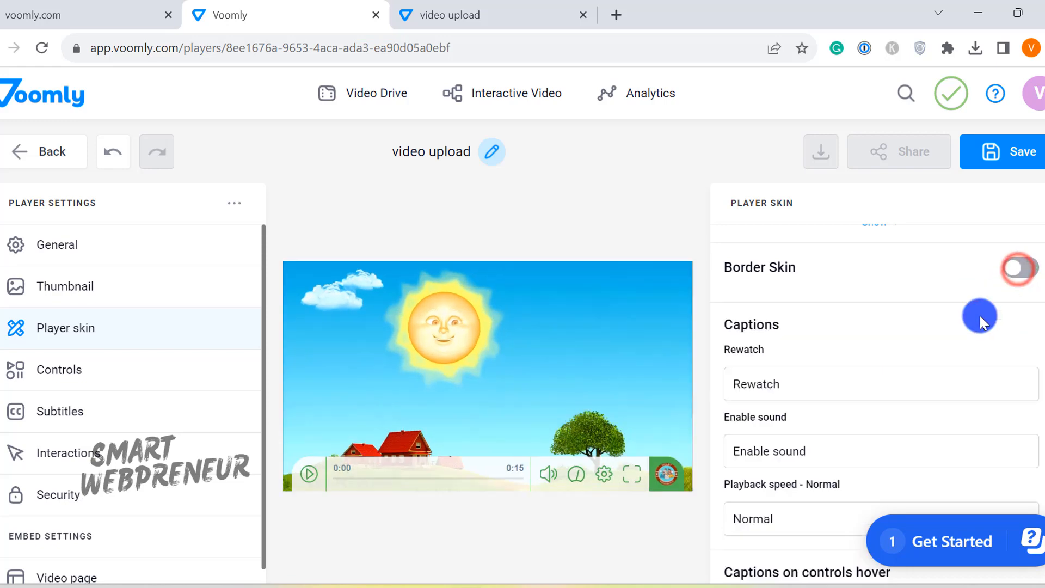
scroll(down, 3)
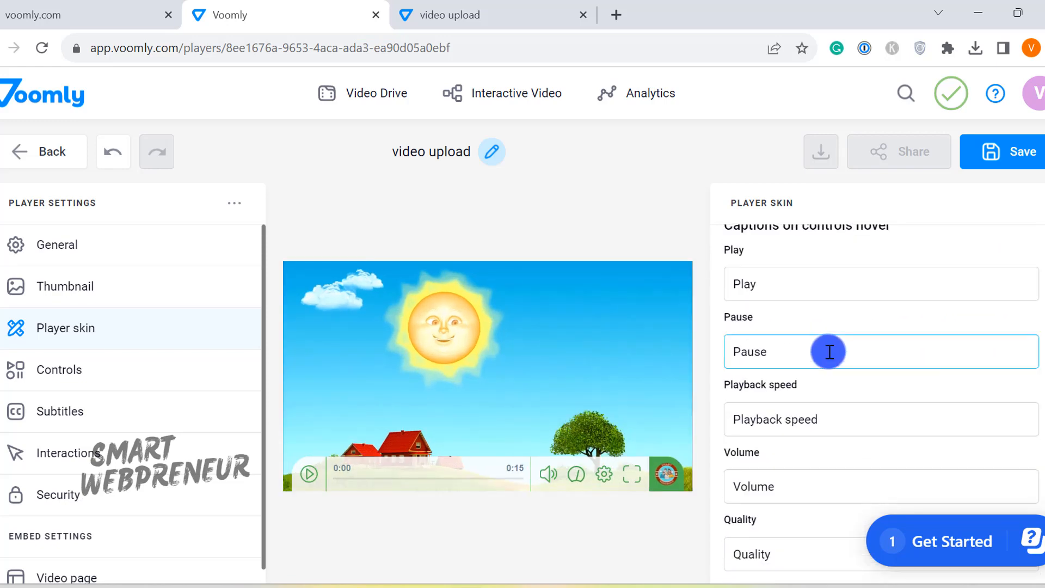
Save the player settings and dismiss the visible-controls notice in Controls.
scroll(down, 3)
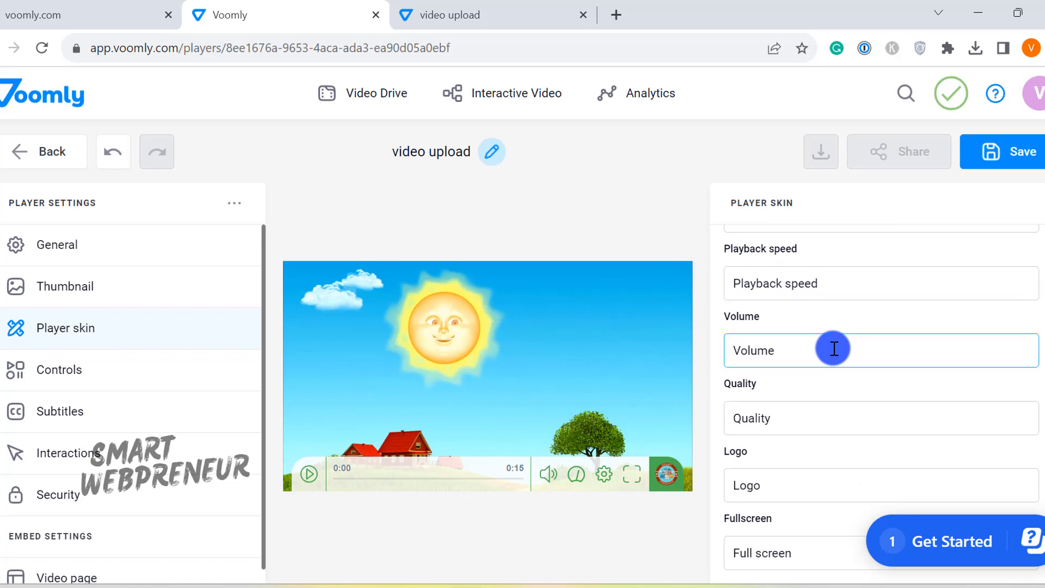
click(1012, 152)
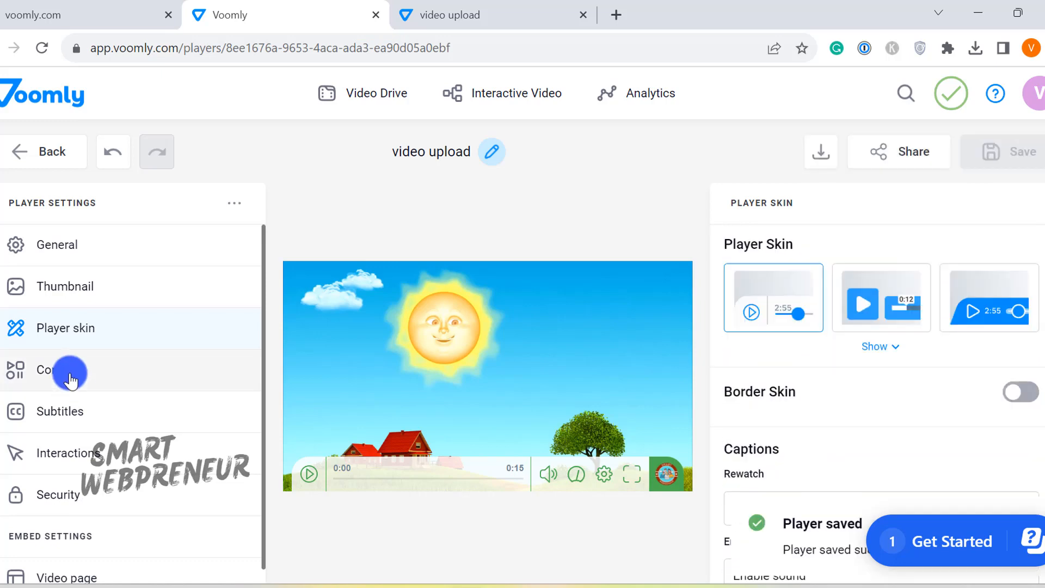
click(54, 370)
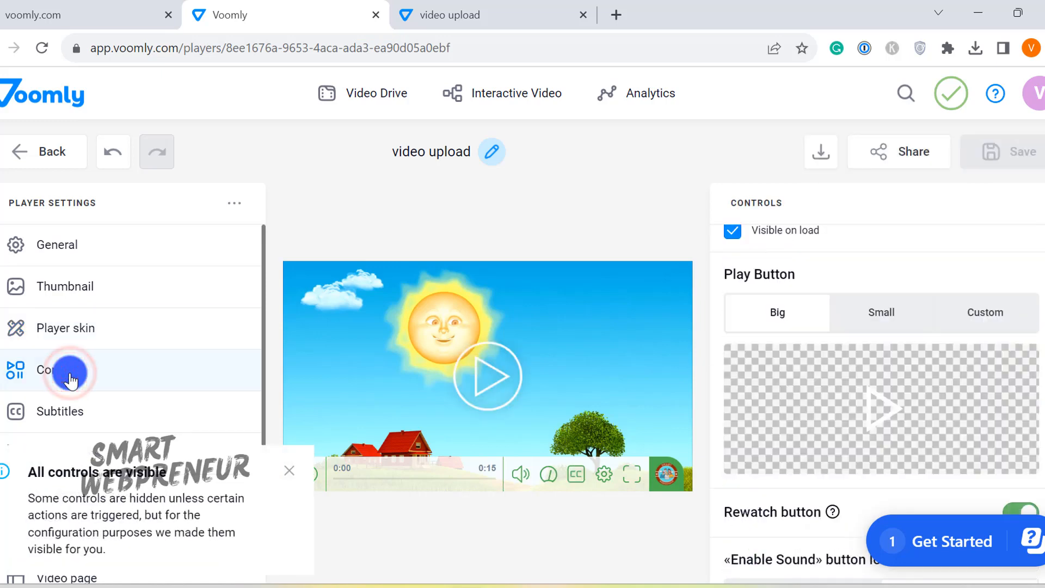
click(70, 370)
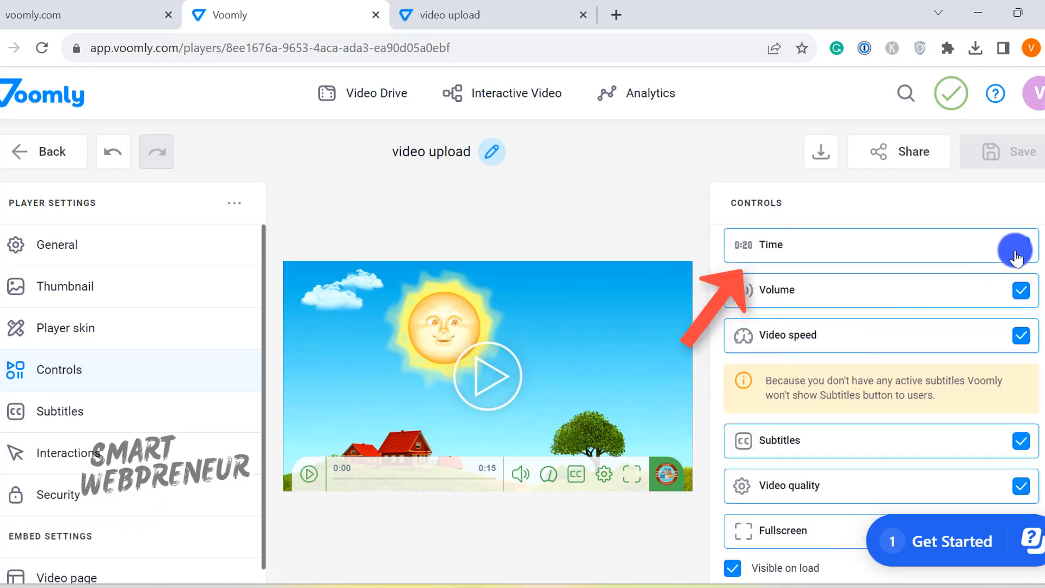
Toggle the time display off and back on, and set Play Button to Small.
click(1020, 245)
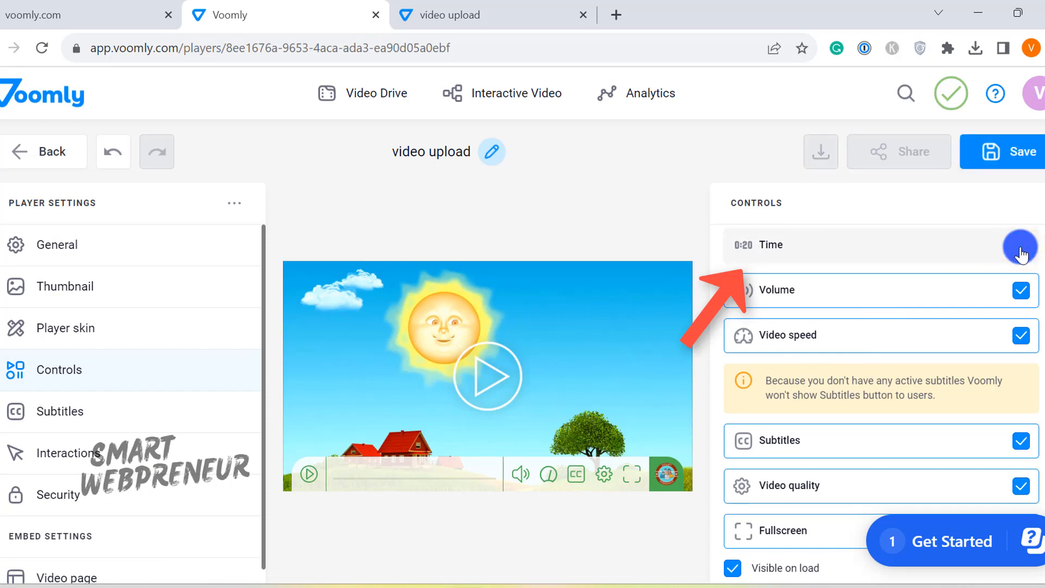
click(1020, 245)
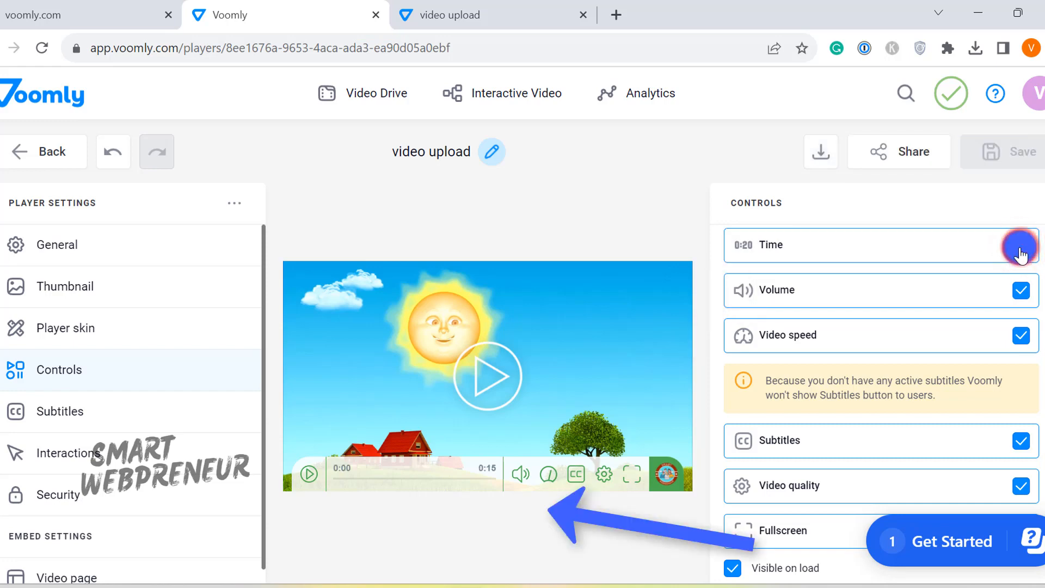
click(1021, 245)
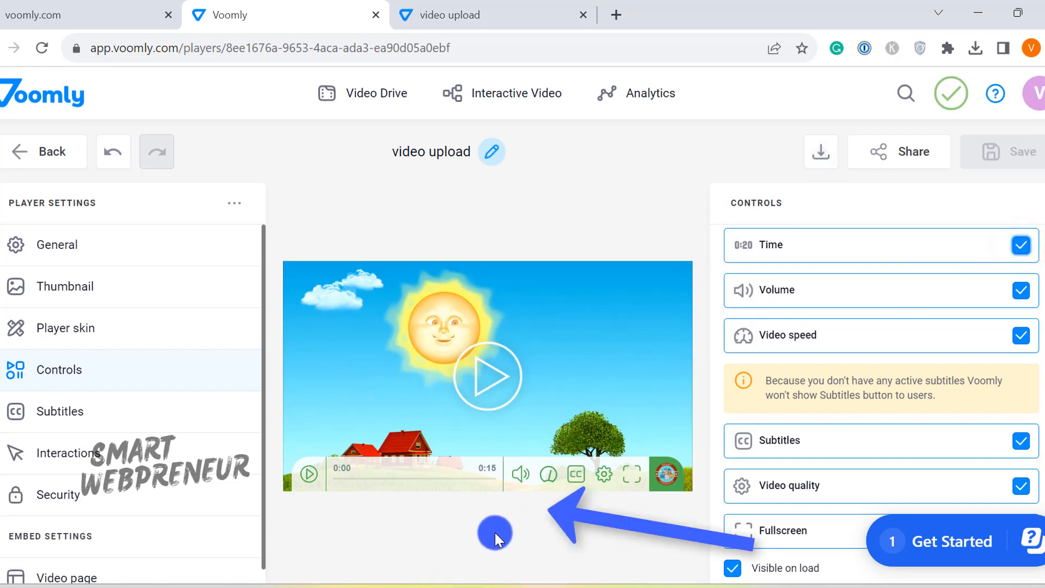
click(1019, 249)
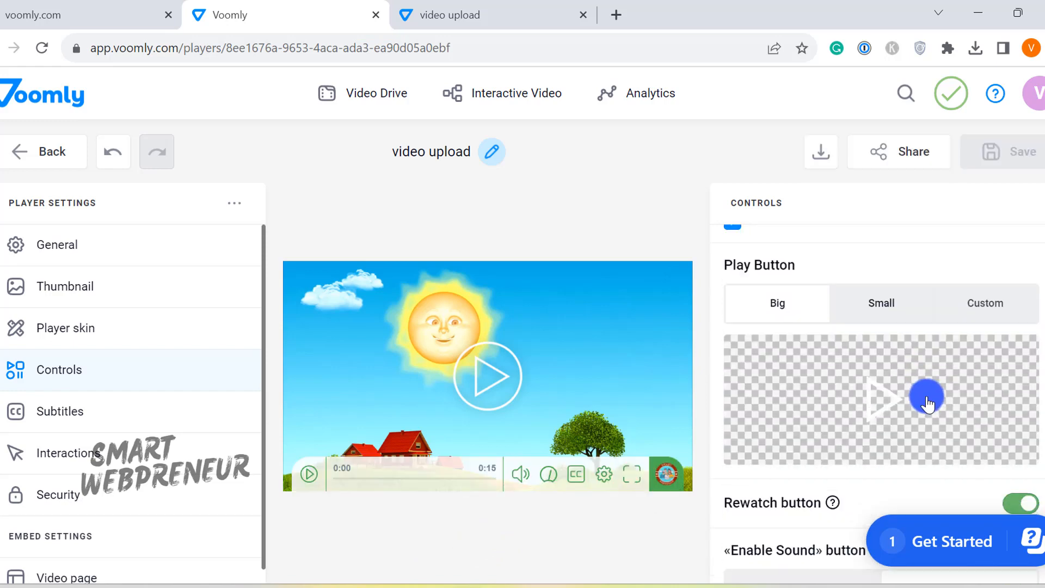
click(879, 303)
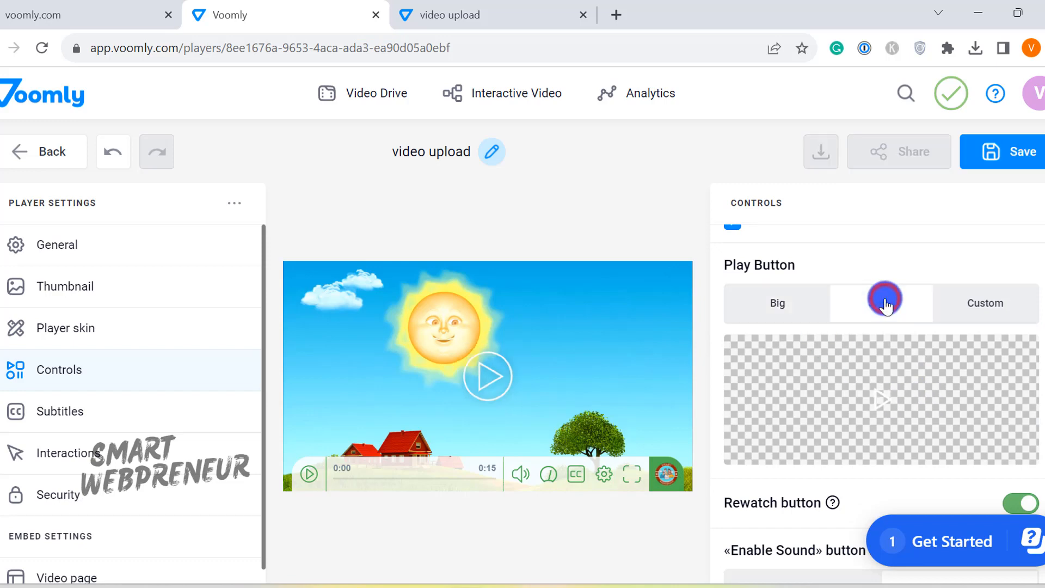
click(59, 411)
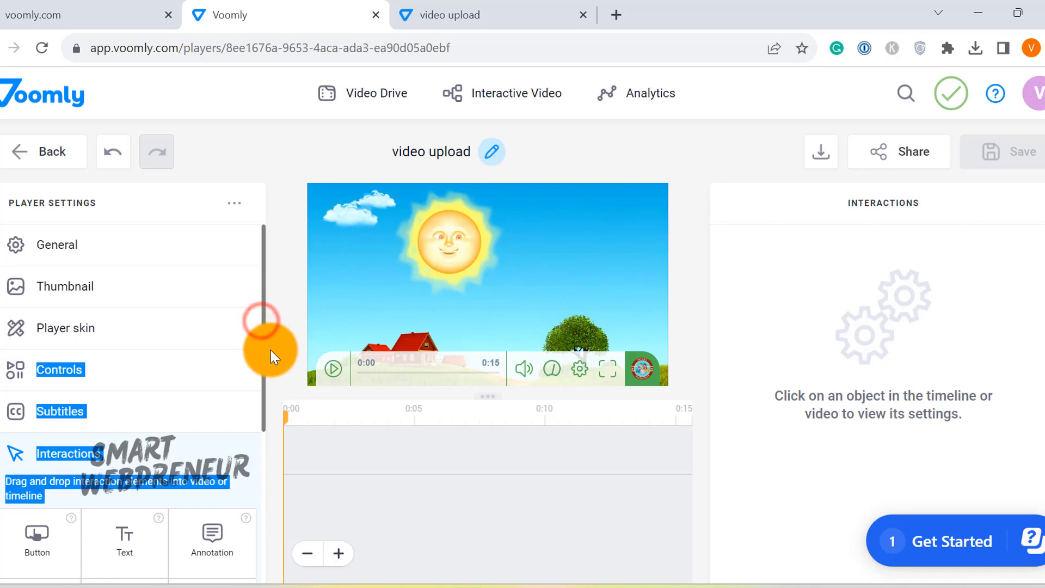
Drop a Button interaction on the timeline, play the preview, then add Share at 0:05.
scroll(down, 3)
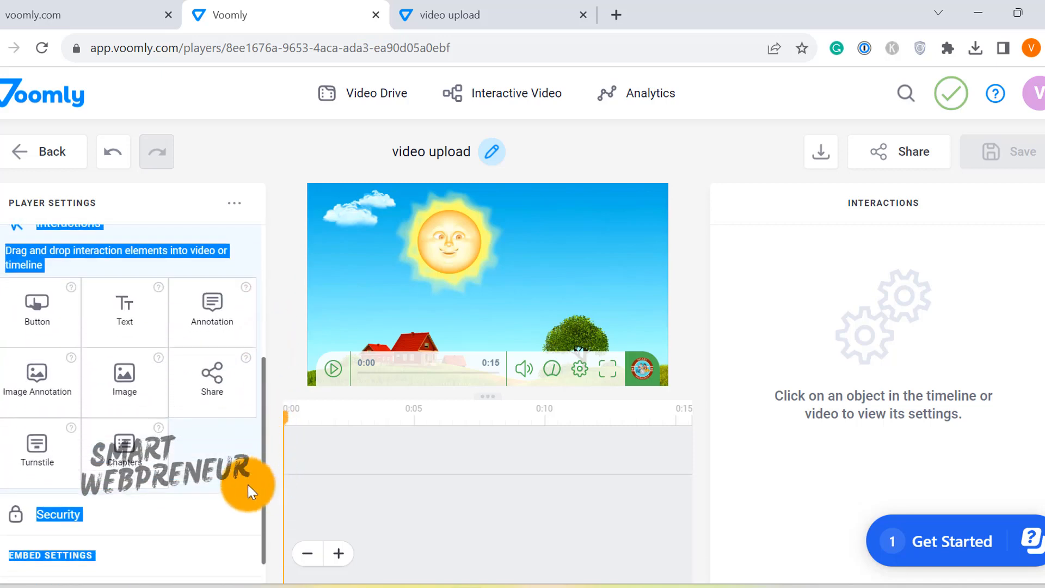
mouse_move(274, 313)
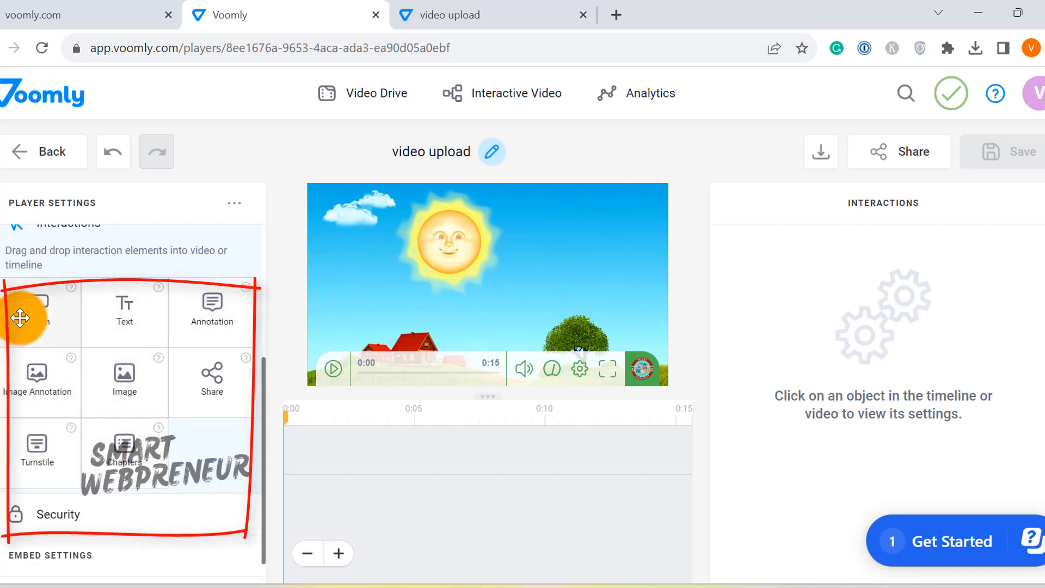
drag(37, 313, 450, 449)
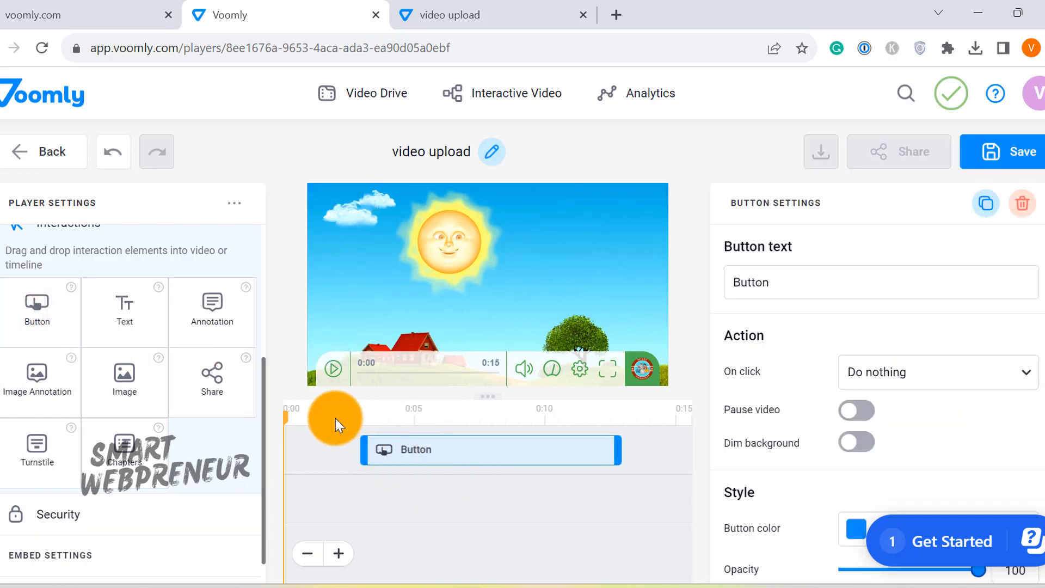
click(332, 368)
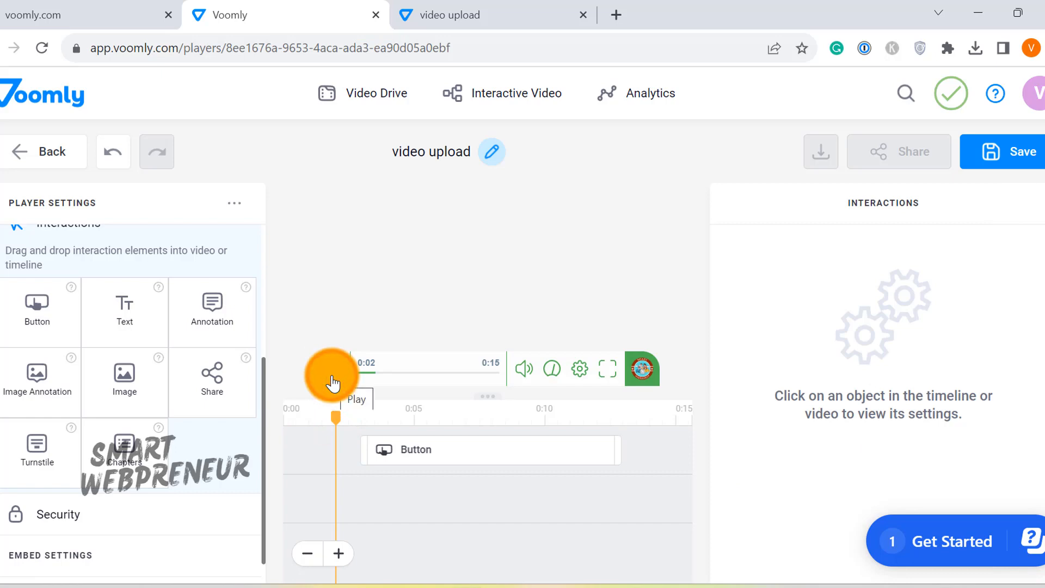
click(332, 370)
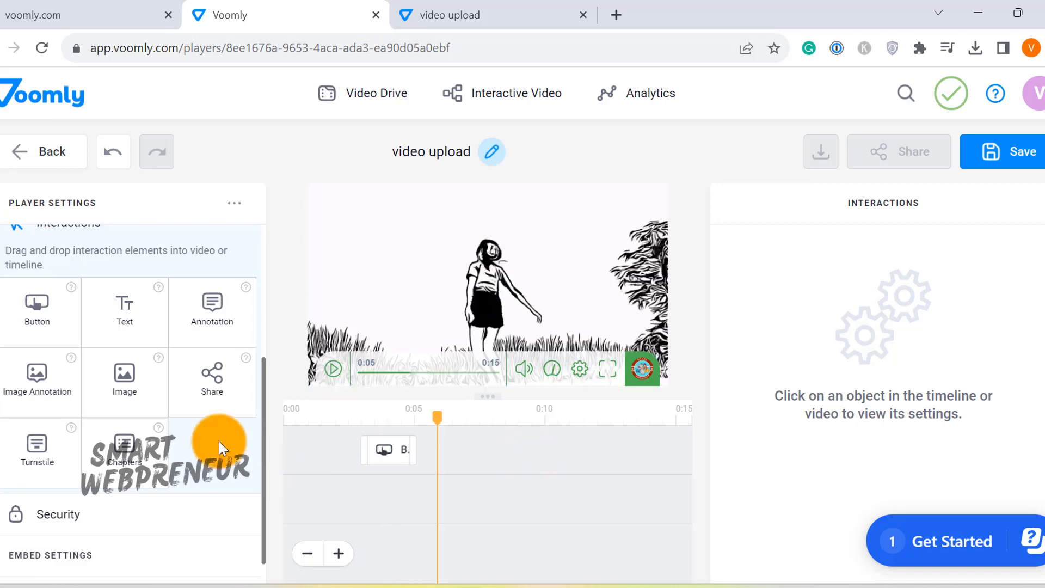
mouse_move(212, 380)
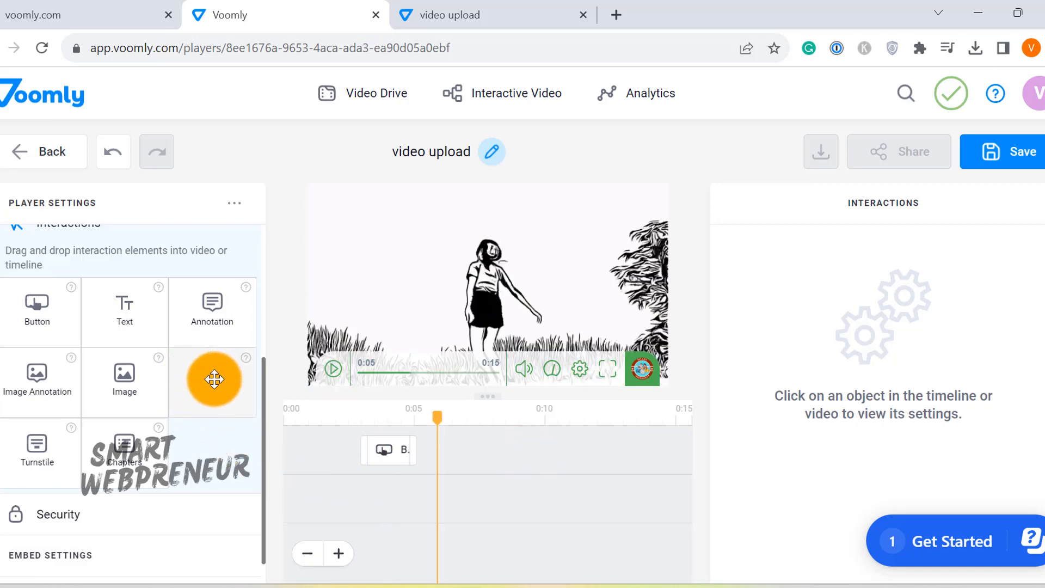
drag(211, 380, 490, 436)
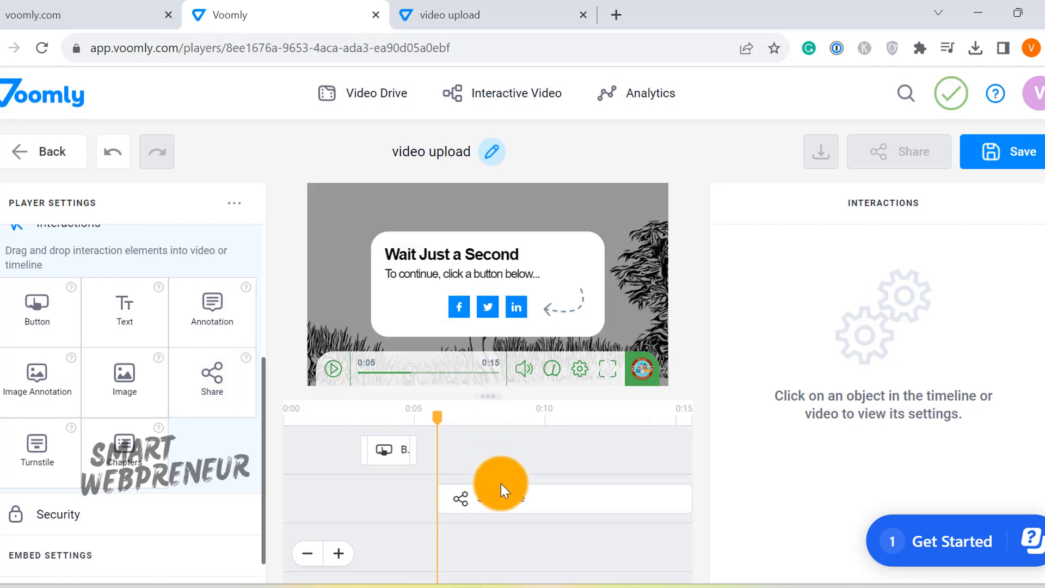
click(495, 498)
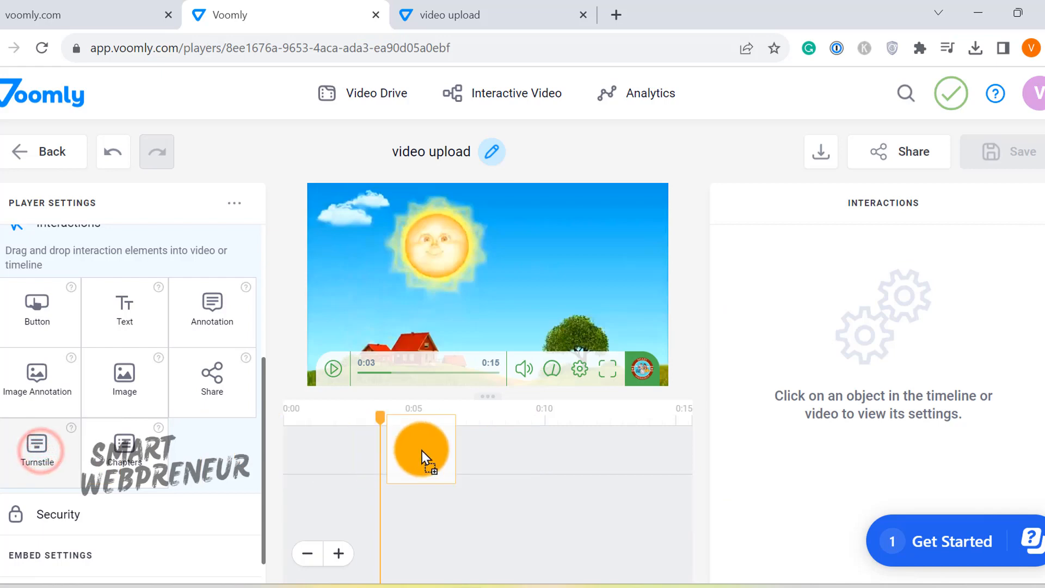
Add a Turnstile form to the timeline, then toggle Security's Password protection on and off.
drag(36, 443, 419, 449)
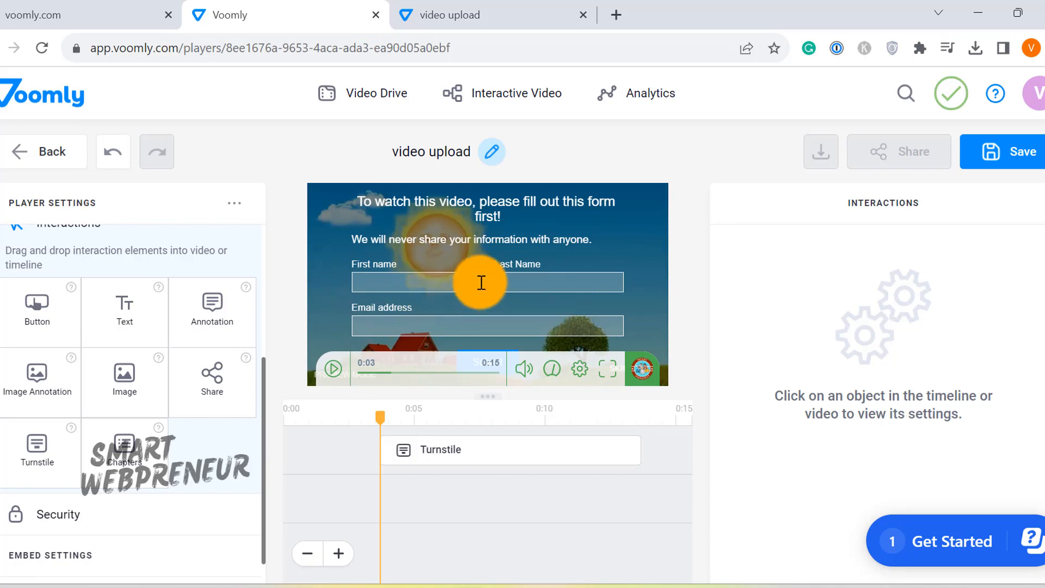
click(440, 449)
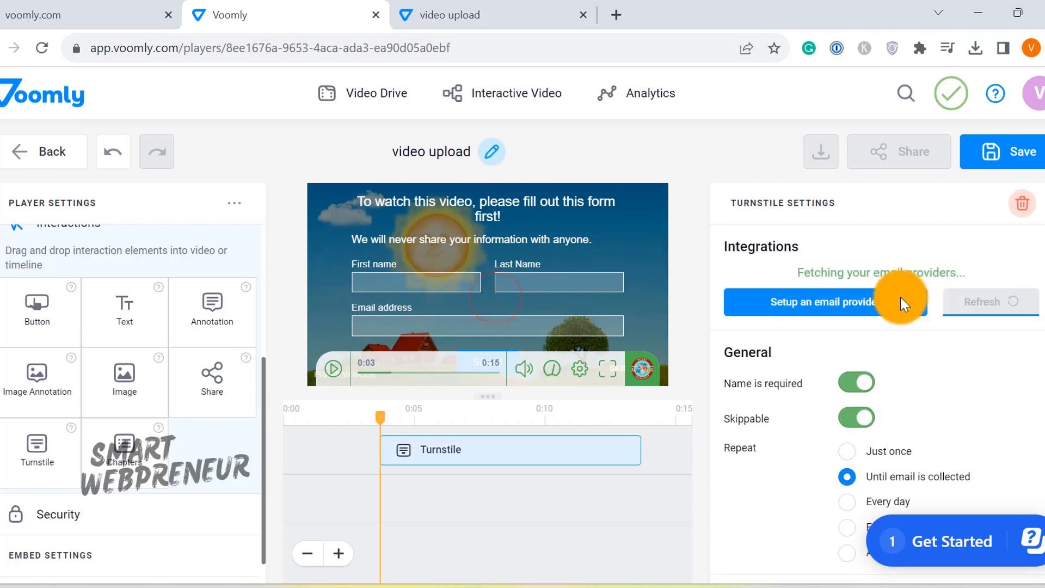
click(817, 301)
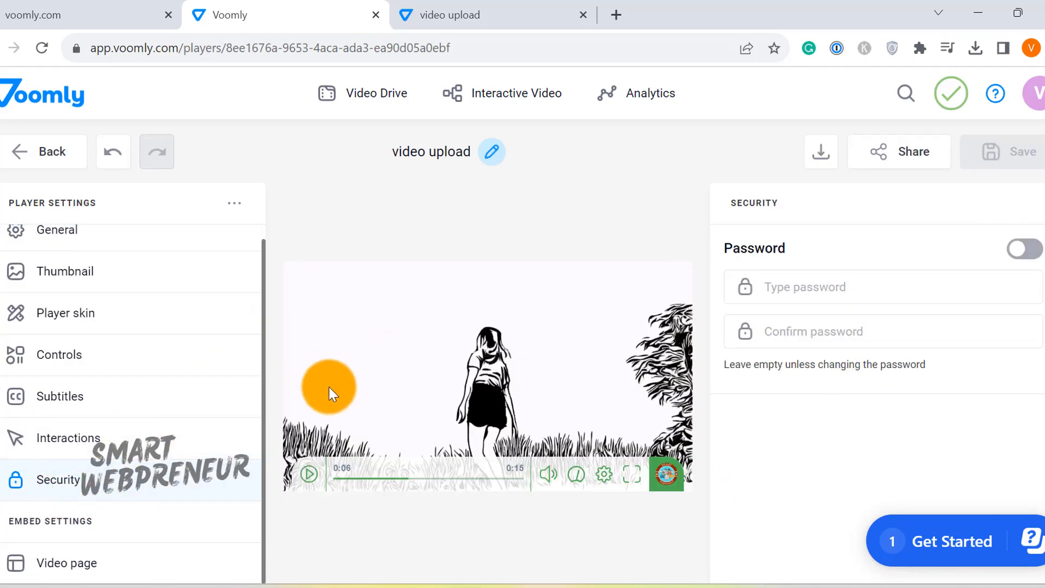
click(1025, 249)
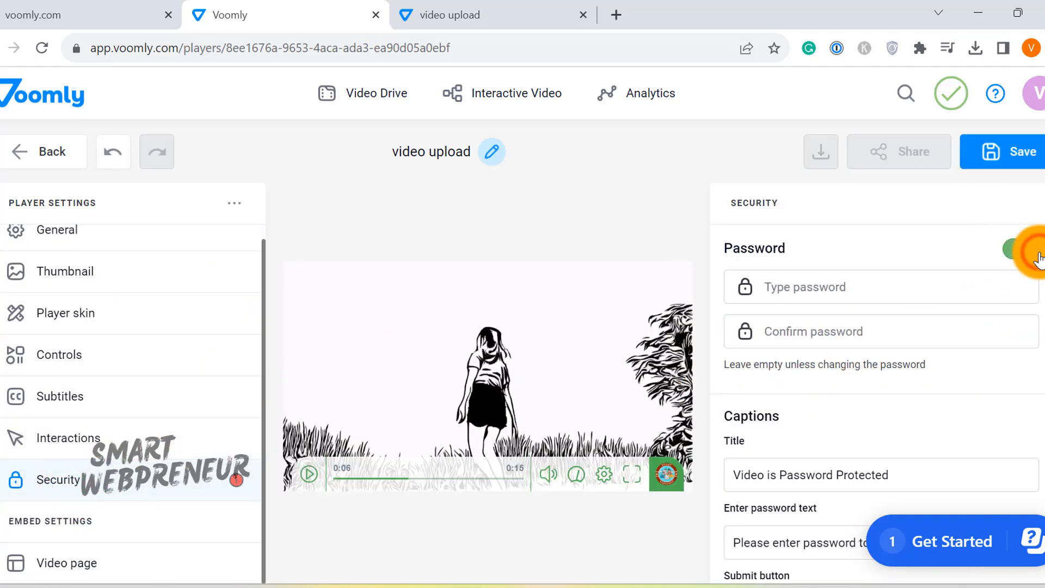
click(1024, 248)
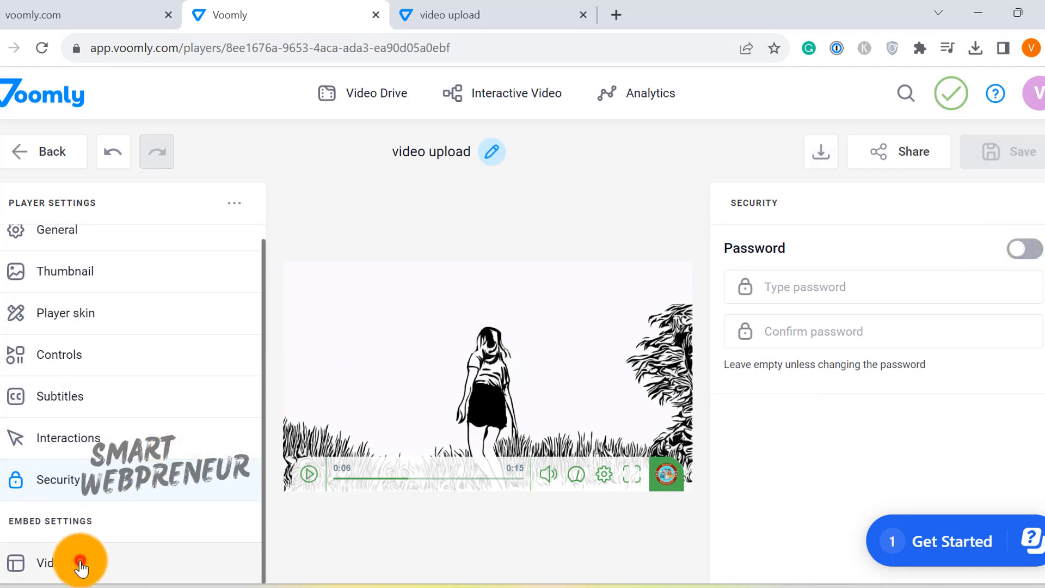
On the Video page settings, try the Dark theme, choose Custom logo, and save.
click(67, 562)
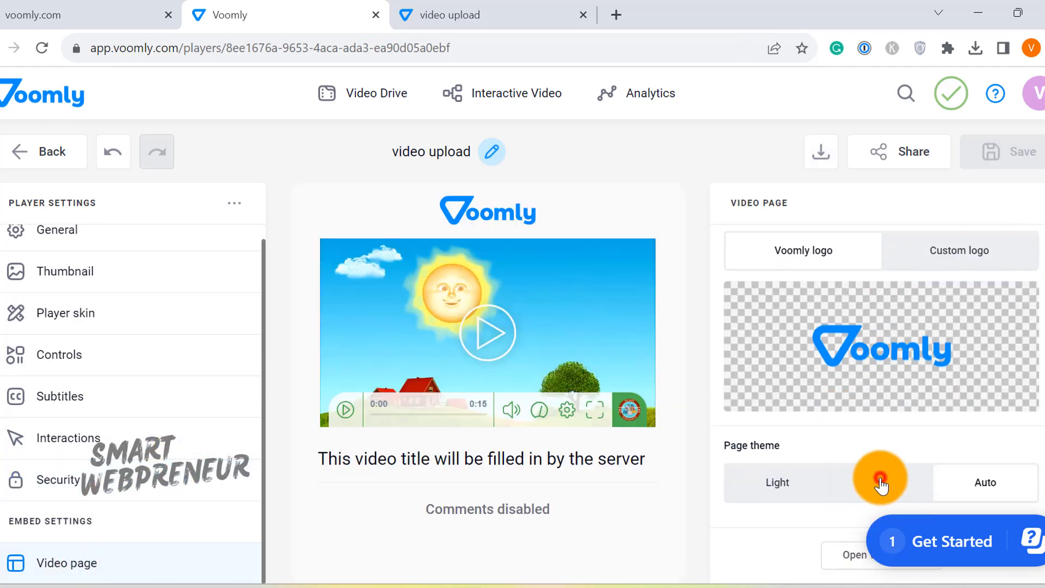
click(881, 482)
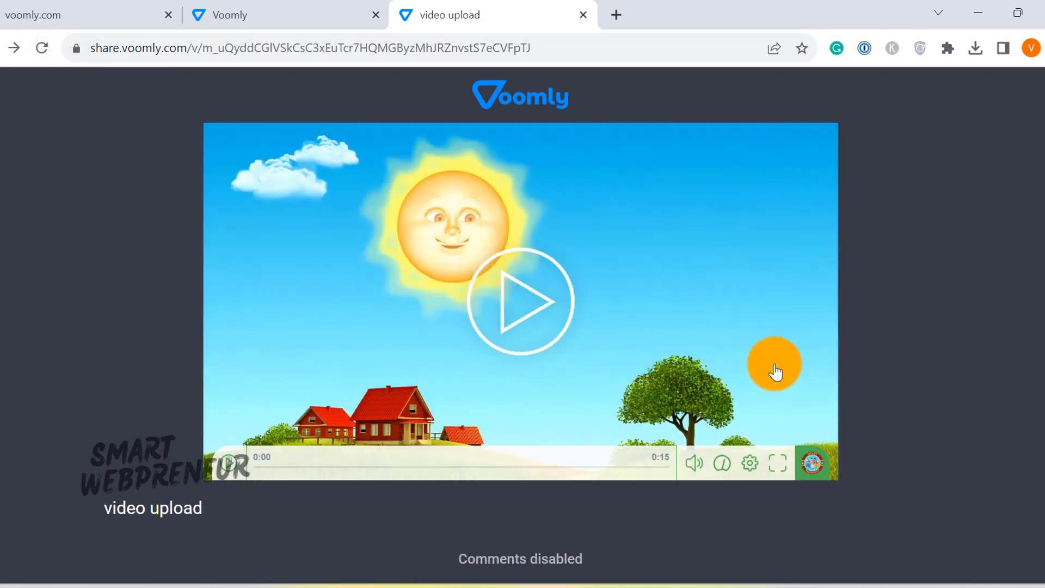
click(226, 14)
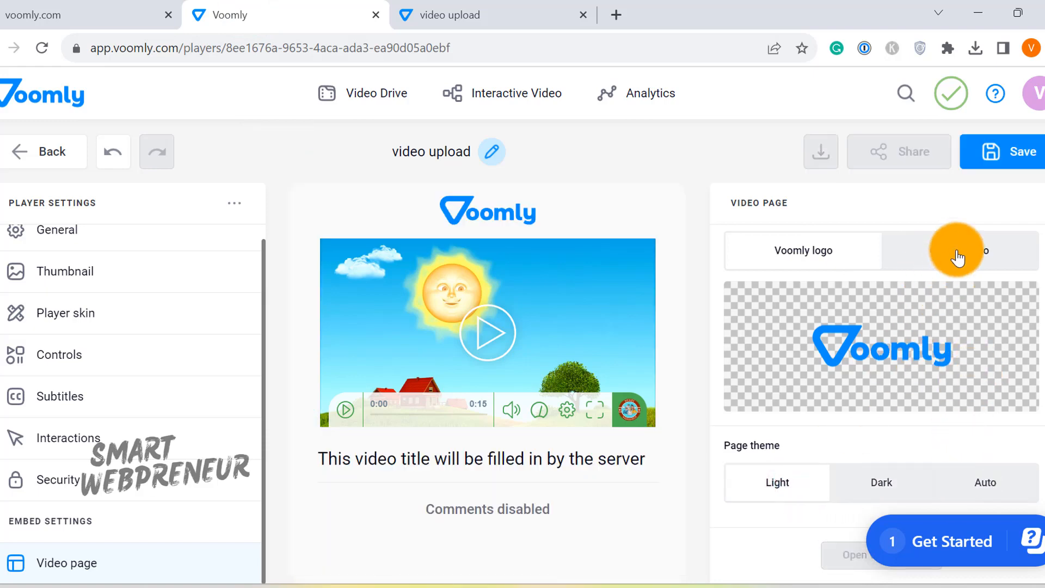
click(959, 249)
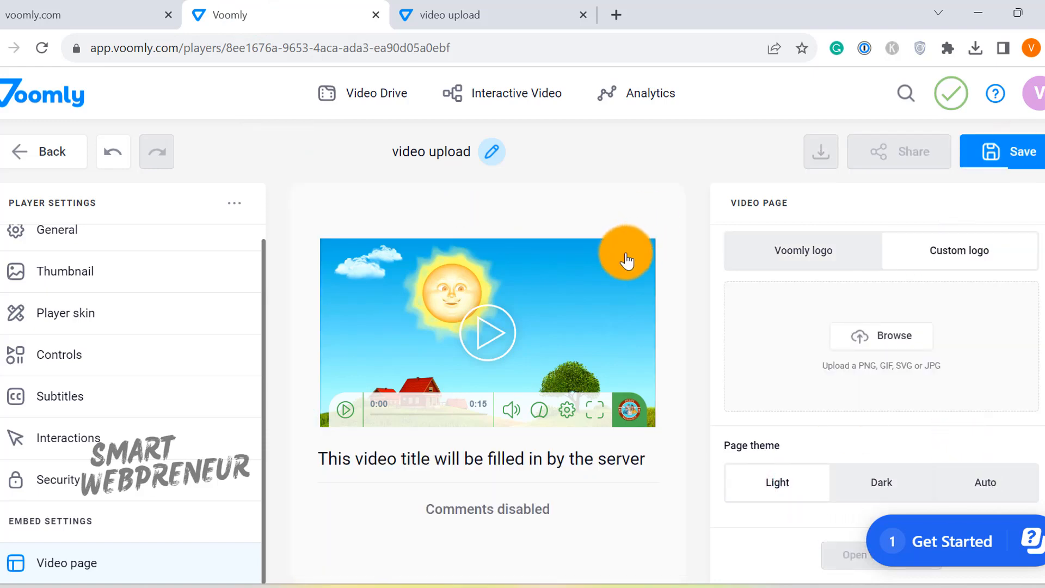
click(1012, 151)
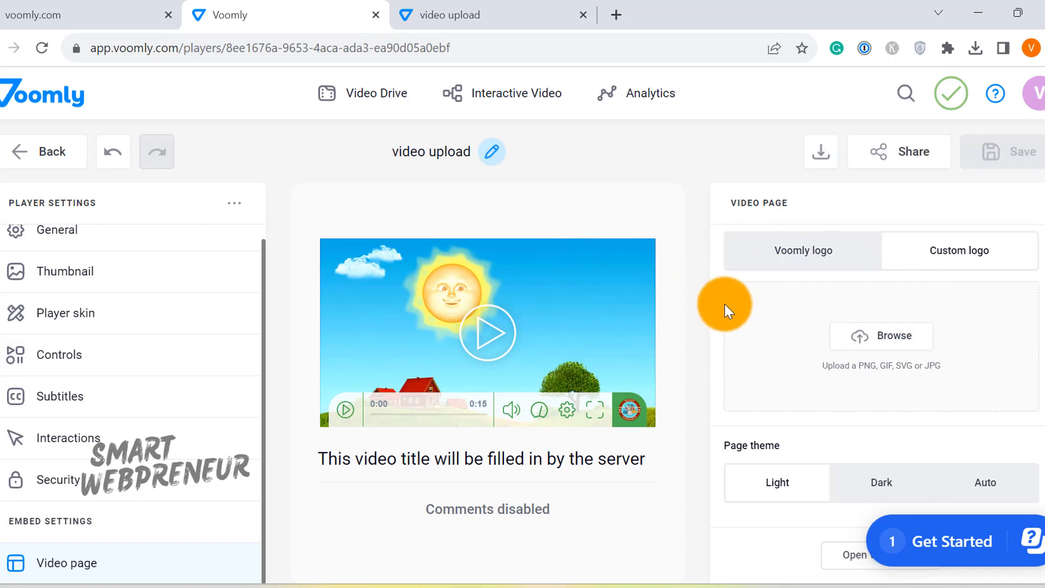
mouse_move(498, 256)
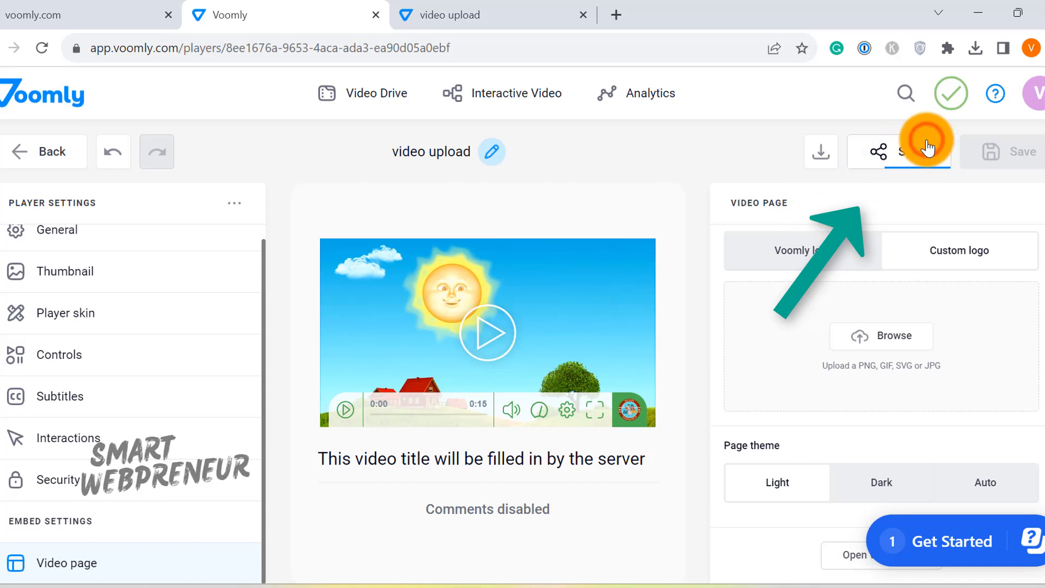
click(878, 151)
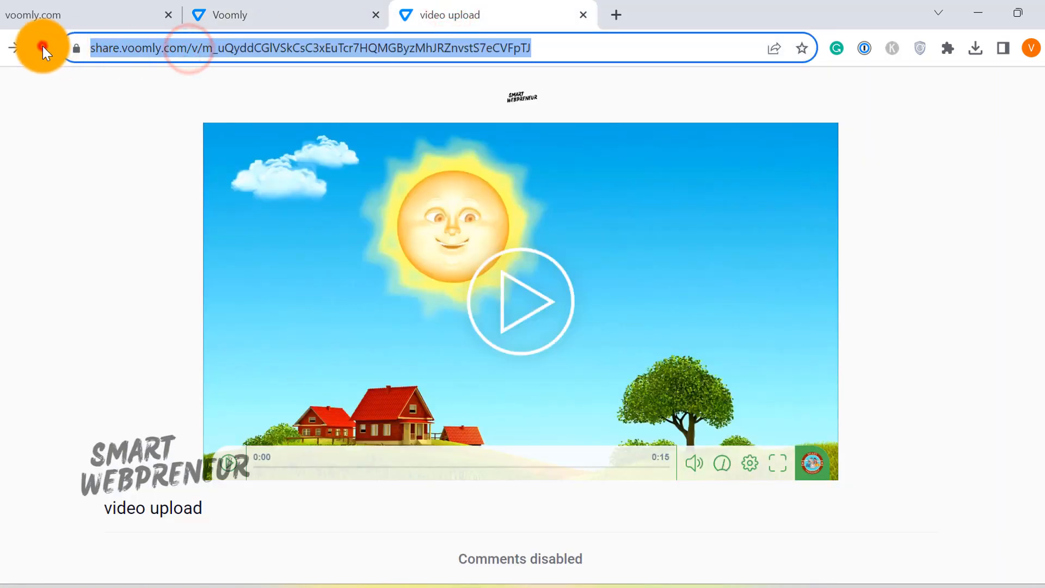
Bring up the Video embed code, select all of it, and copy it.
click(42, 47)
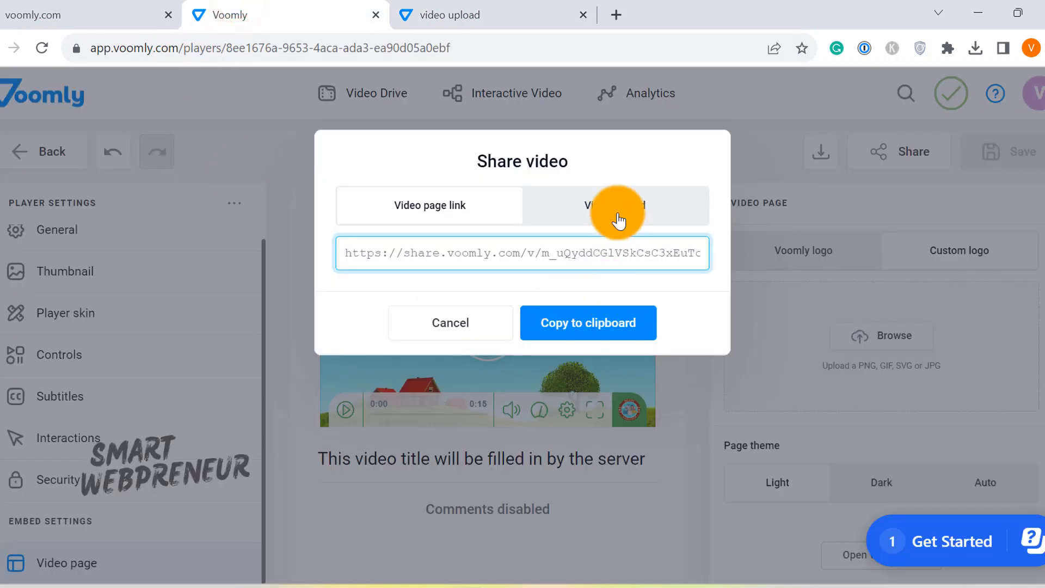
click(612, 205)
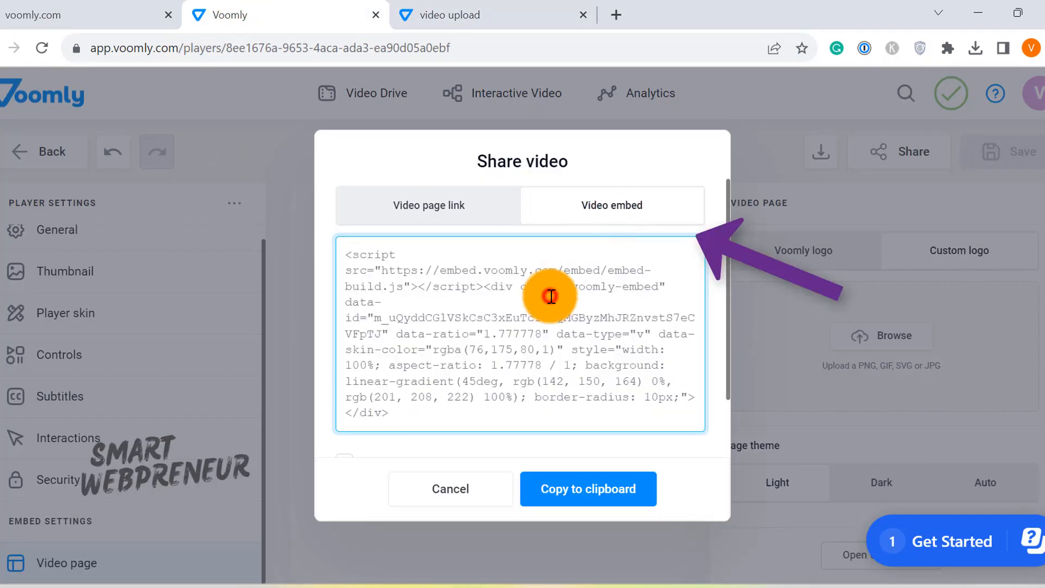
triple_click(519, 333)
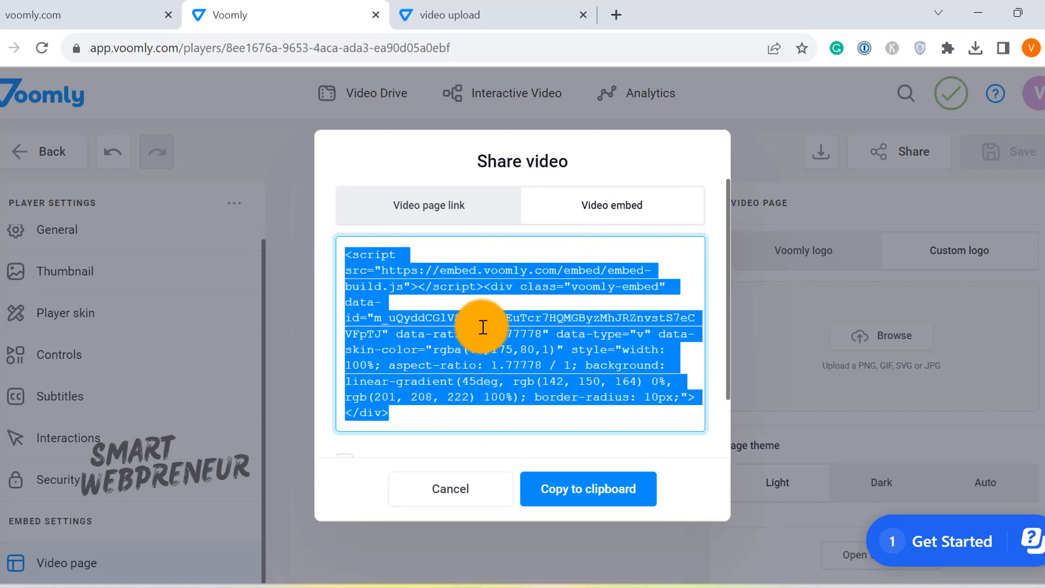
right_click(482, 326)
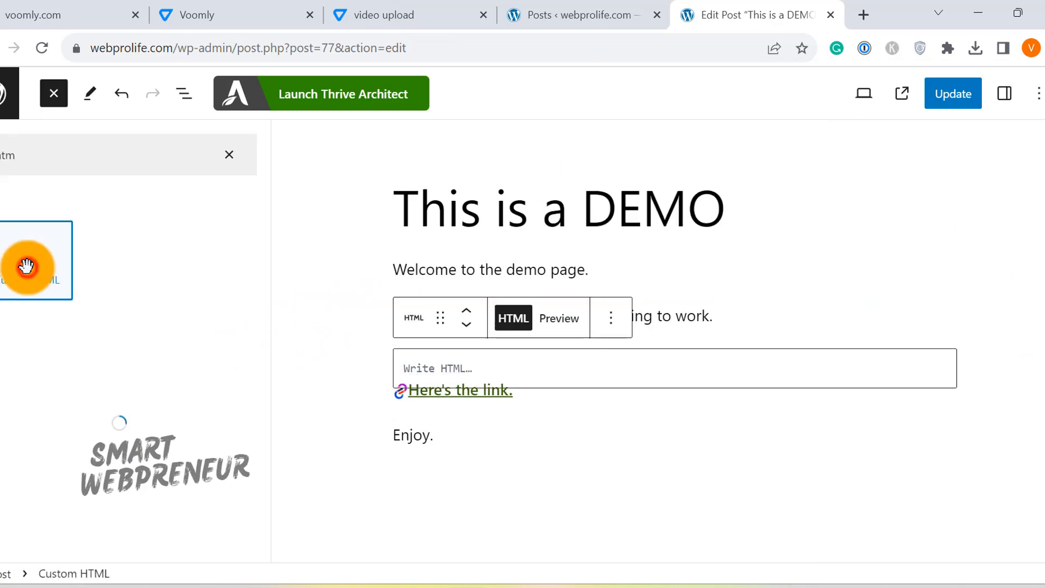
Paste the Voomly embed code into the Custom HTML block, update the post, and view it live.
right_click(442, 369)
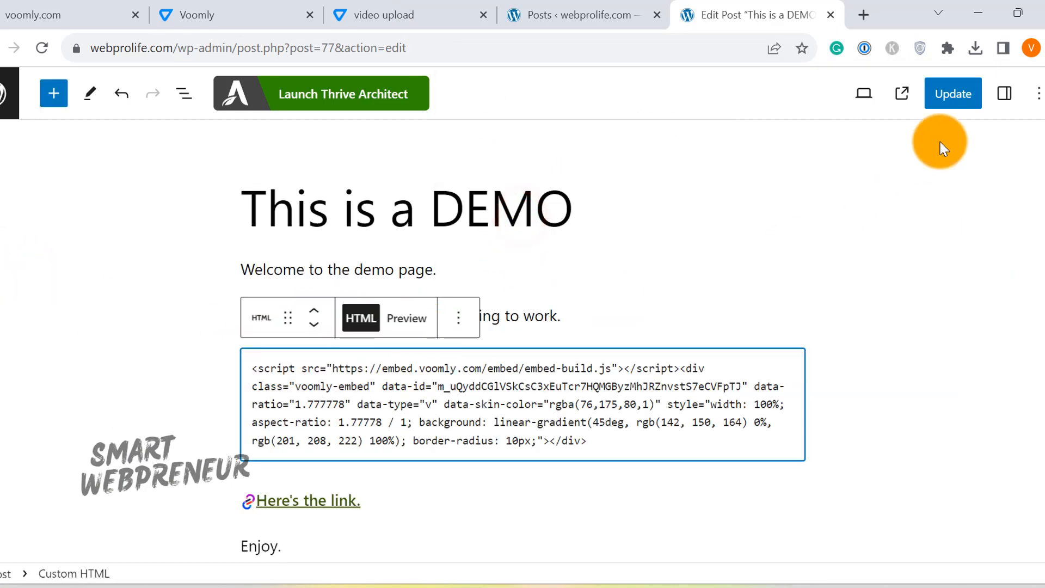
click(952, 92)
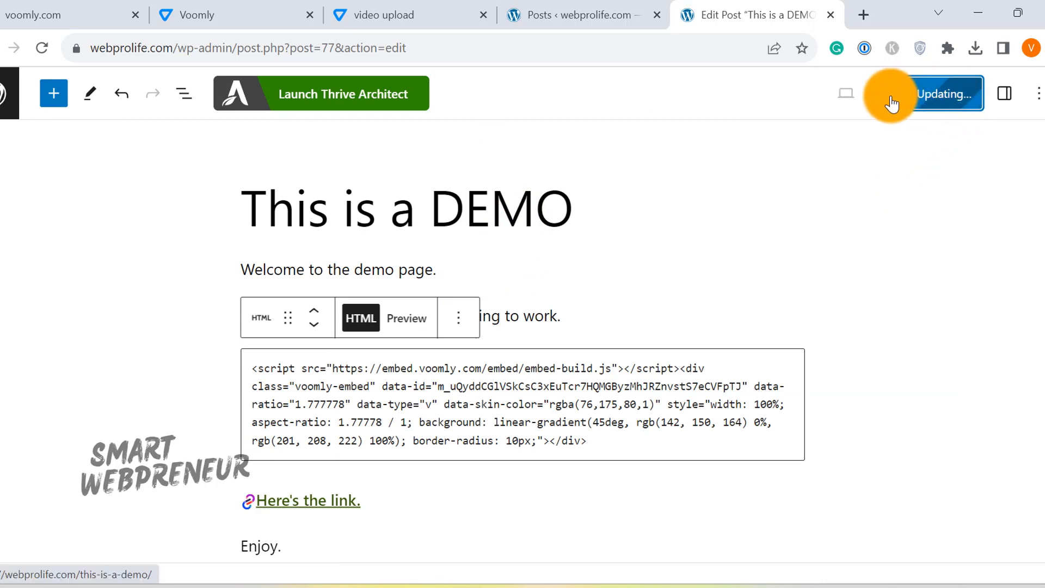
click(944, 93)
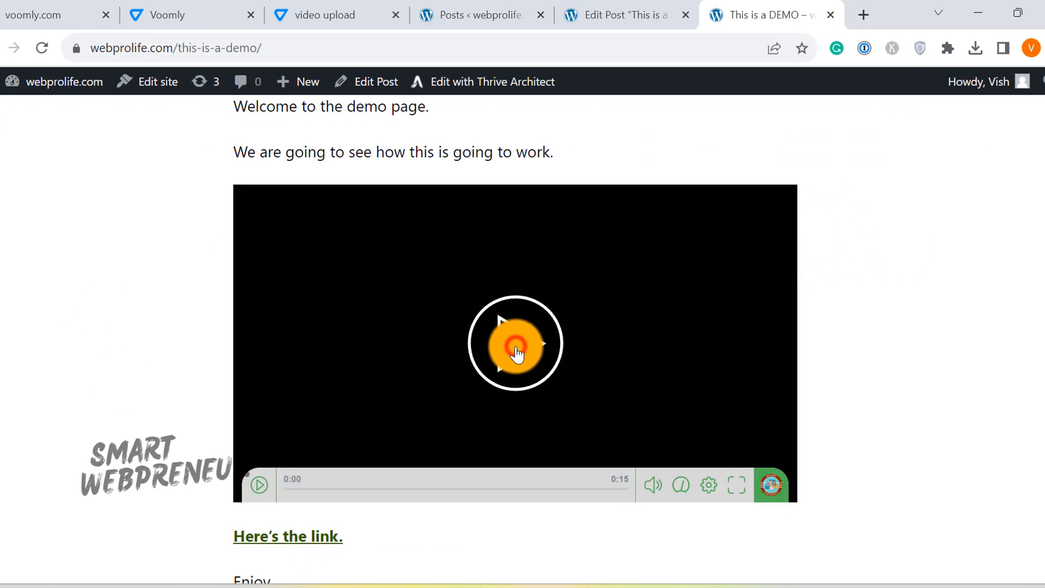
Play the embedded video on the live post and switch it to full screen.
click(514, 344)
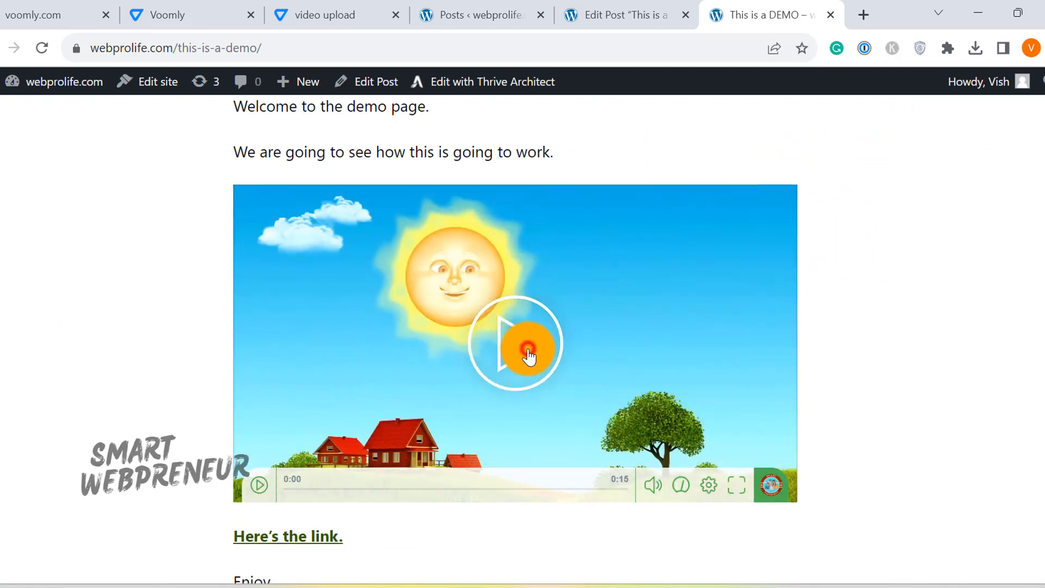
click(514, 344)
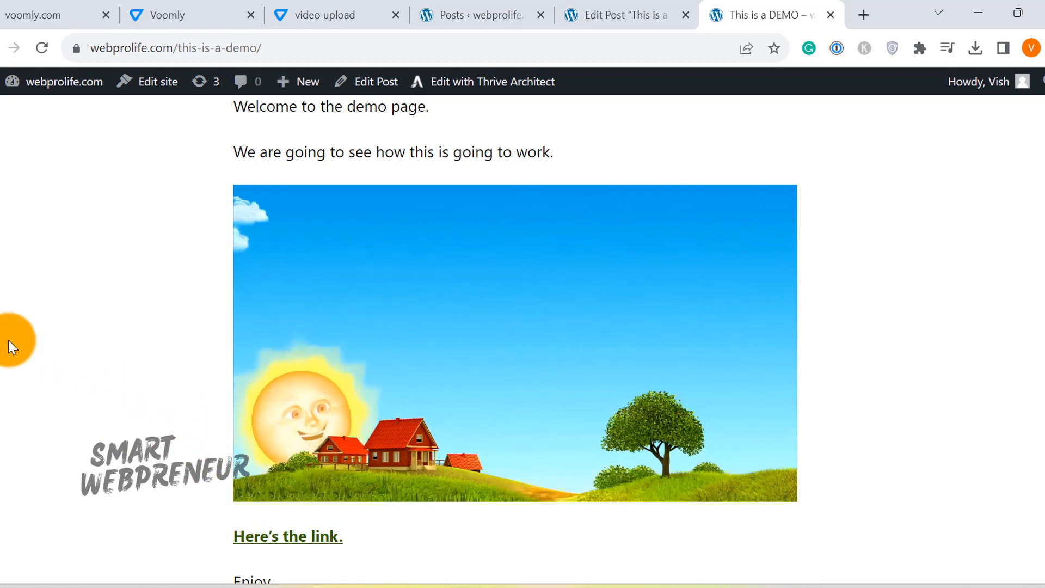
click(516, 341)
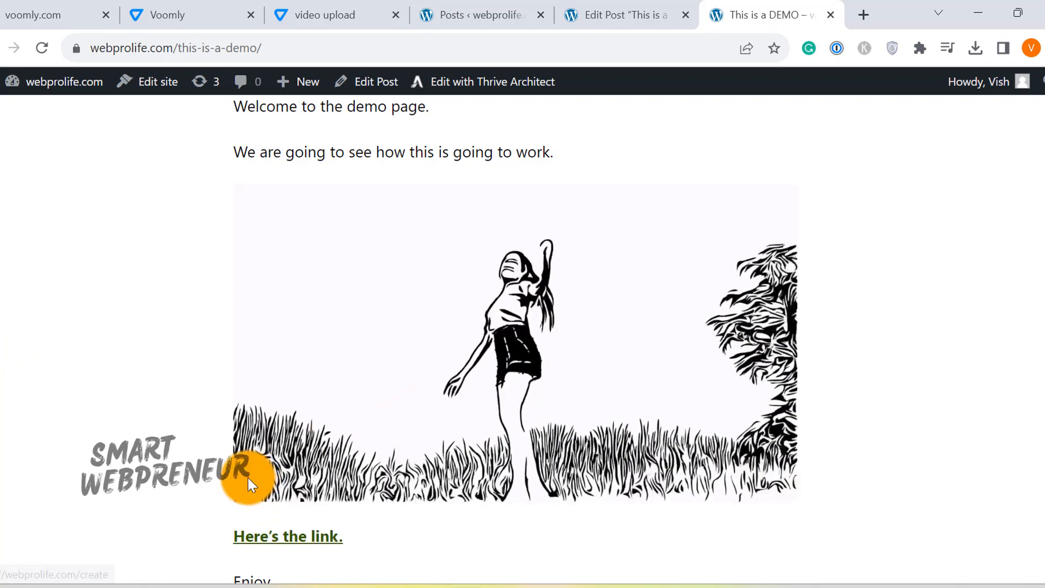
click(250, 478)
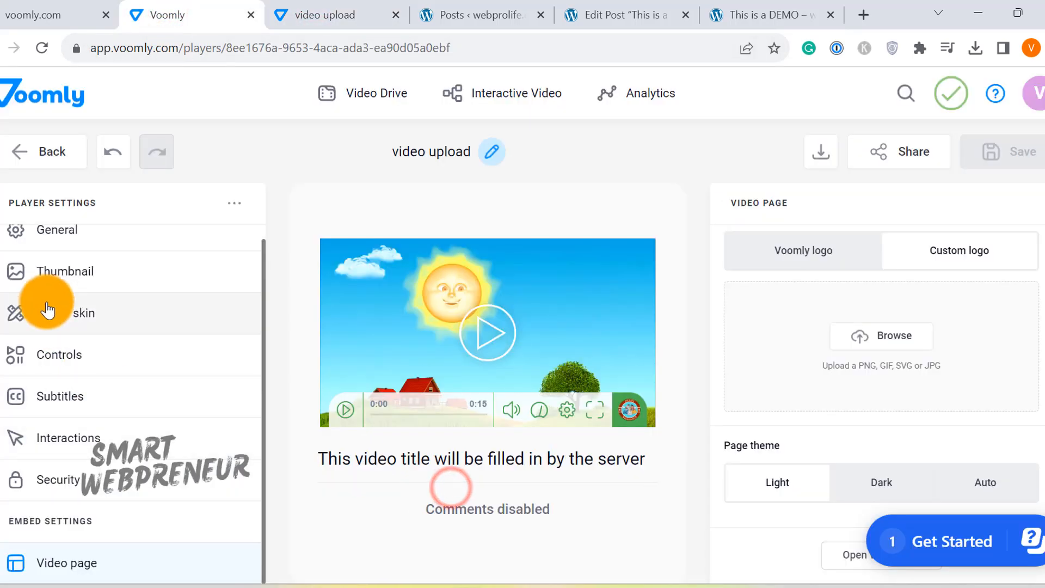
click(767, 14)
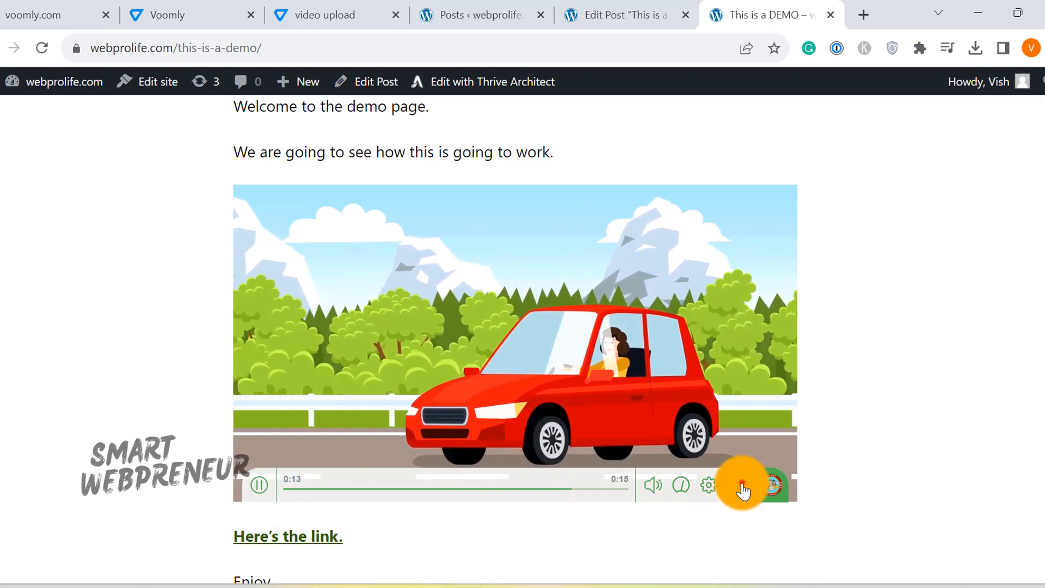
click(773, 485)
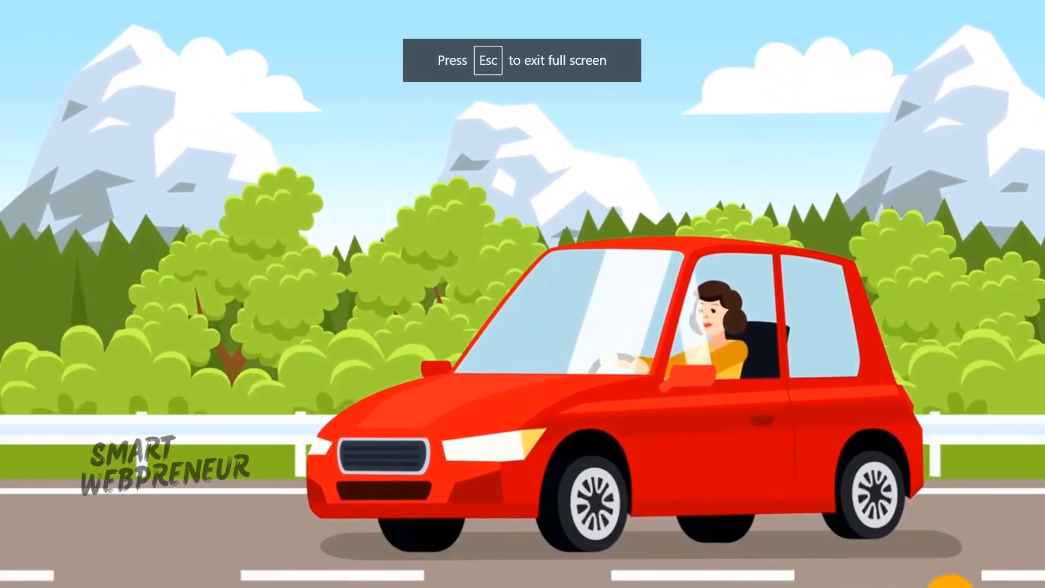